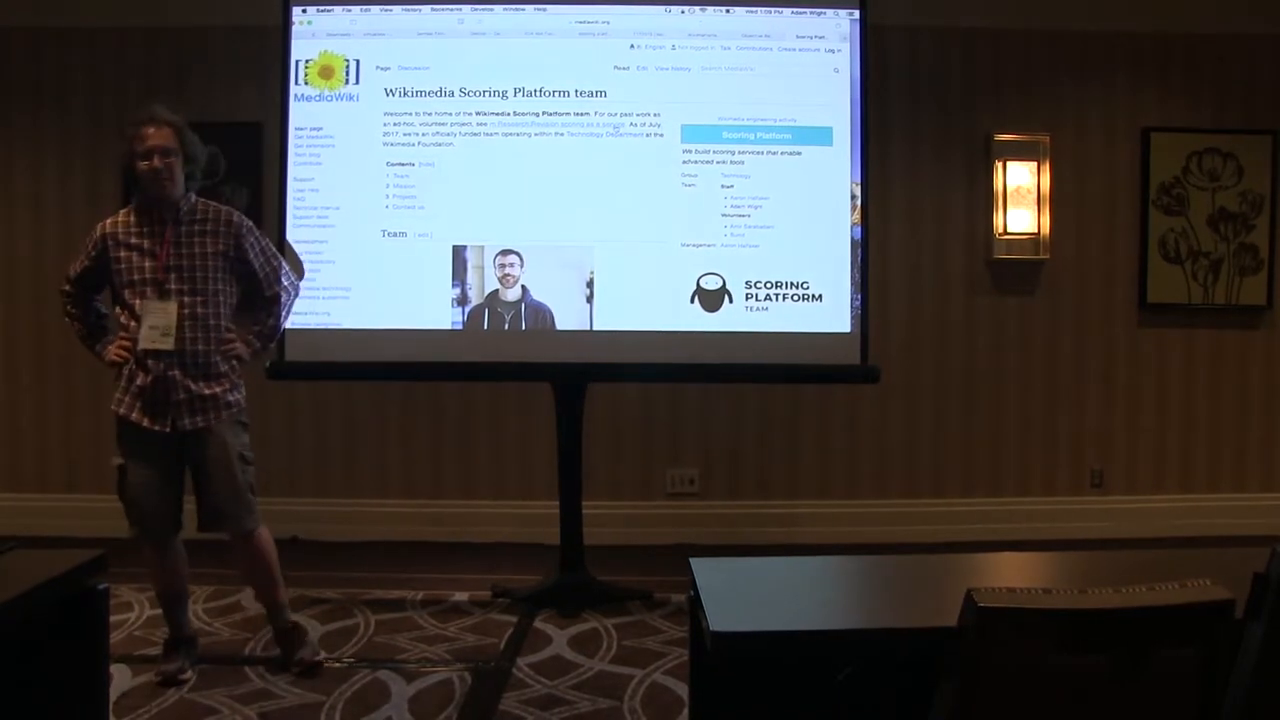
Scroll the ORES page down to its Edit quality and Article quality sections
scroll("down", 3)
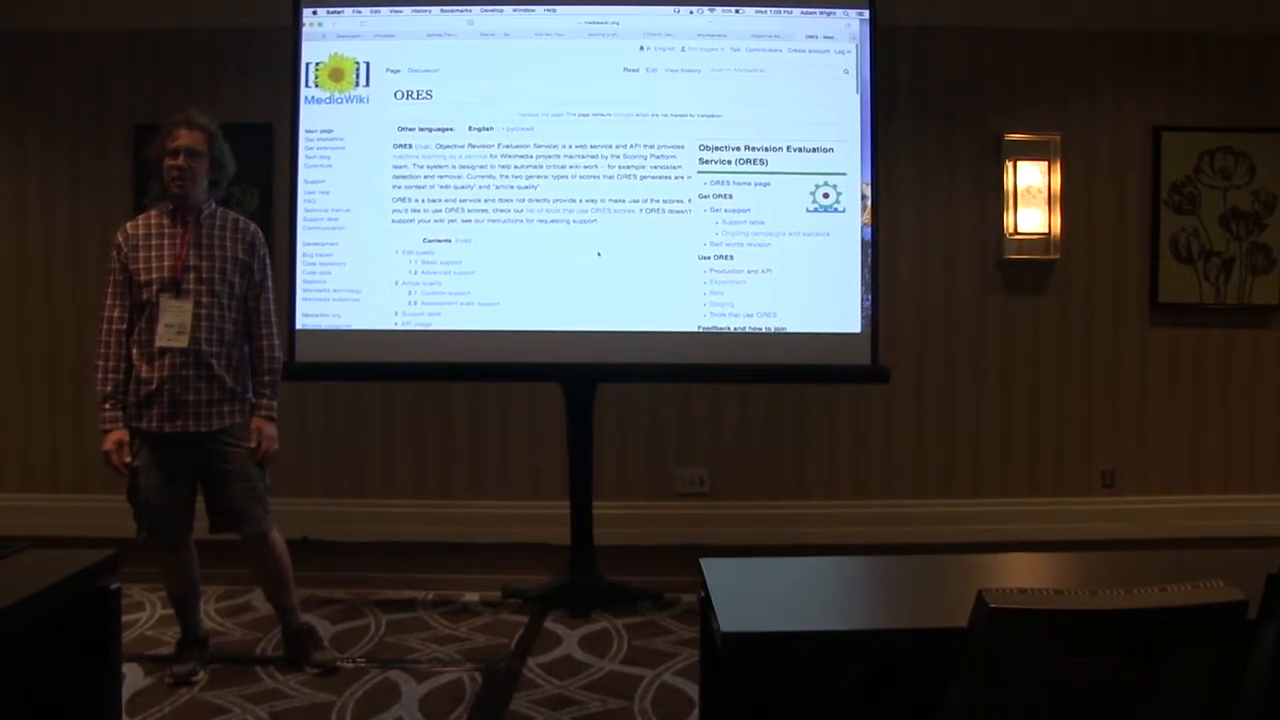
scroll("down", 3)
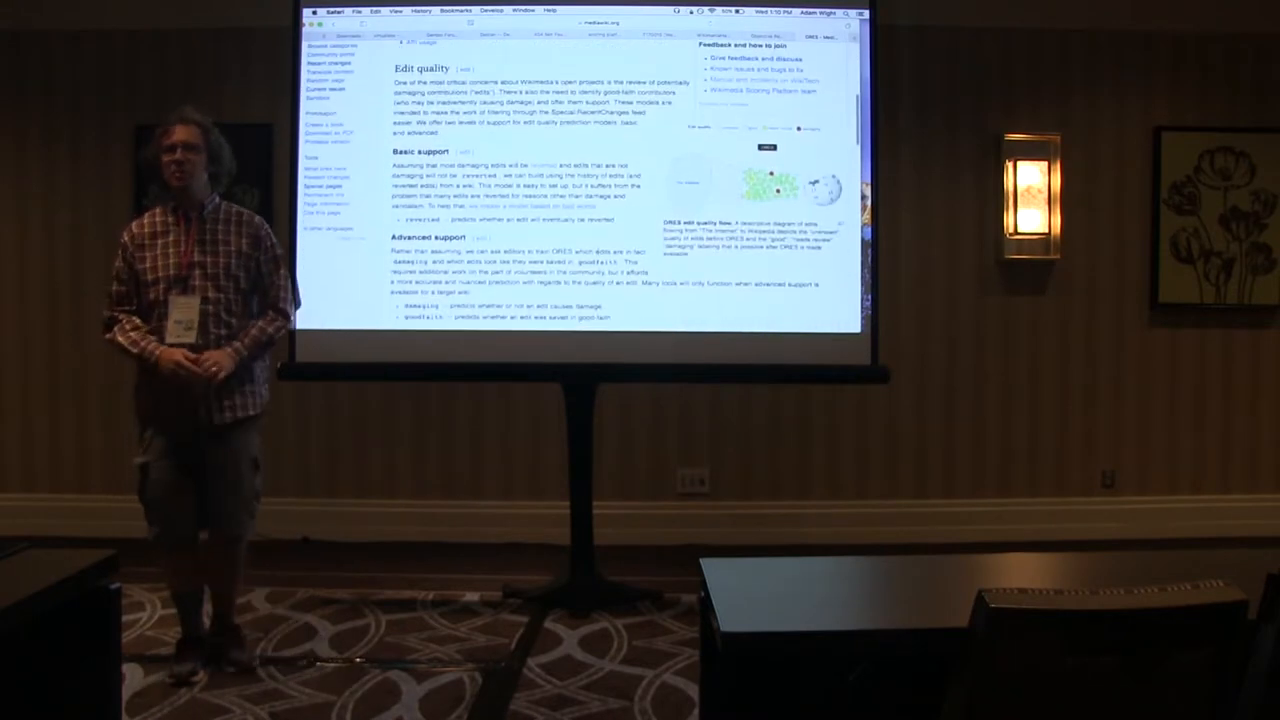
scroll("down", 3)
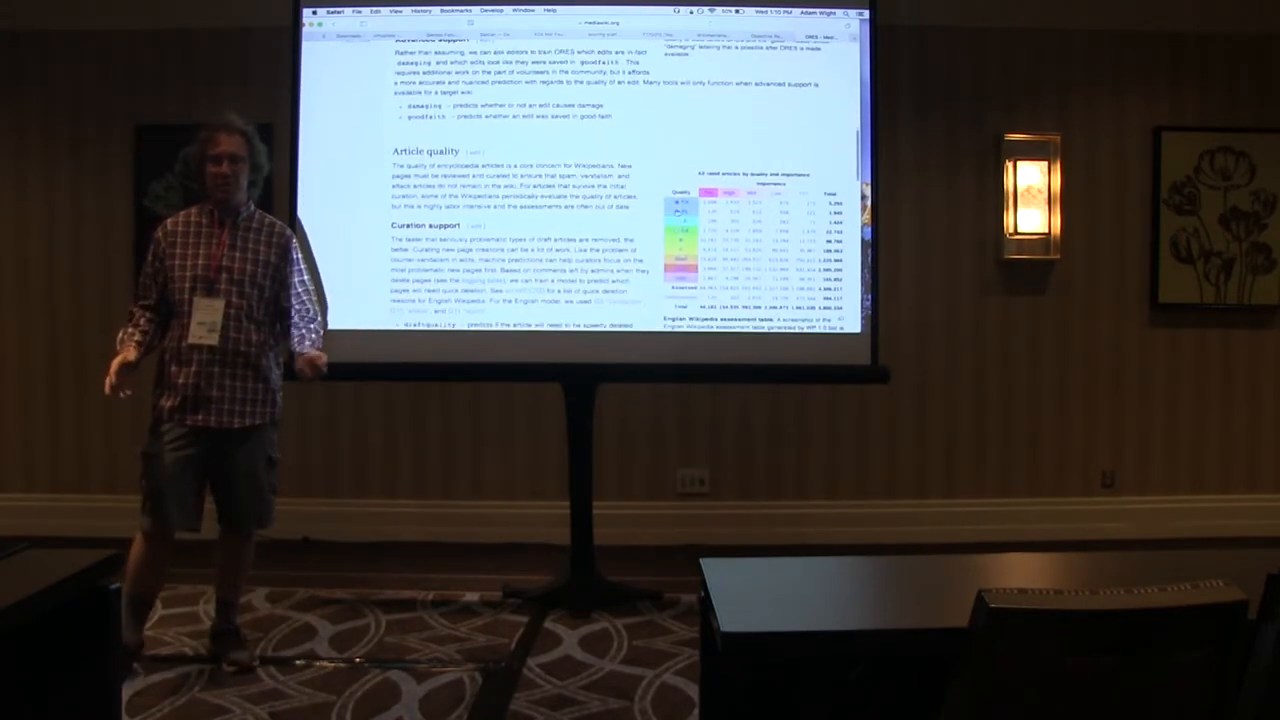
scroll("down", 3)
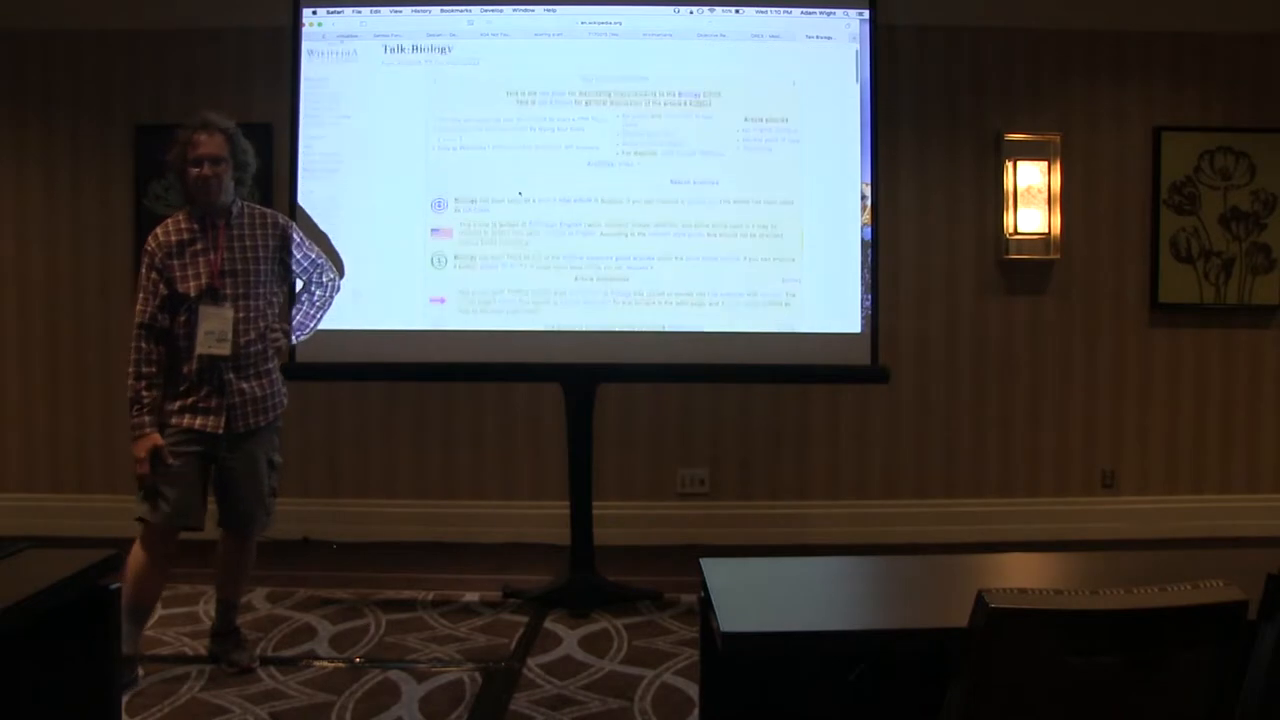
Scroll Talk:Biology down to the WikiProject banners rating it GA-class and Top-importance
scroll("down", 3)
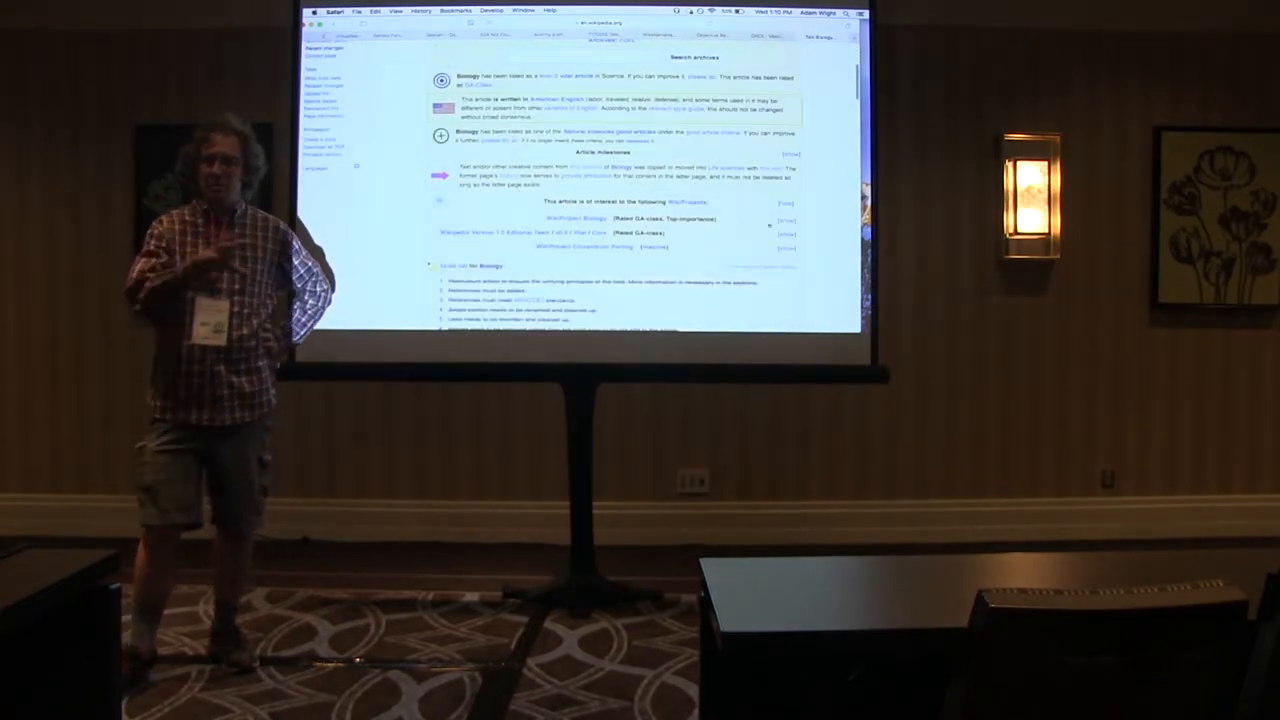
scroll("down", 3)
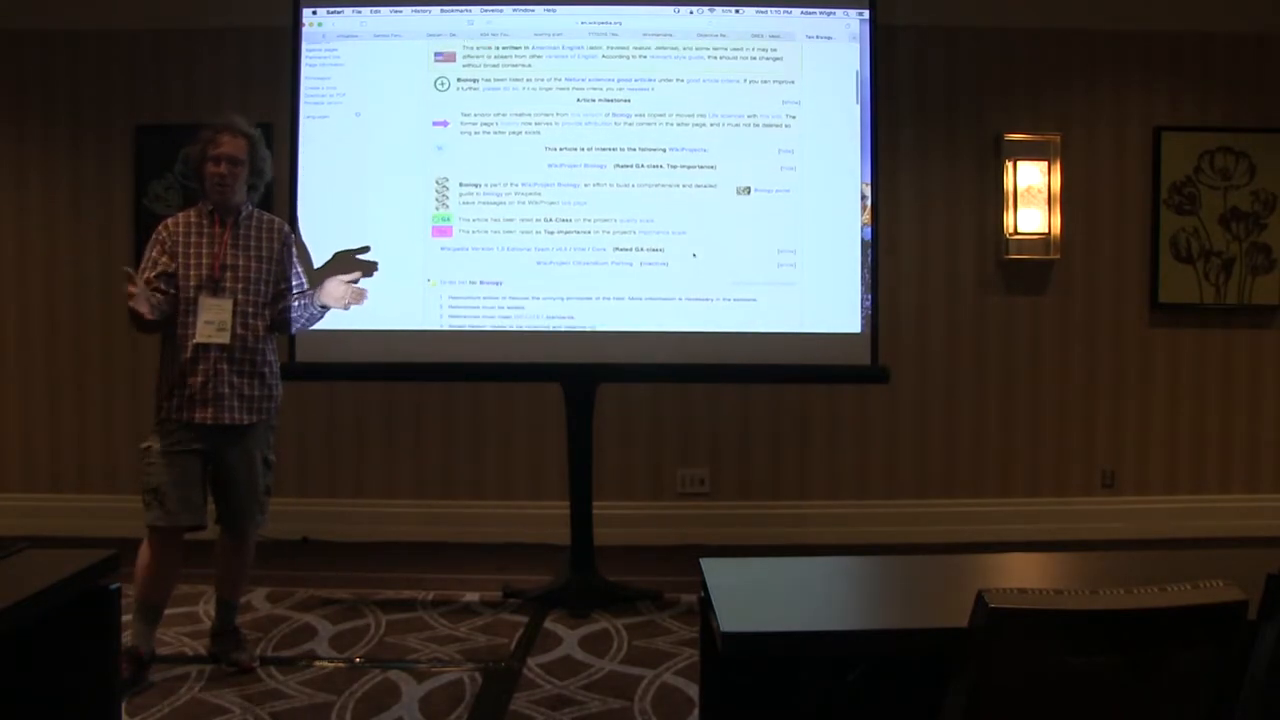
scroll("down", 3)
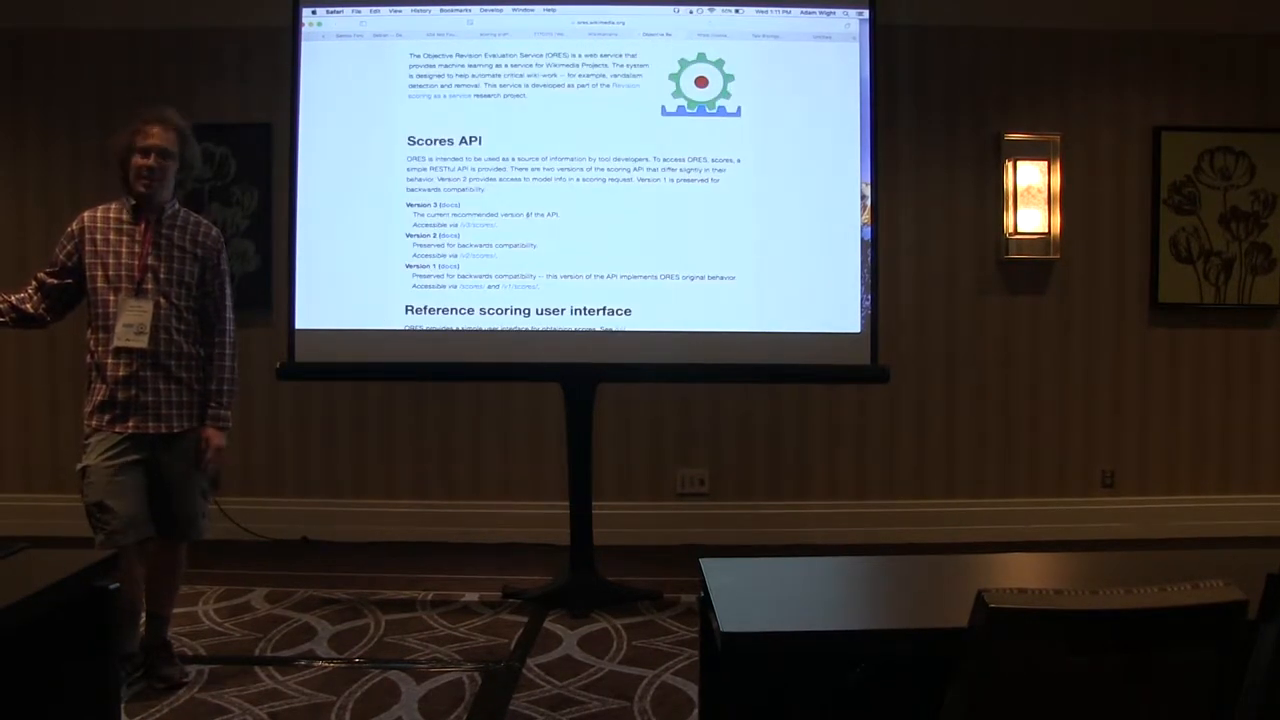
Scroll the ORES home page to the Scores API section listing versions 1–3
scroll("down", 3)
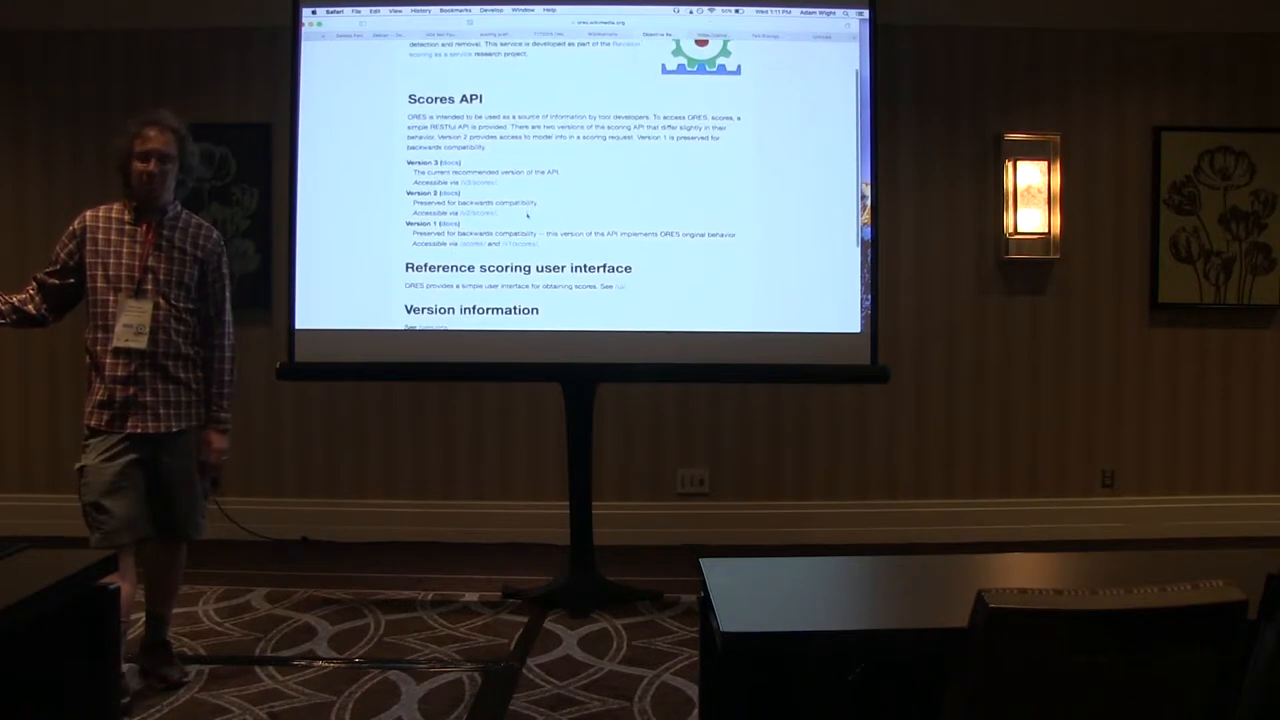
scroll("down", 3)
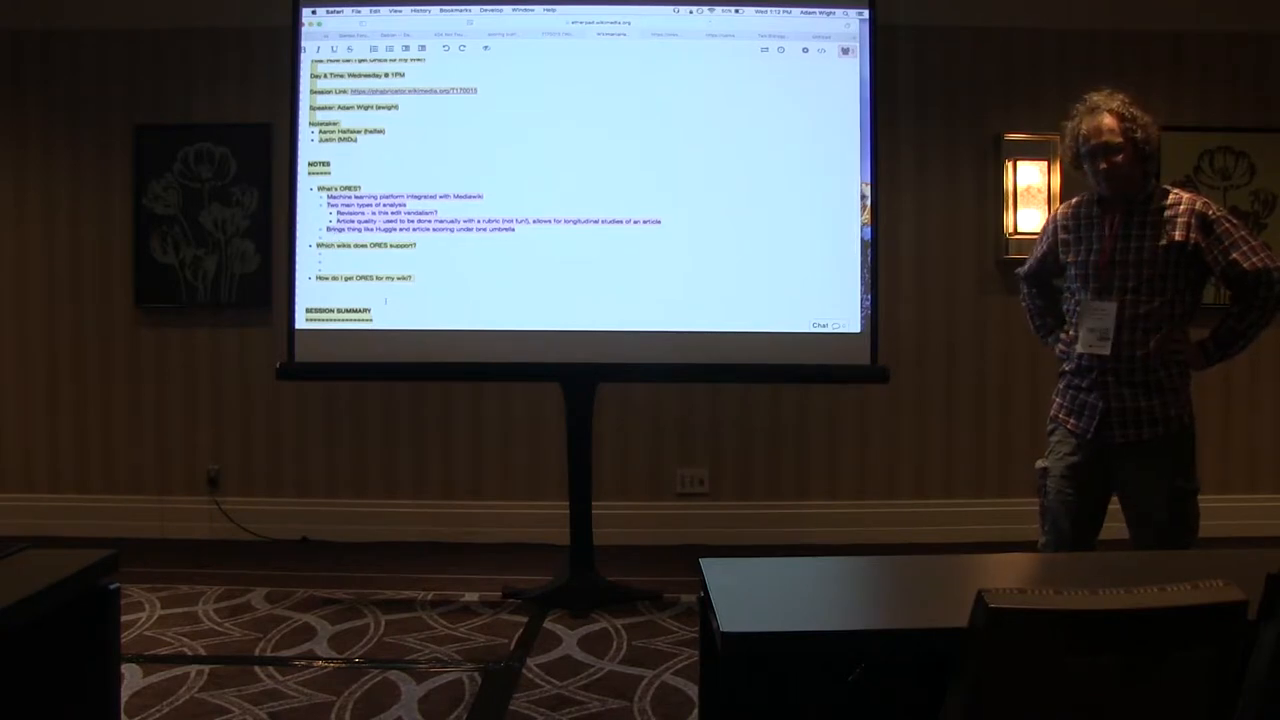
Note 'Support 50 different language wikis, the 51st could be YOUR wiki! :)' under the supported-wikis question
type("Support 50 different language wikis, the 51st could be YOUR wiki! :)")
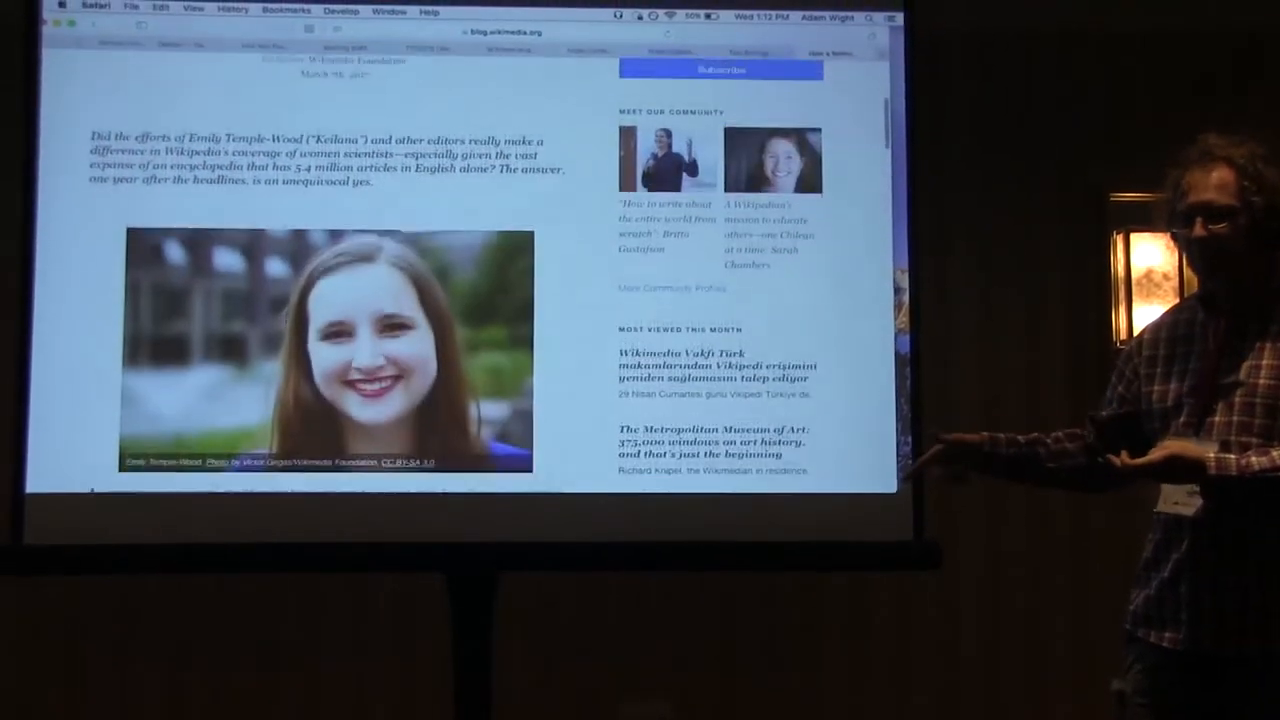
Scroll through the blog post on Wikipedia's coverage of women scientists
scroll("down", 3)
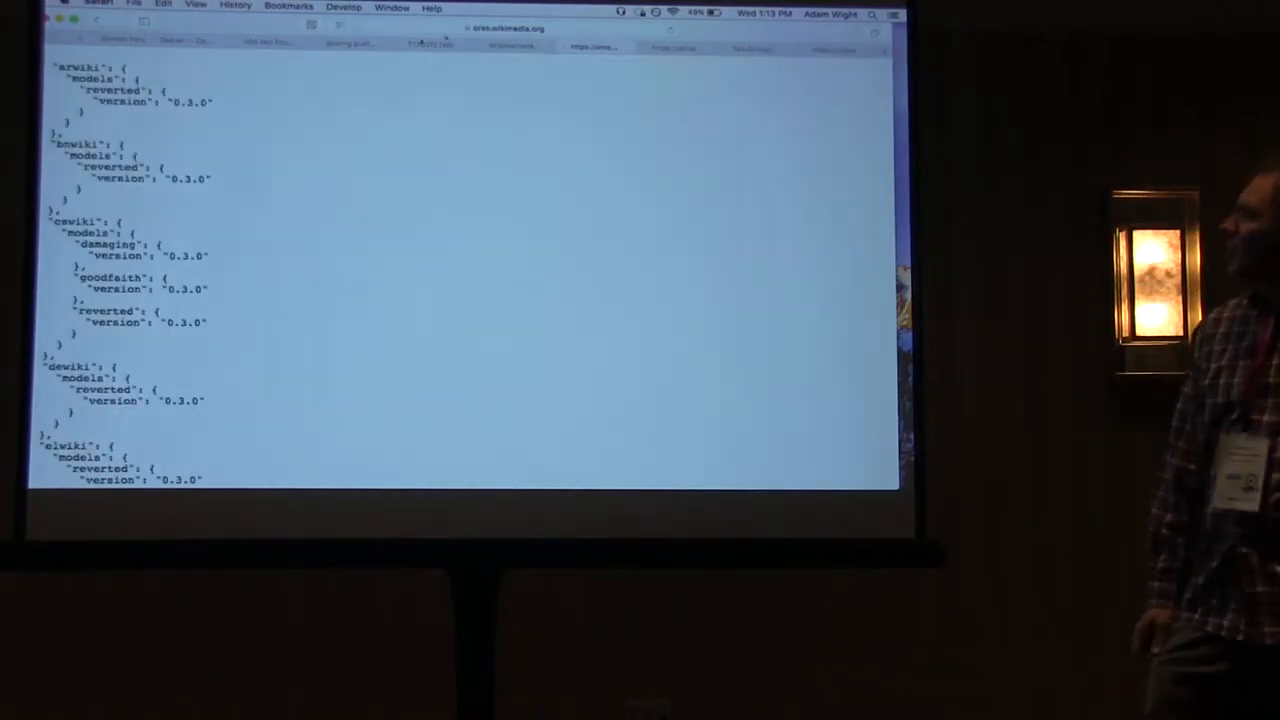
Edit the ORES URL to request scores for revision 1234567, returning RevisionNotFound errors
left_click(505, 30)
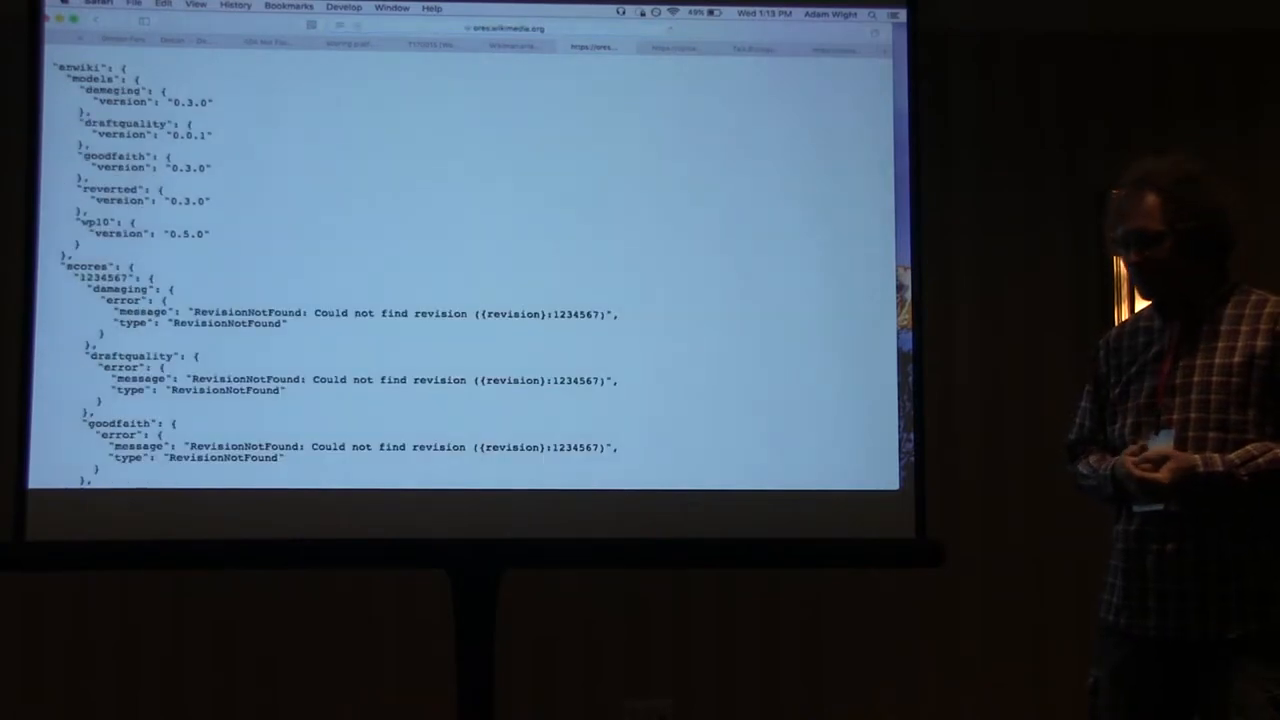
Request scores for revision 12345678 and review its not-damaging and OK draft-quality predictions
left_click(510, 26)
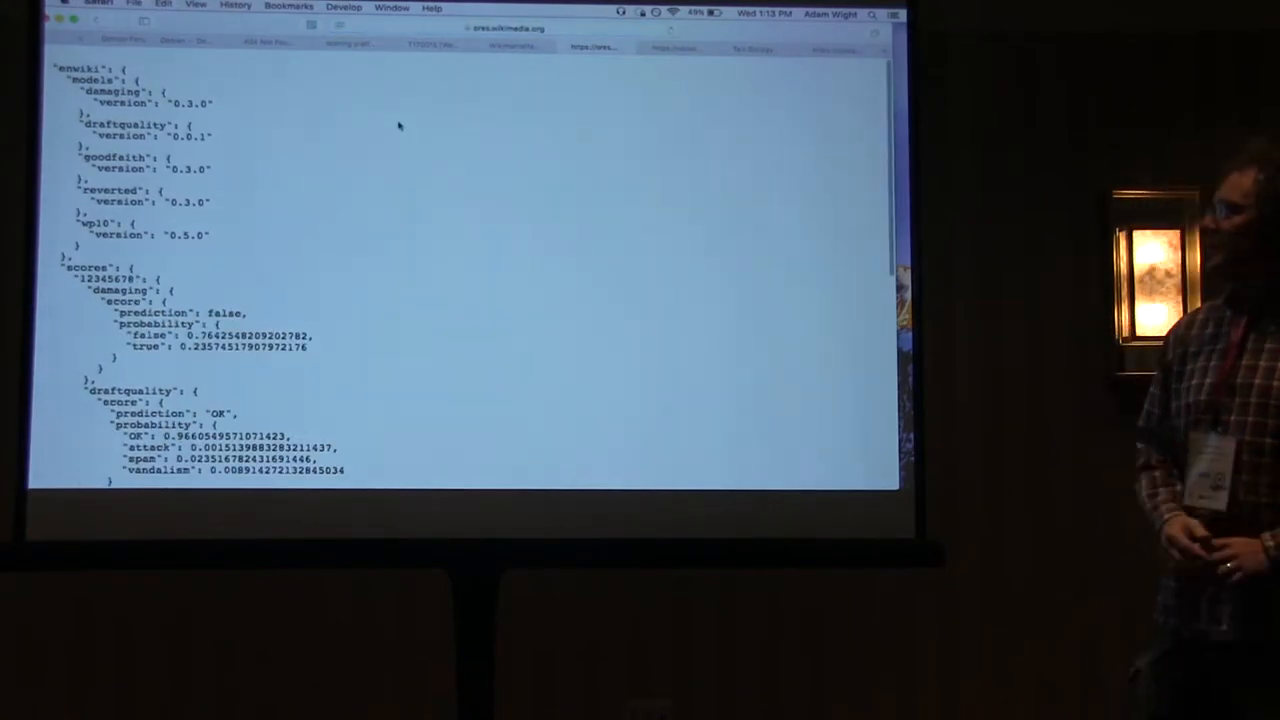
scroll("down", 3)
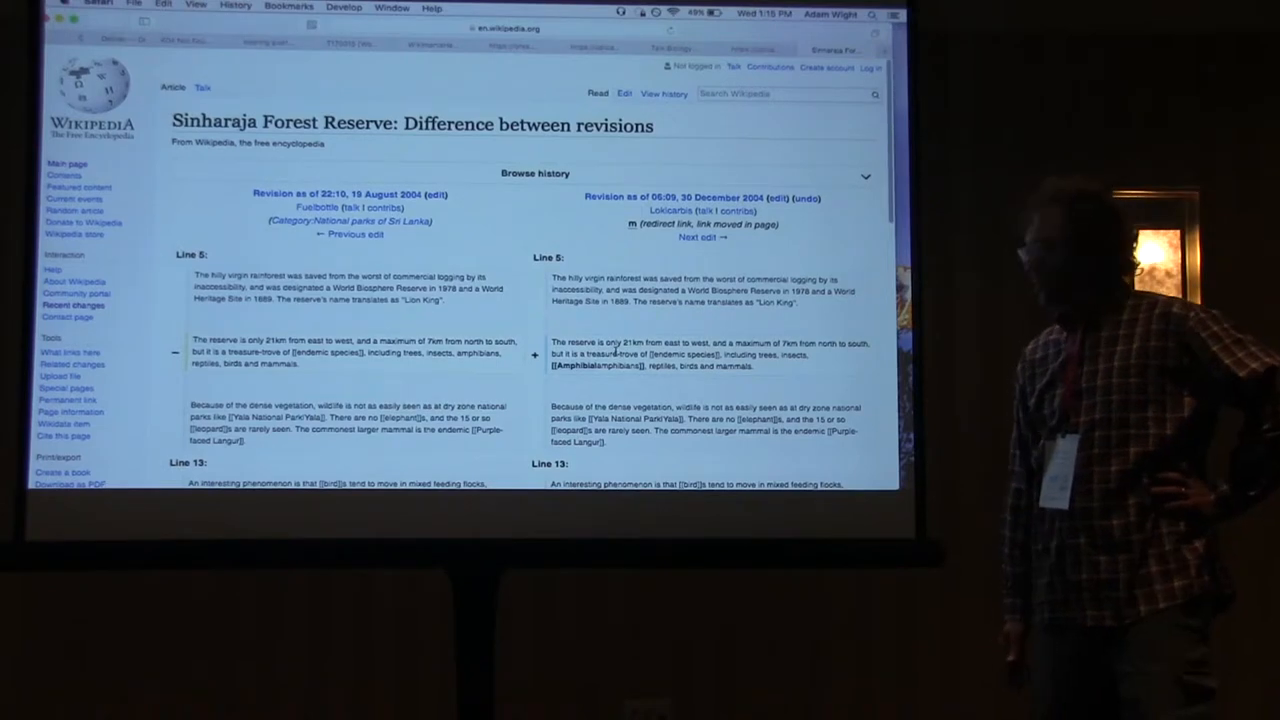
Scroll through the changed lines of the Sinharaja Forest Reserve 2004 revision diff
scroll("down", 3)
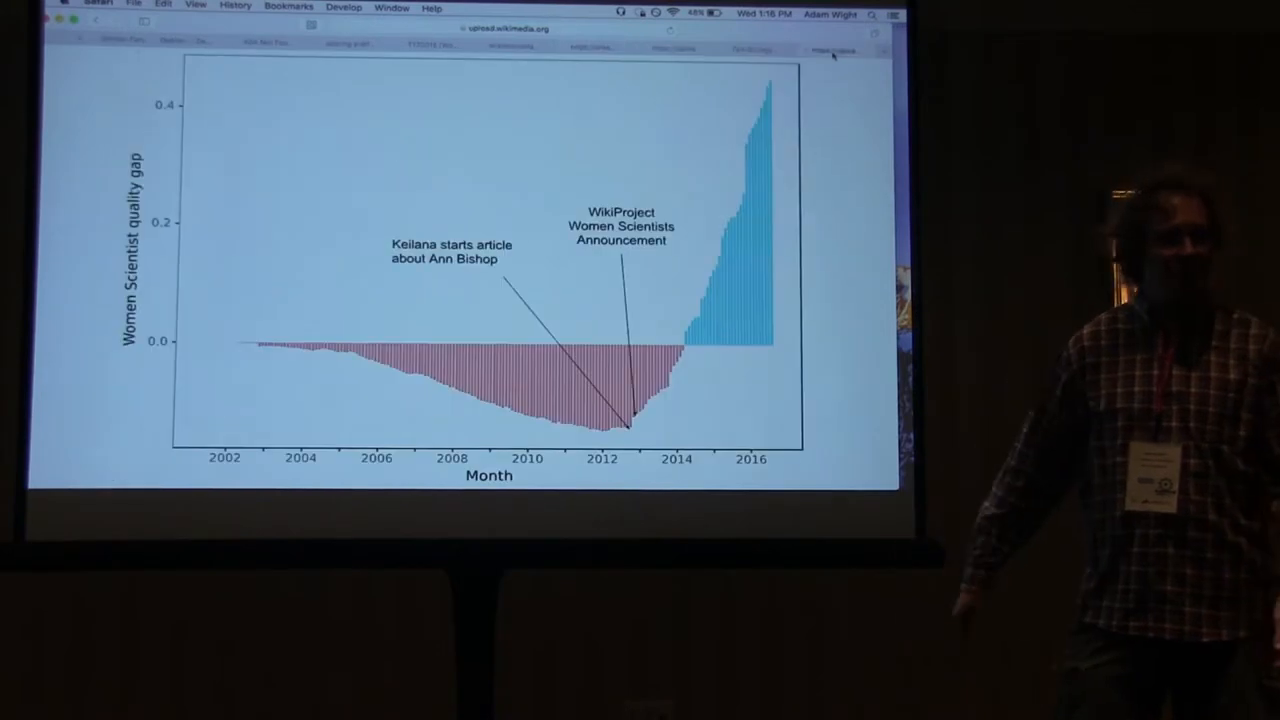
Go from the Wikipedia Main Page to the Recent changes feed
left_click(500, 33)
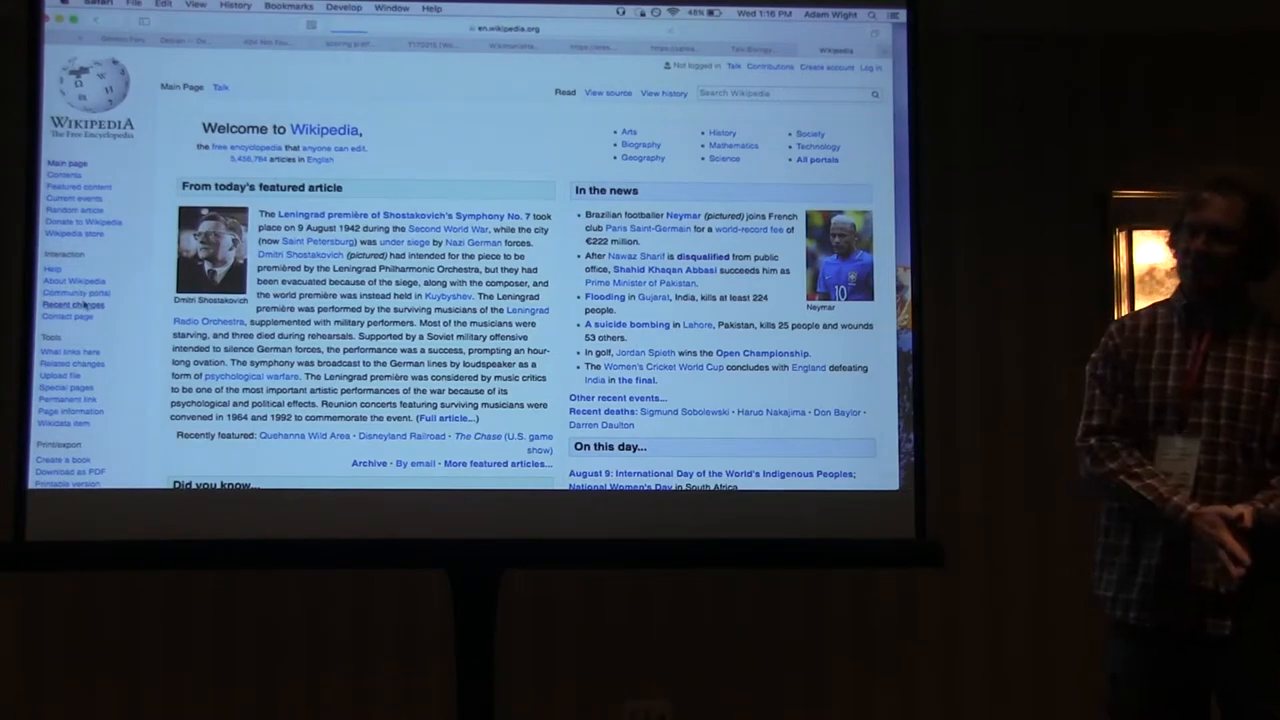
left_click(42, 305)
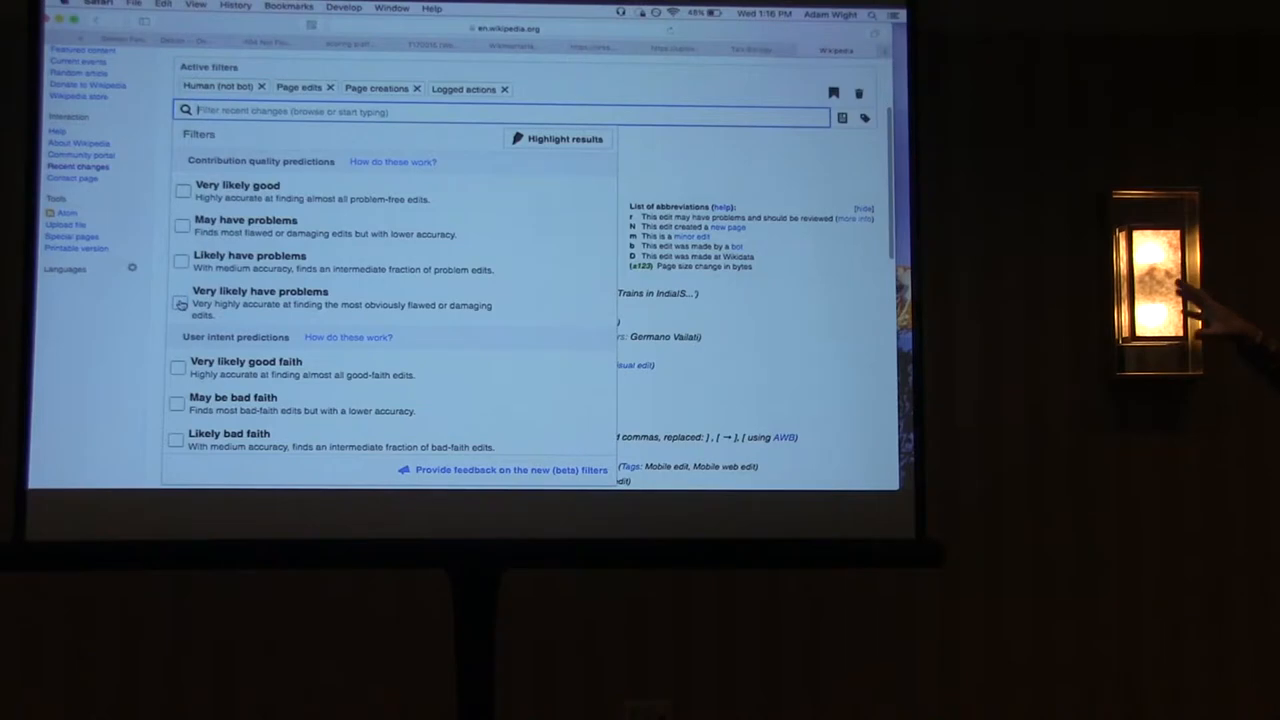
Filter recent changes to 'Very likely have problems' and inspect the Buttock cleavage edit
left_click(182, 303)
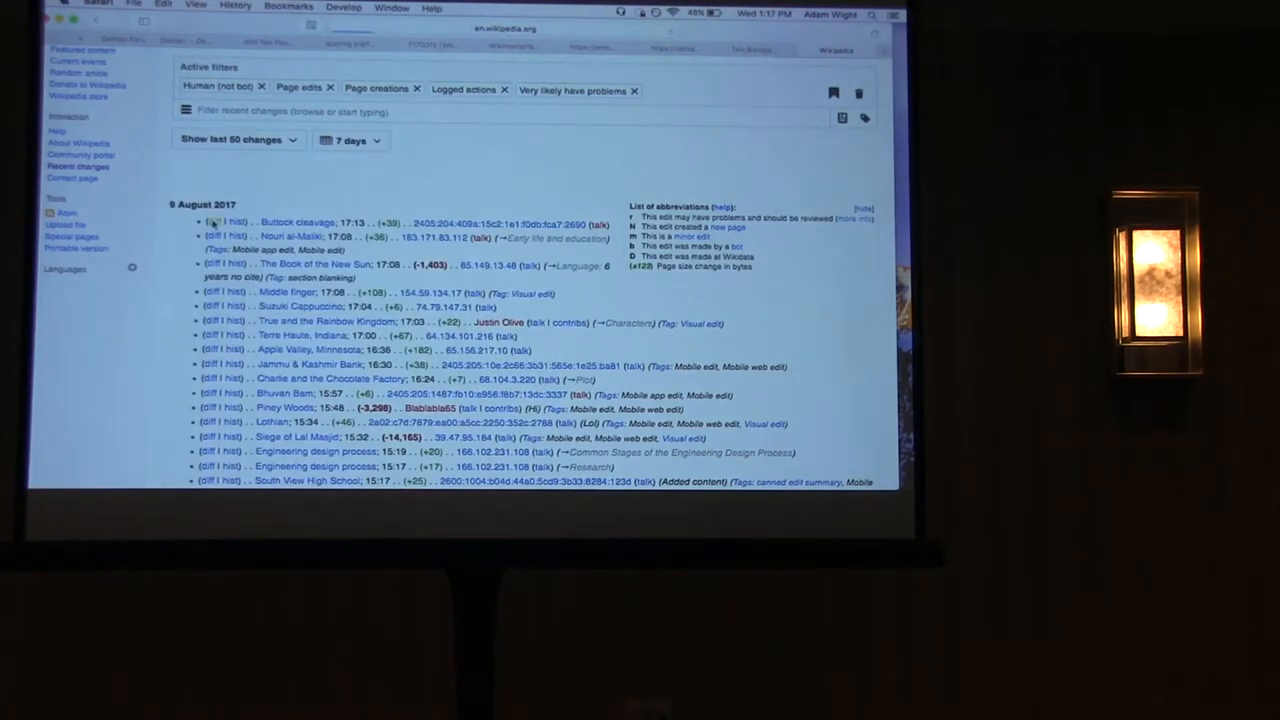
left_click(202, 220)
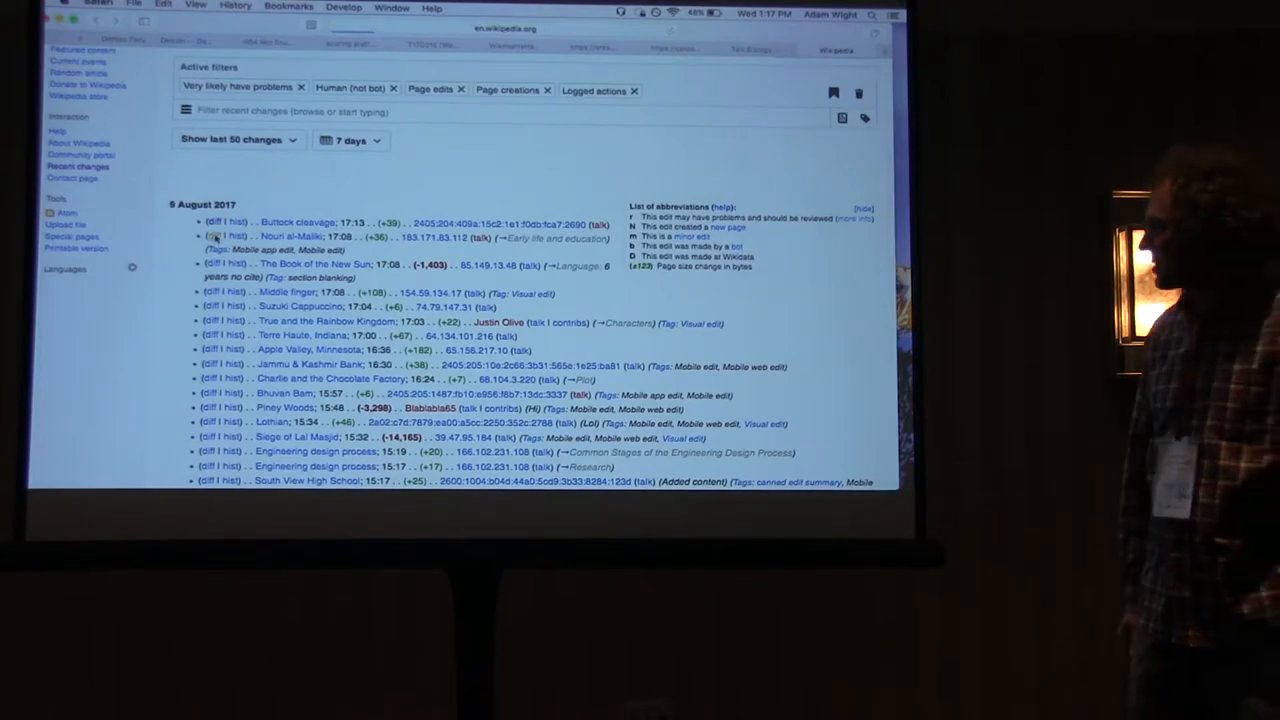
Inspect the diff of the Nouri al-Maliki edit in the filtered Recent Changes list
left_click(211, 237)
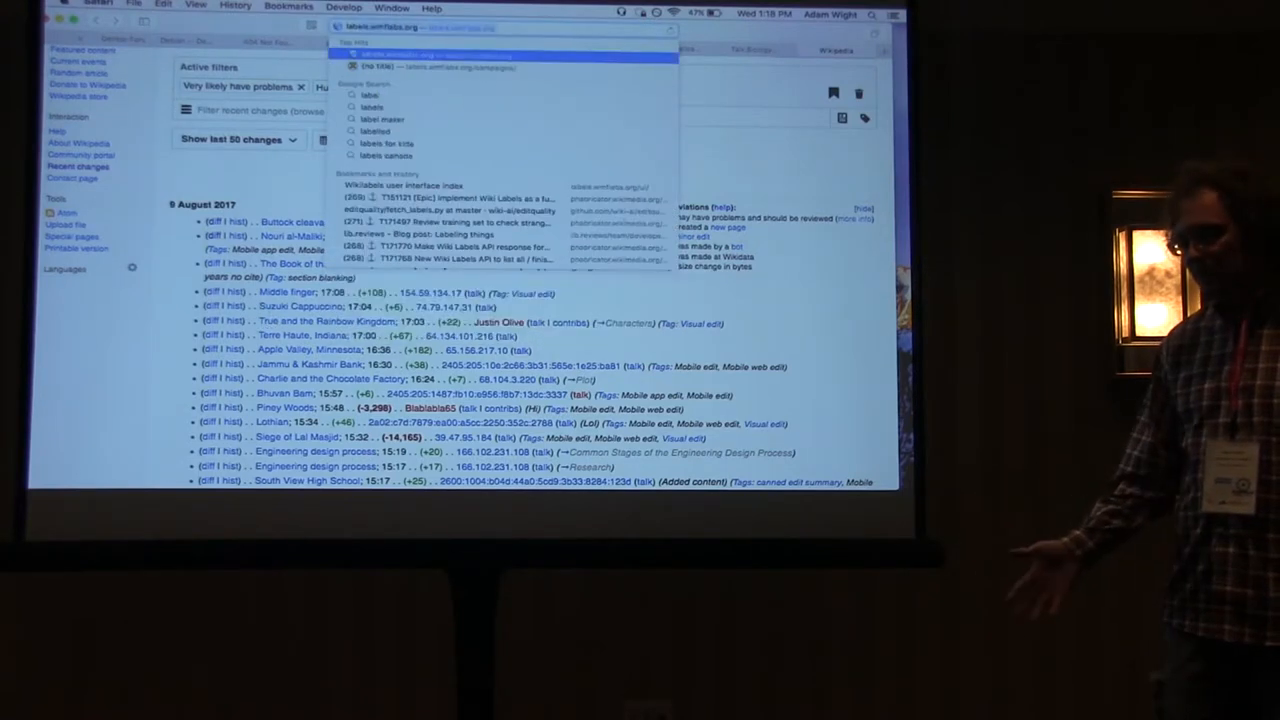
Go to the ORES/Get support page and scroll through its sections
left_click(475, 49)
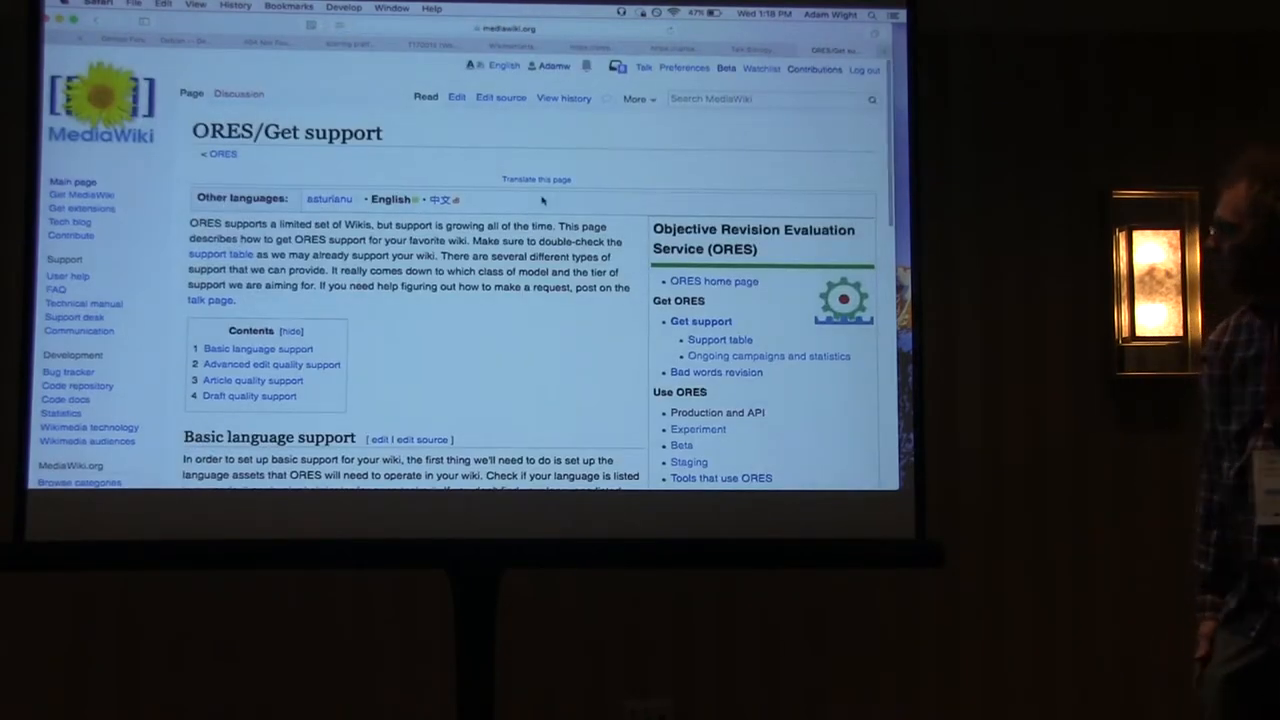
scroll("down", 3)
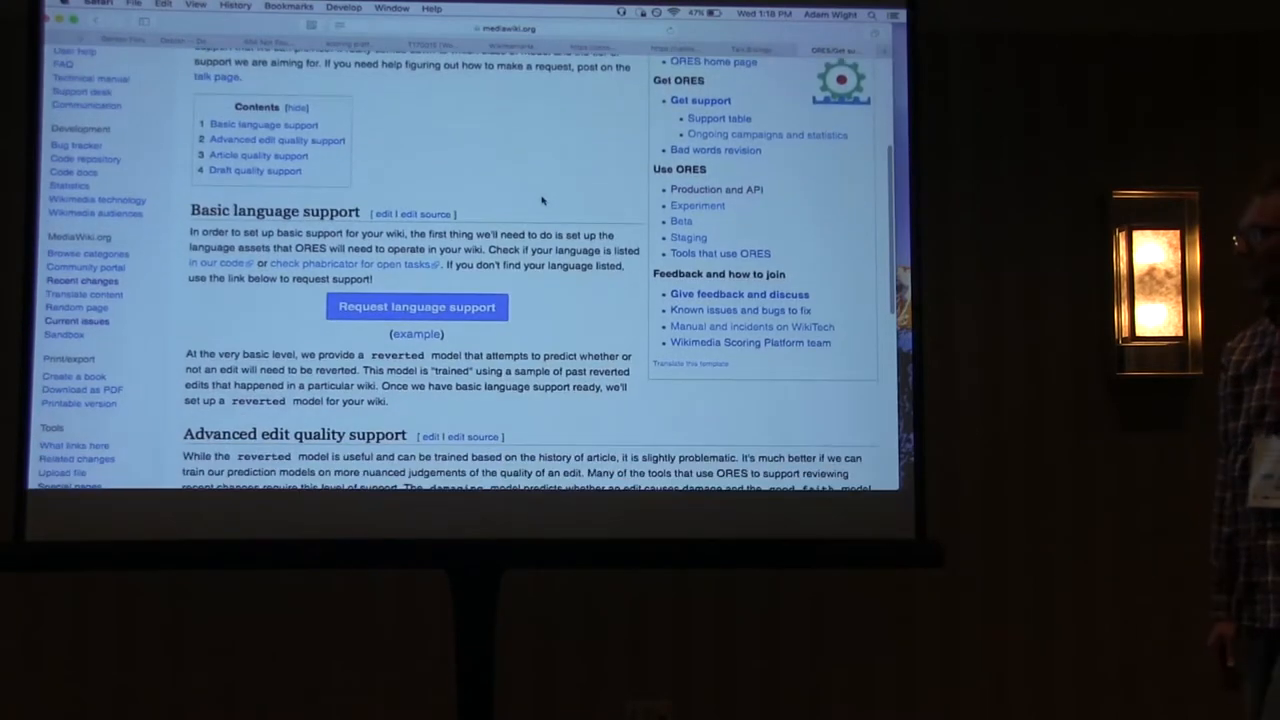
scroll("down", 3)
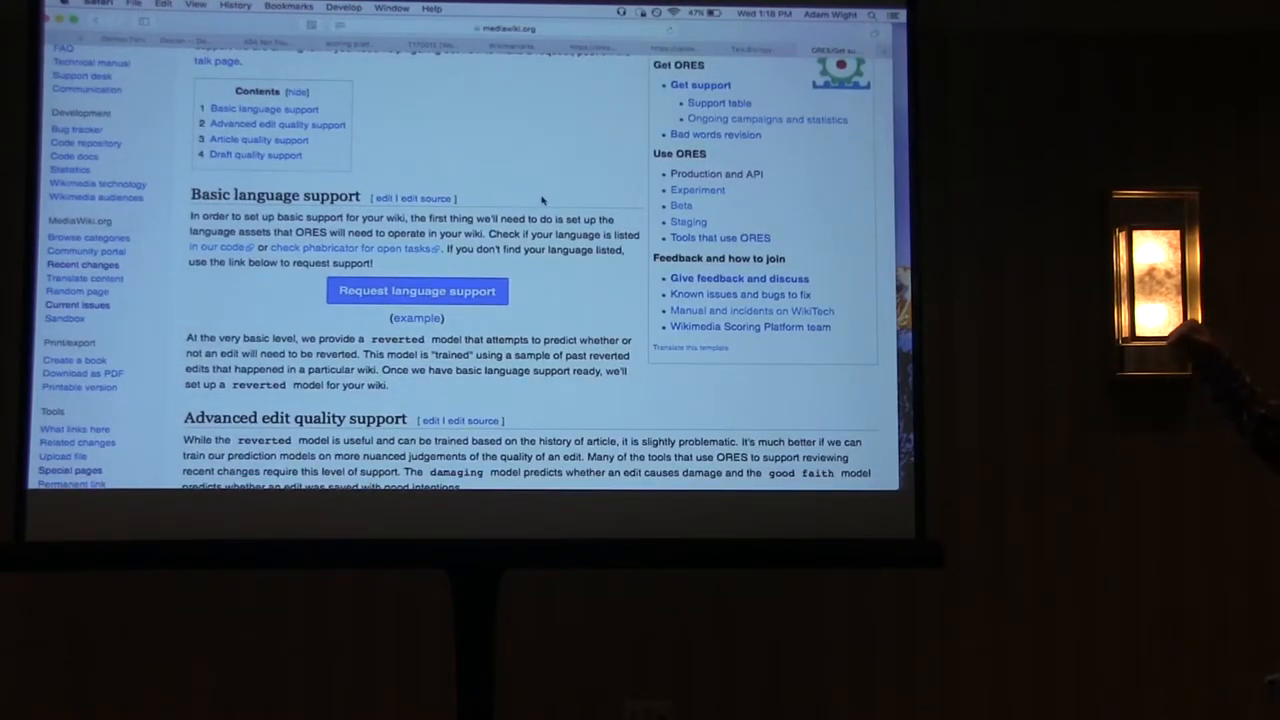
scroll("down", 3)
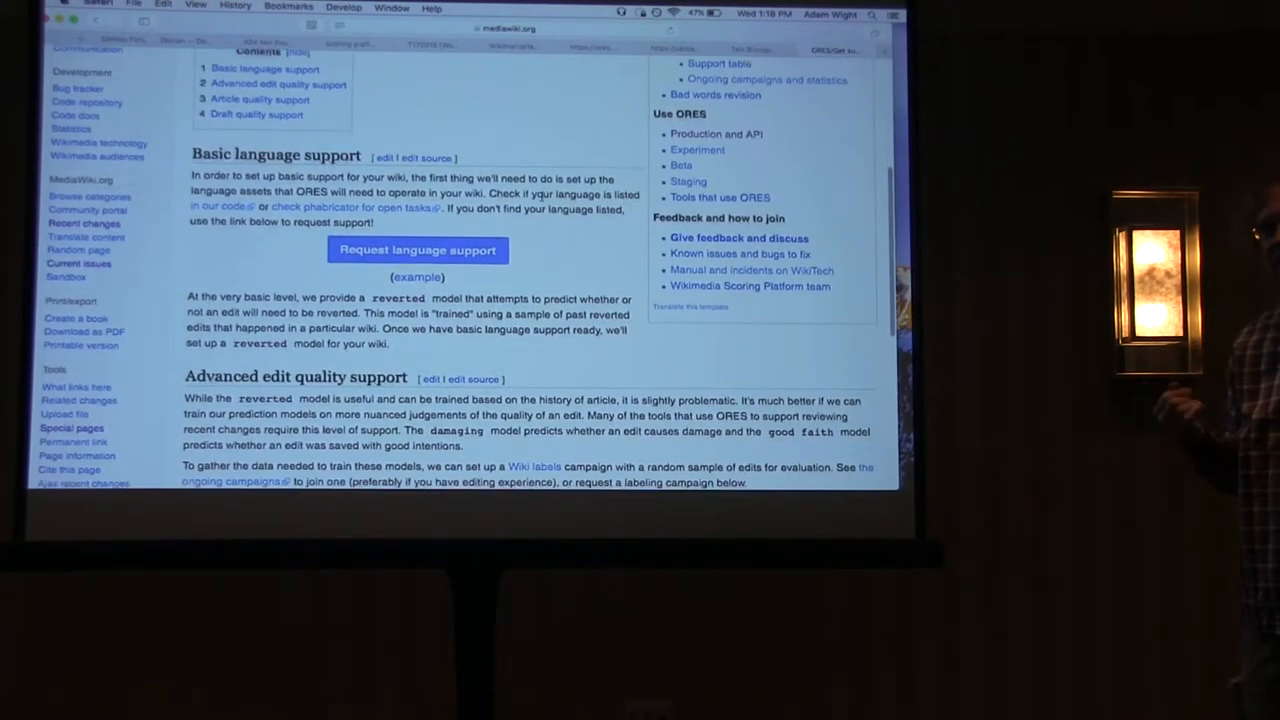
scroll("down", 3)
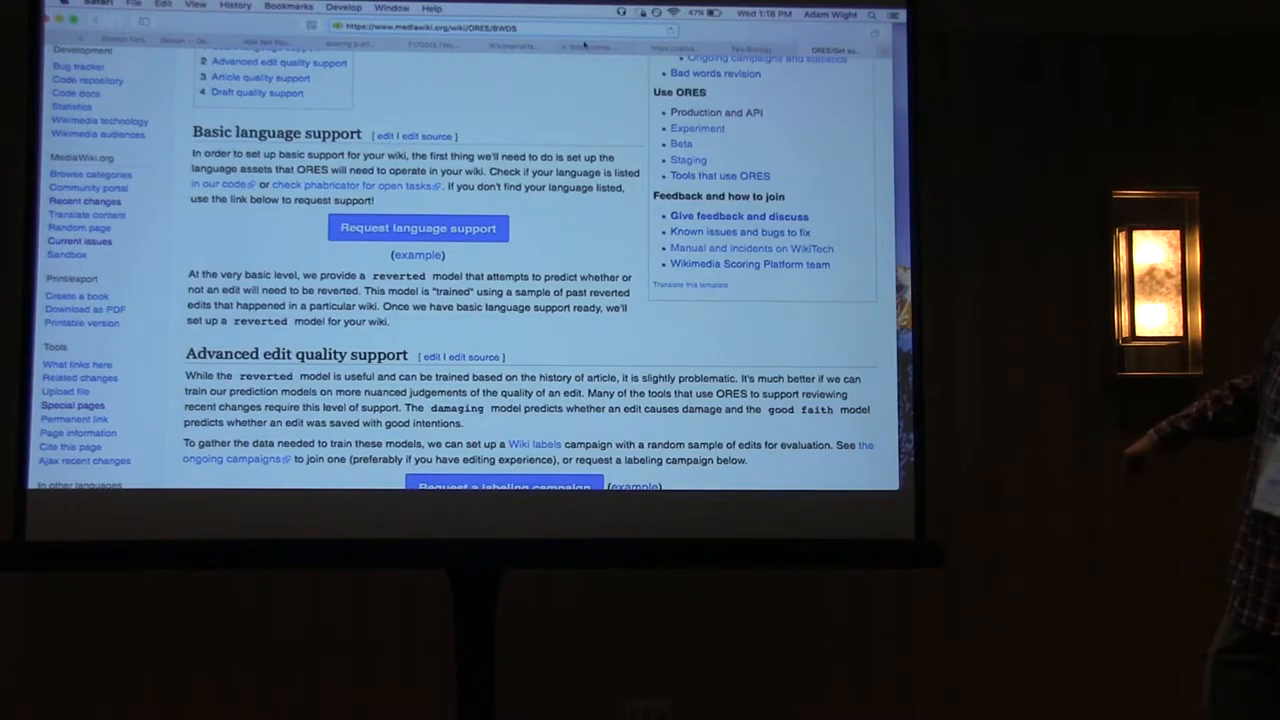
scroll("down", 3)
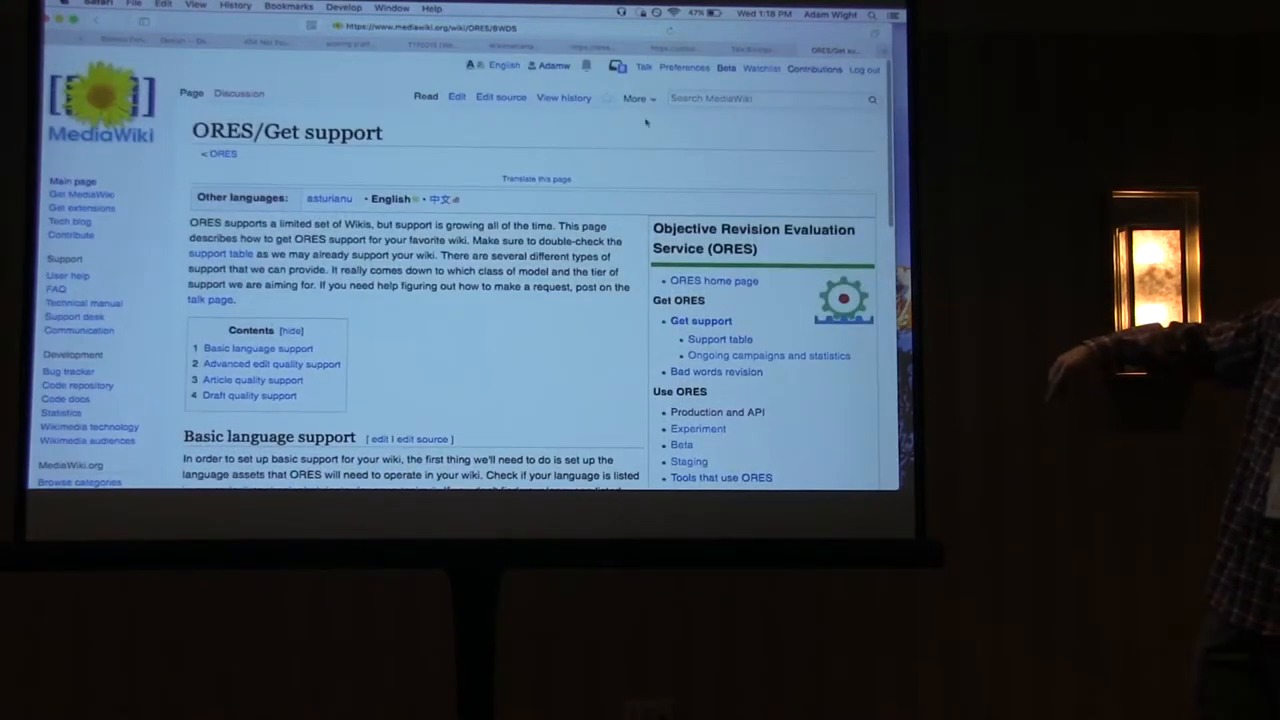
Search MediaWiki for ORES and jump to the ORES/BWDS review page
type("ORES/BWDS")
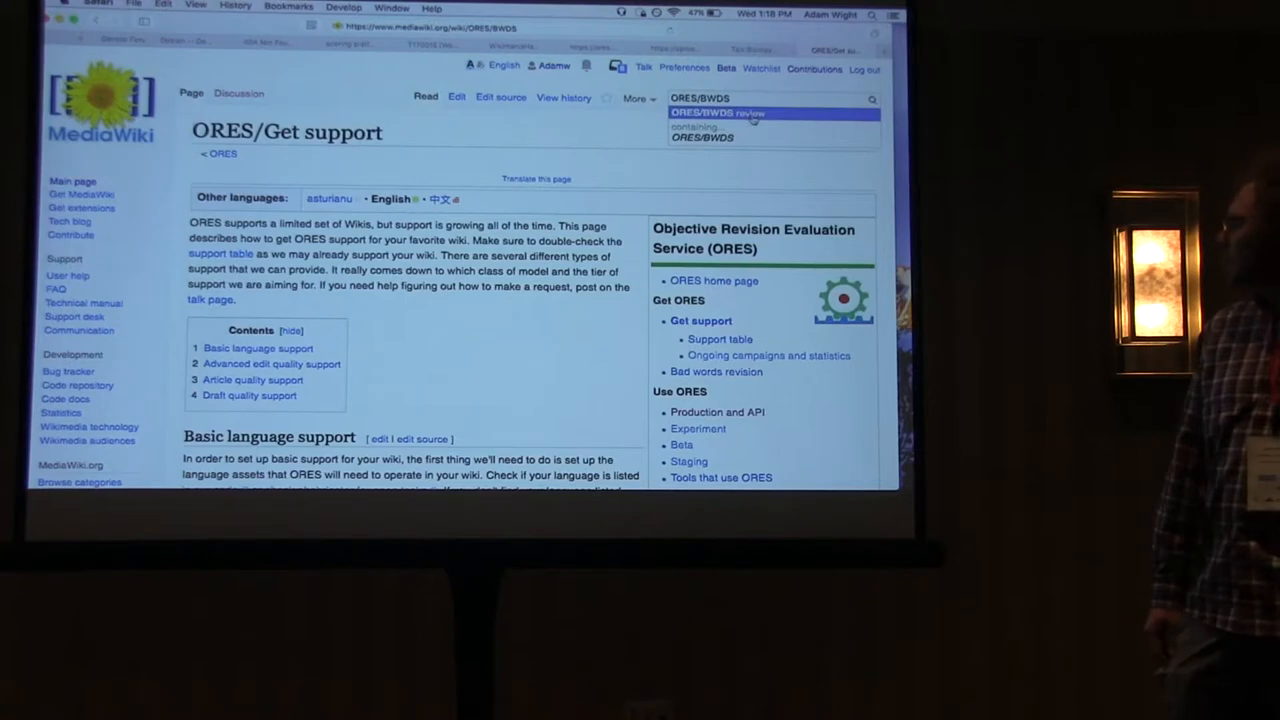
left_click(727, 113)
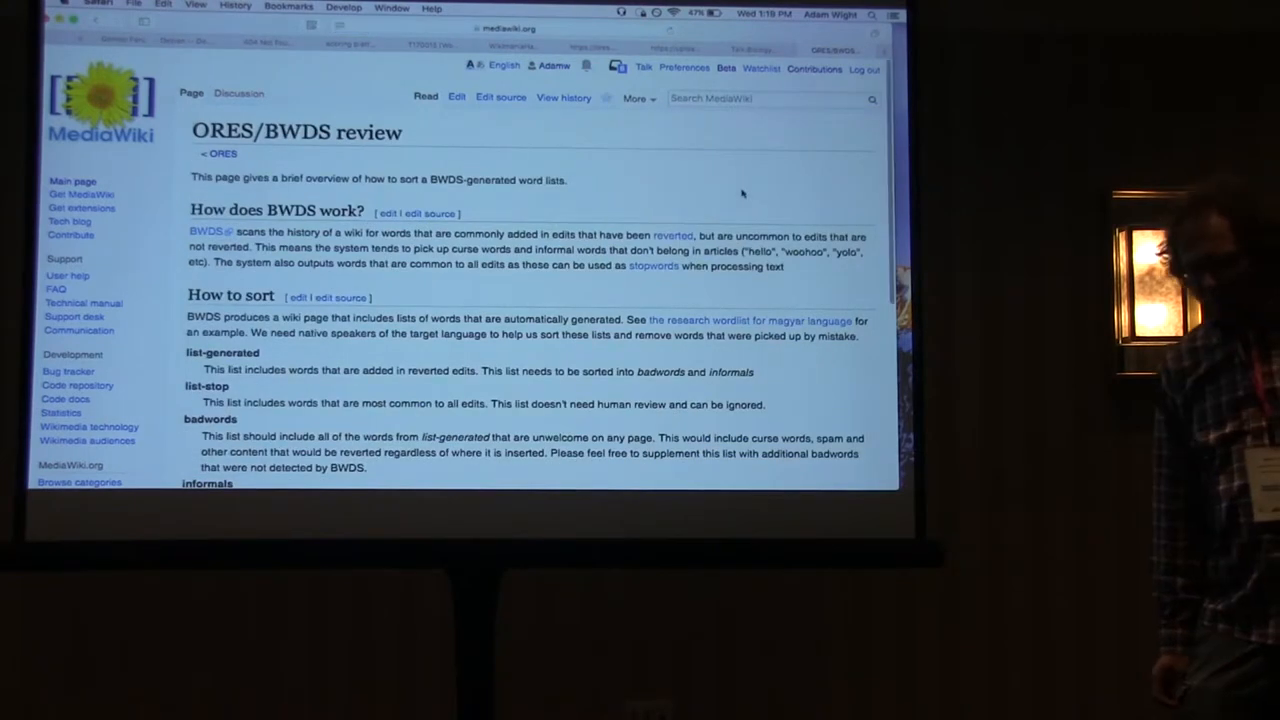
scroll("down", 3)
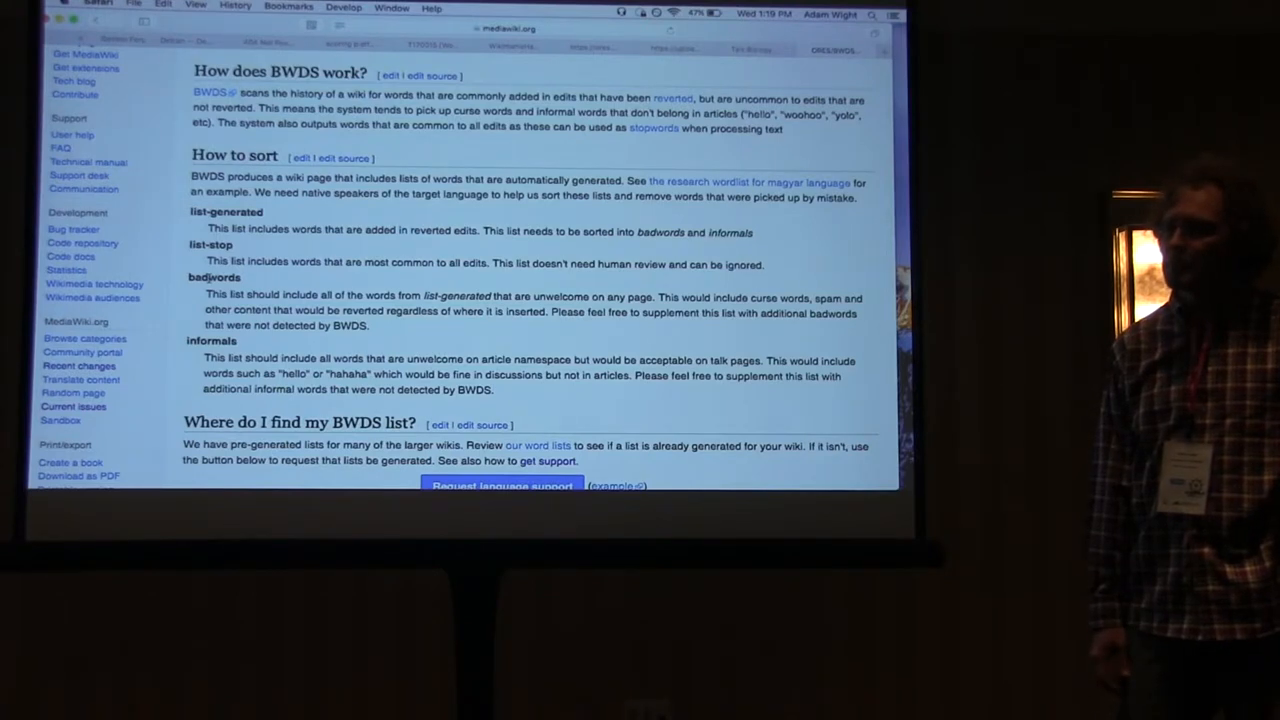
scroll("down", 3)
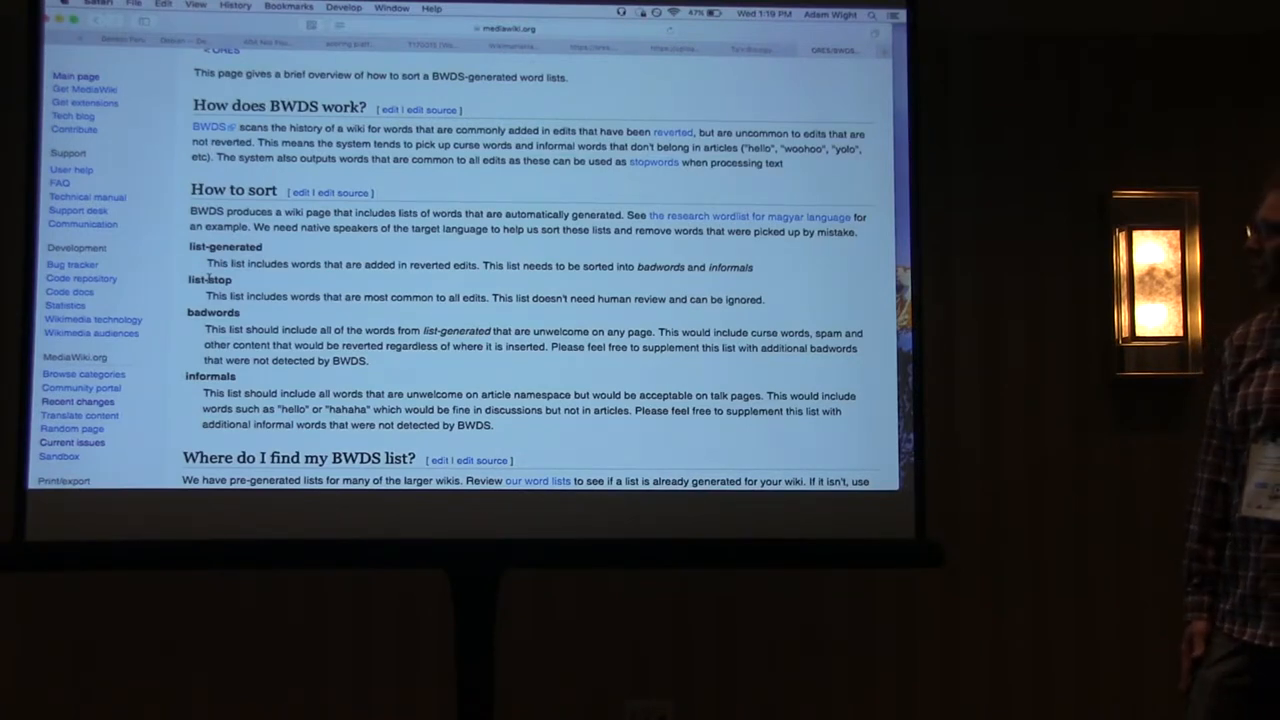
scroll("down", 3)
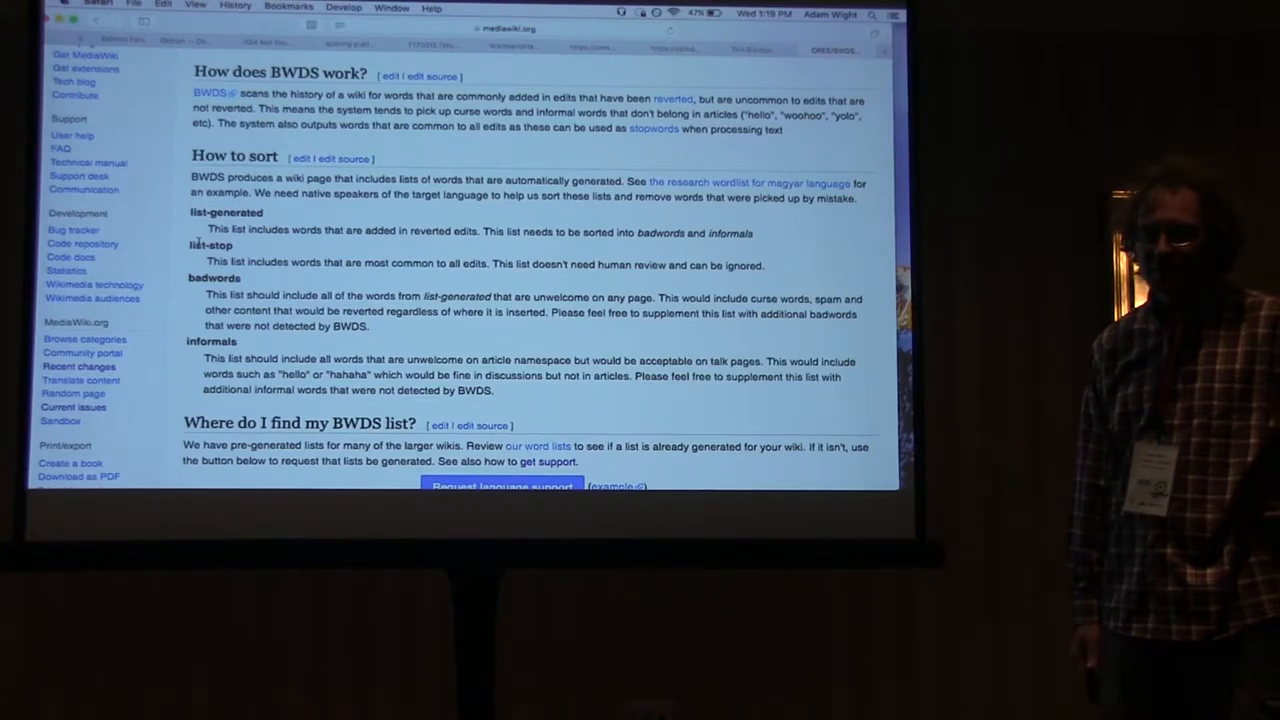
scroll("down", 3)
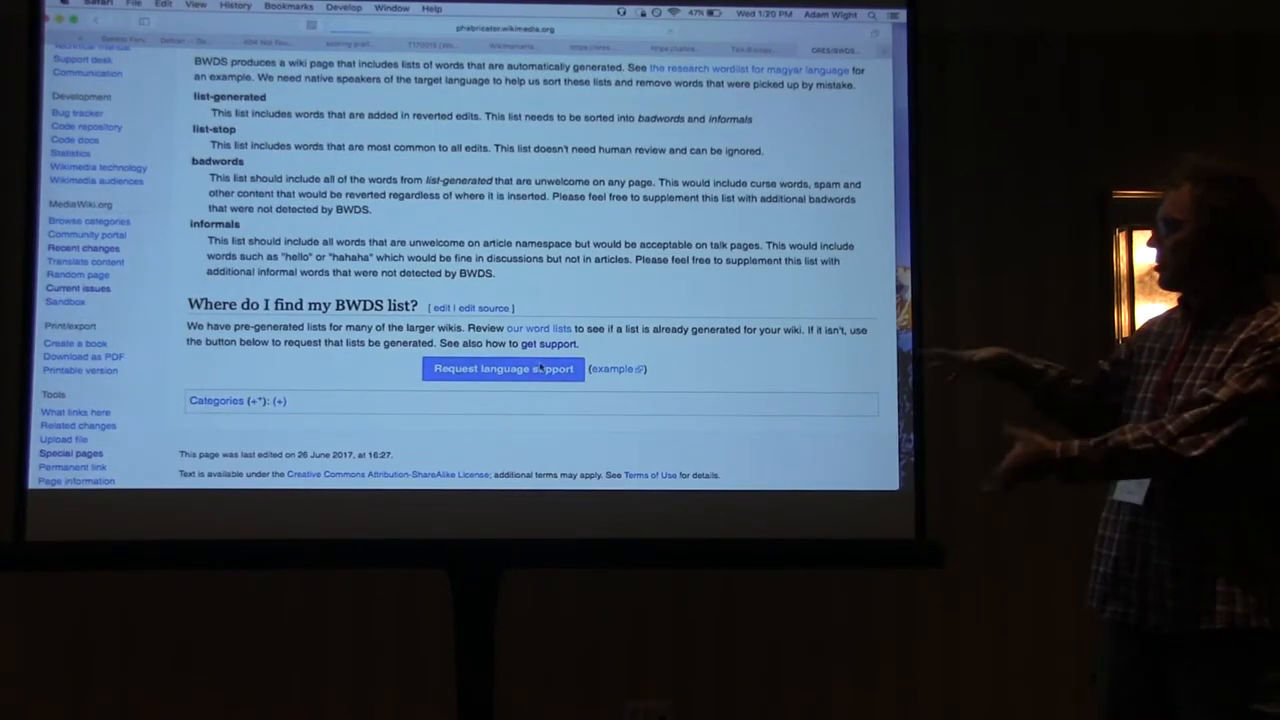
Start a language-support request task titled 'MY SUPER AWESOME LANGUAGE LOL' in Phabricator
left_click(503, 369)
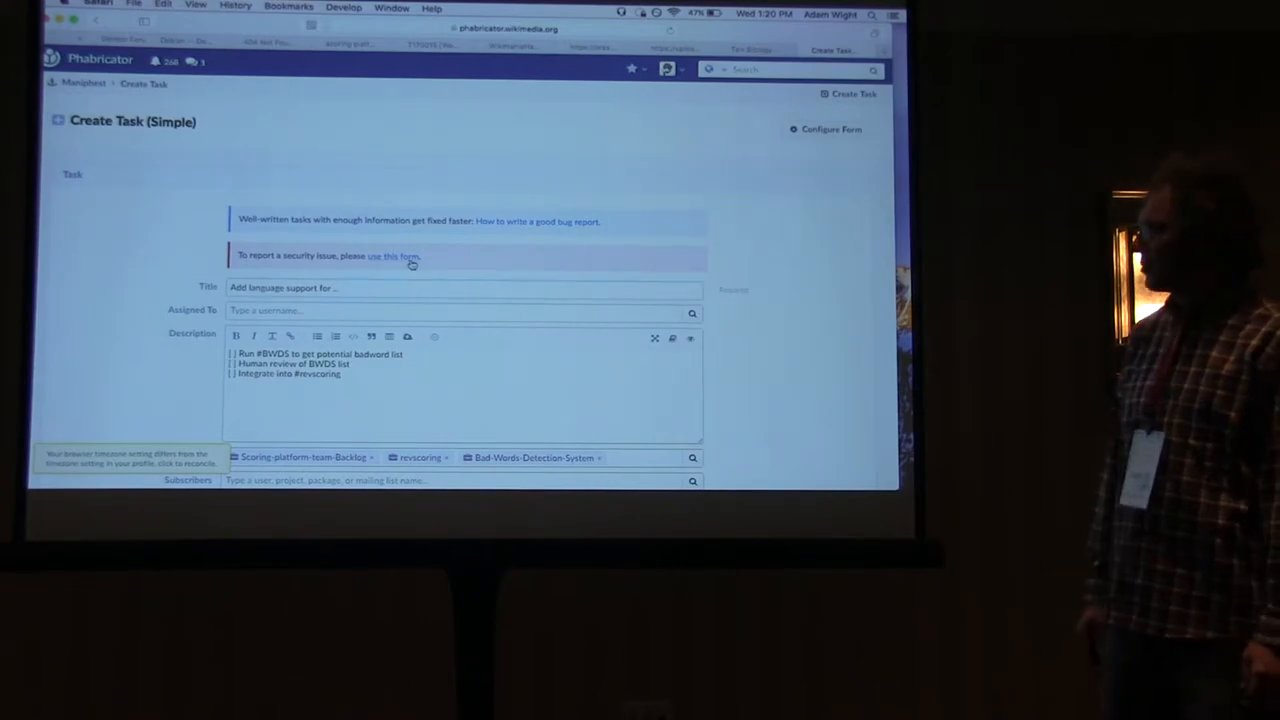
type("MY")
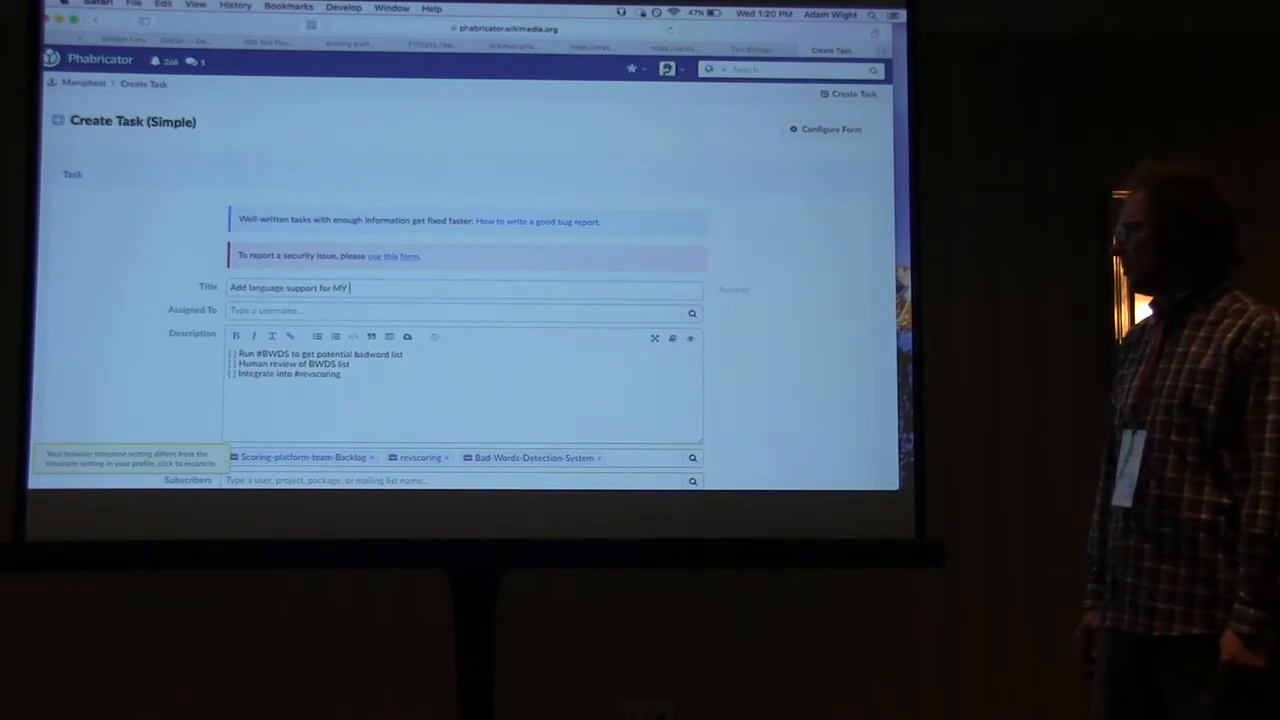
type("SUPER AWESOME LANGUAGE")
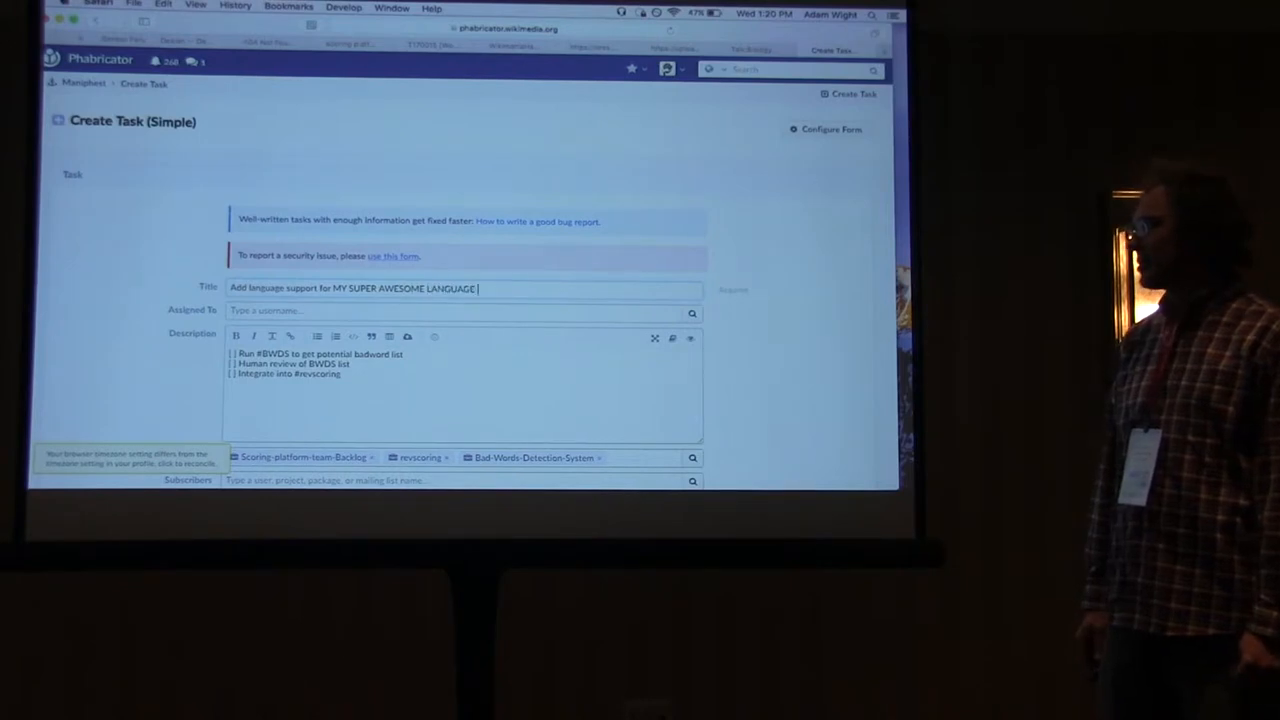
type("LOL")
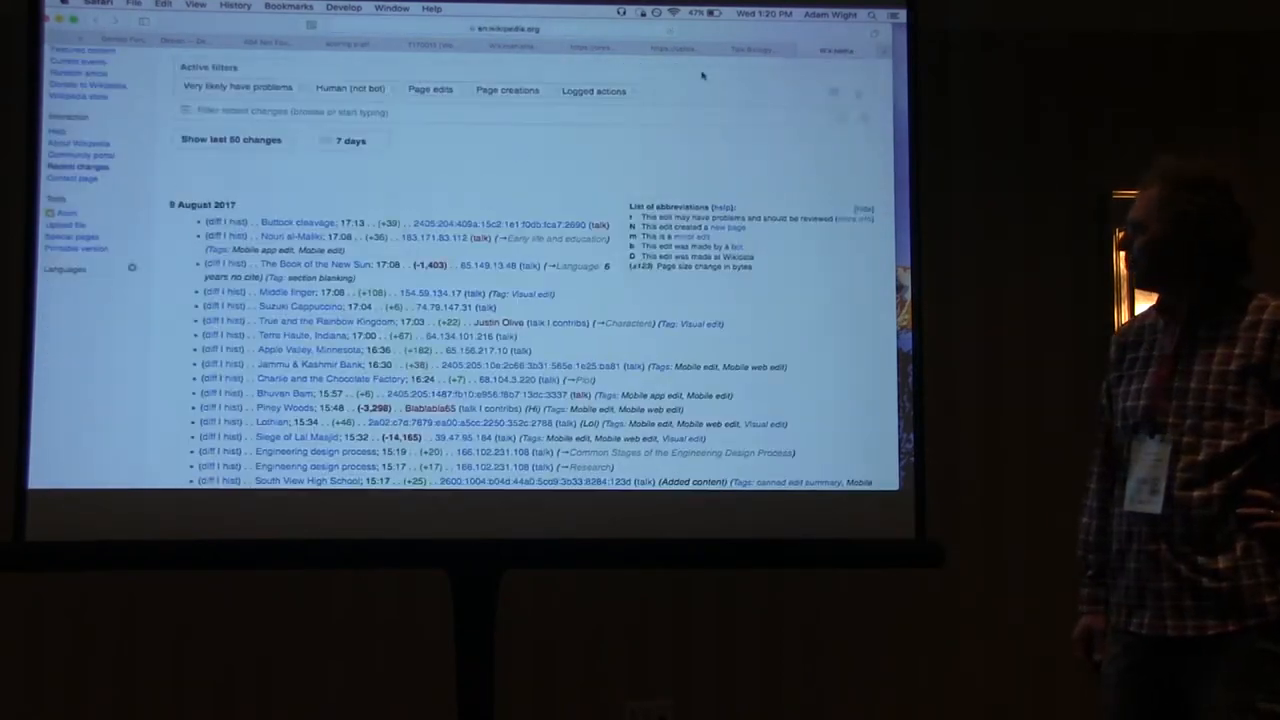
Return to the ORES/Get support page and scroll down to the Wiki labels link
left_click(510, 30)
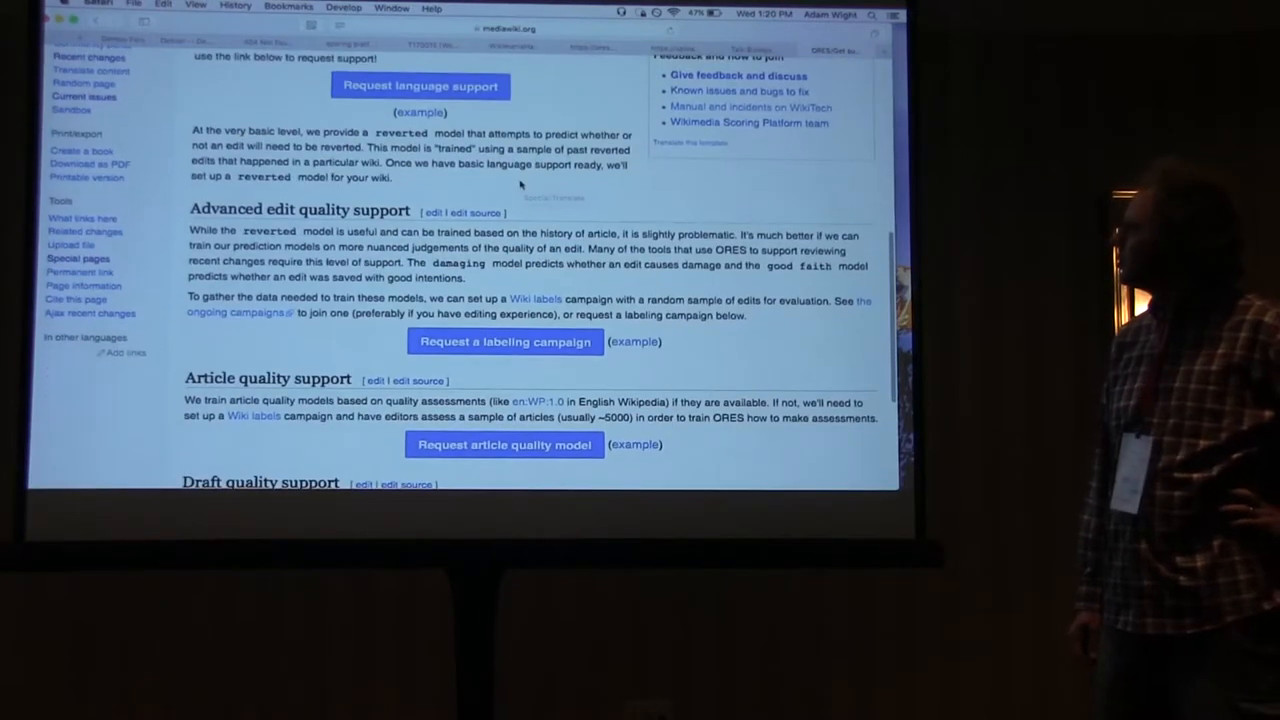
scroll("down", 3)
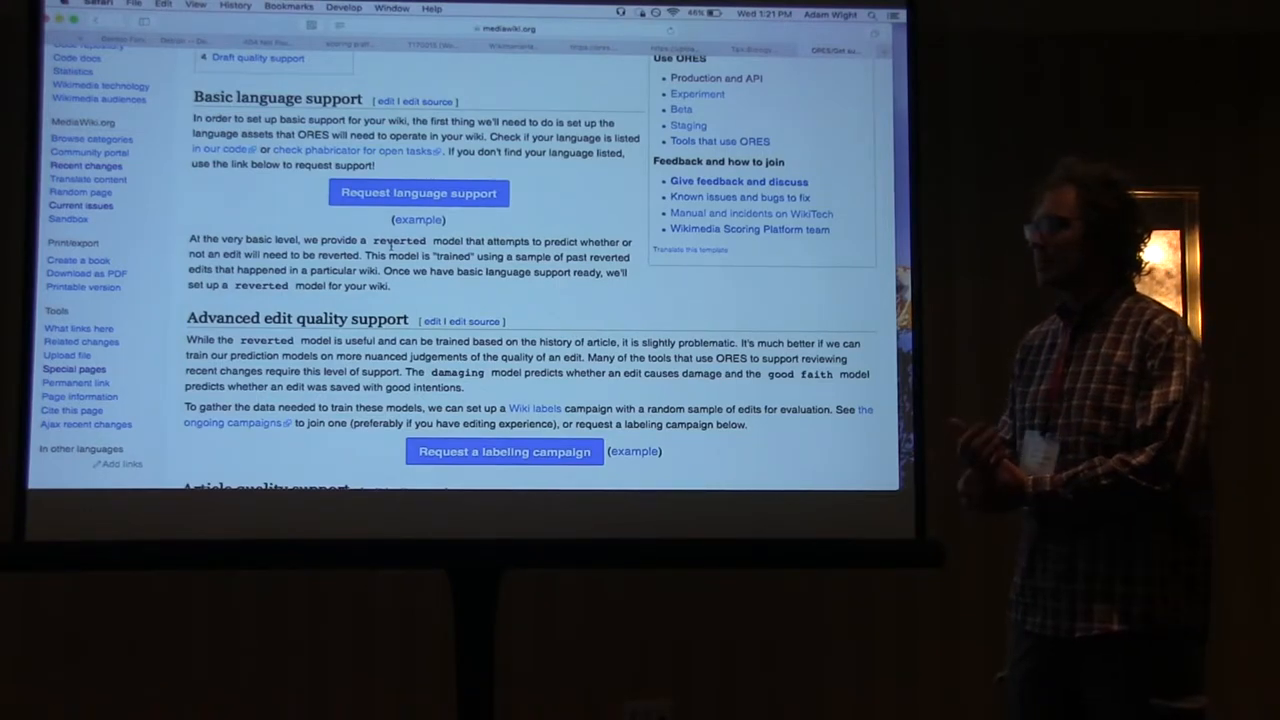
scroll("down", 3)
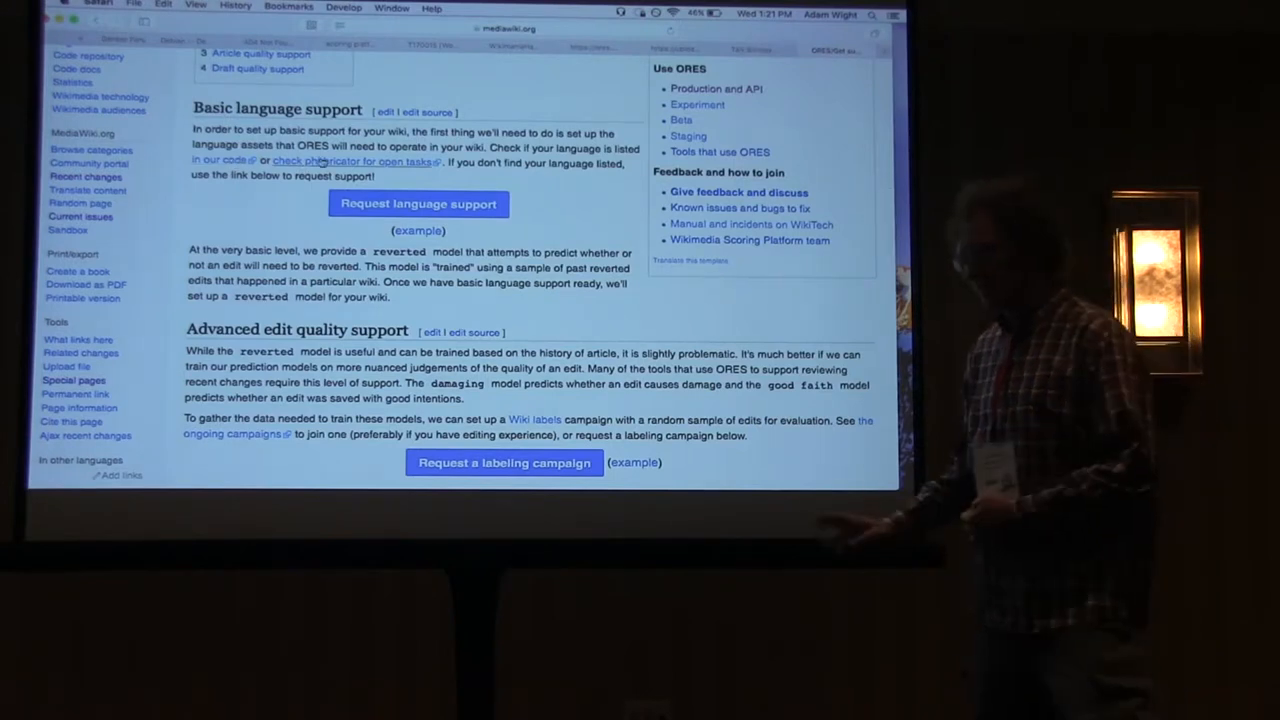
scroll("down", 3)
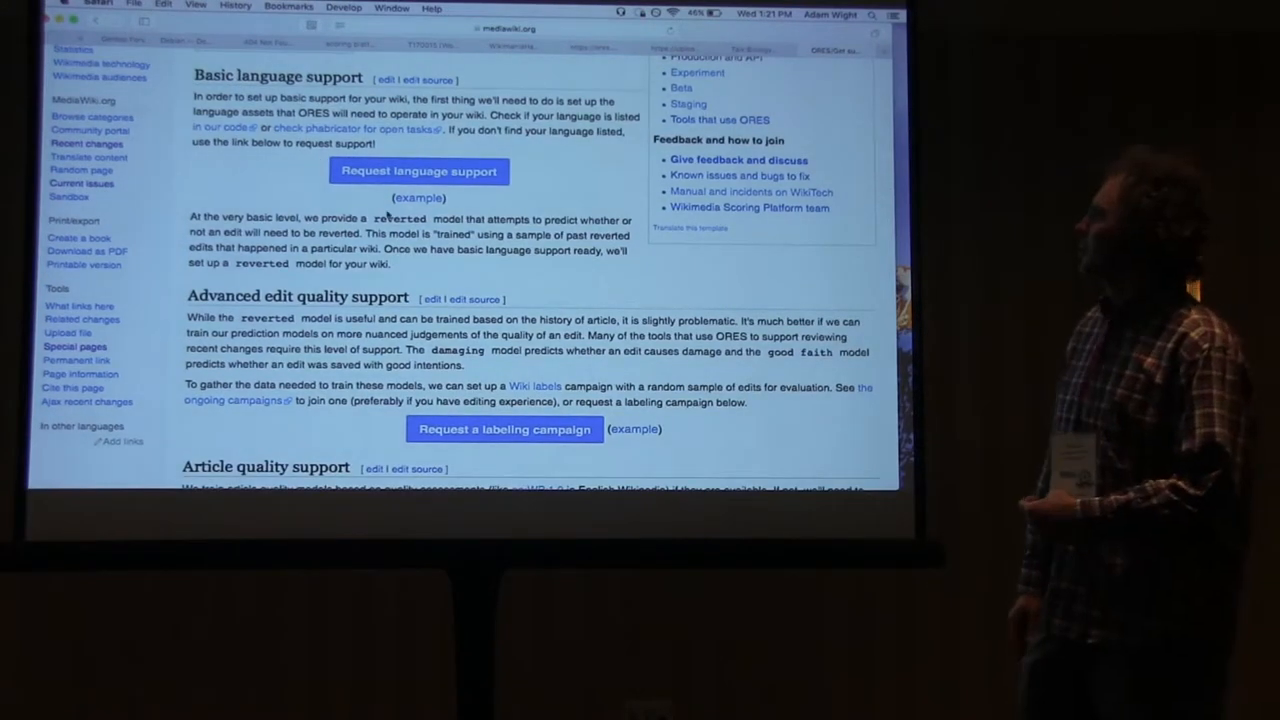
scroll("down", 3)
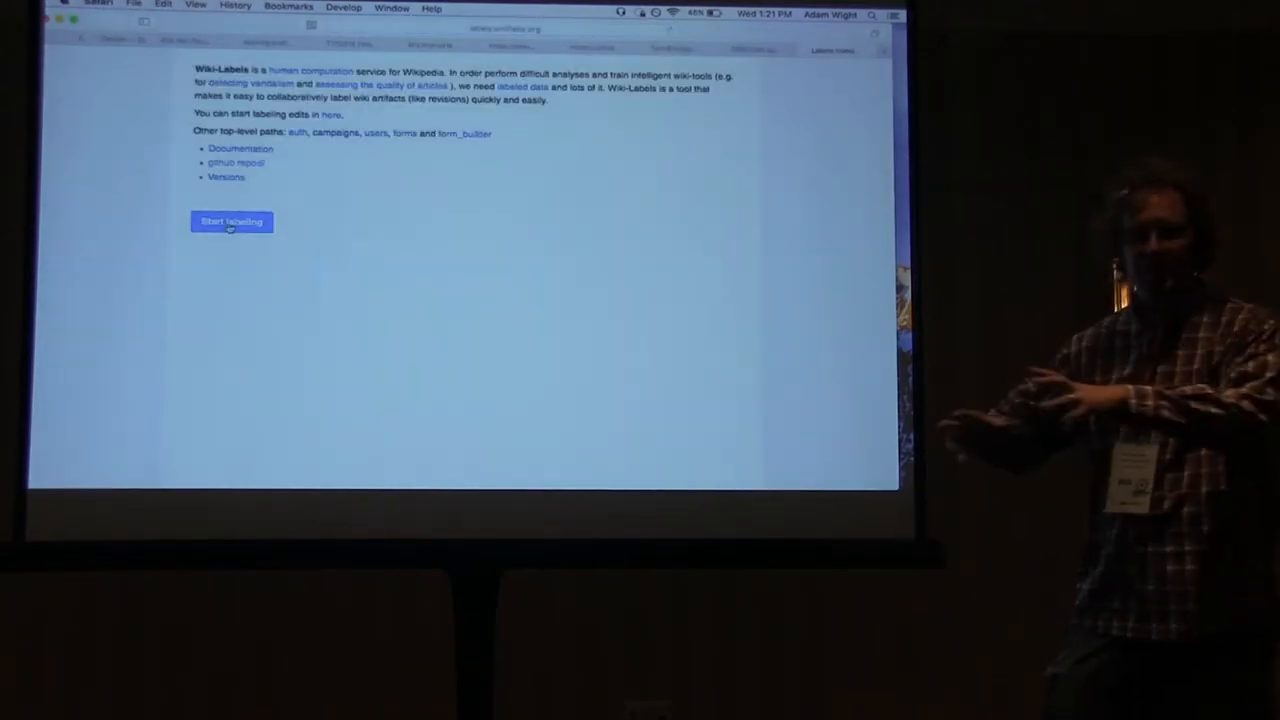
Start labelling, allow Wiki Labels OAuth access, and load an Edit quality workset
left_click(231, 221)
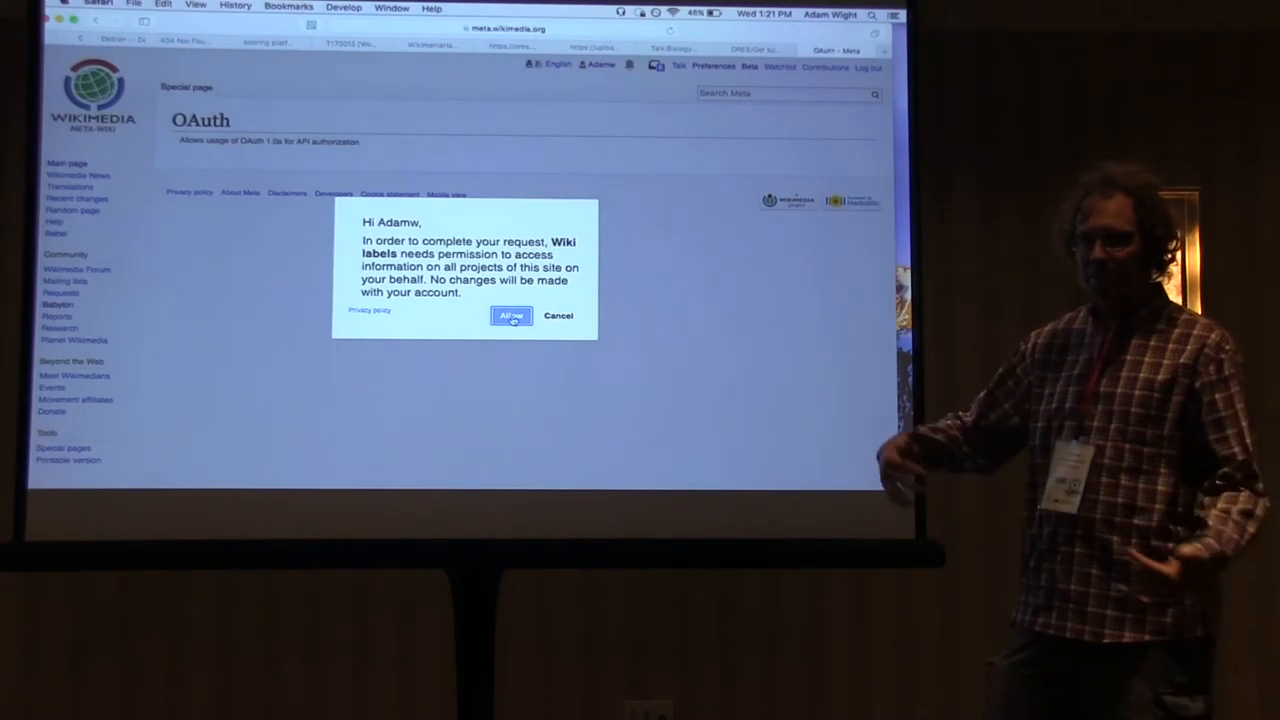
left_click(510, 316)
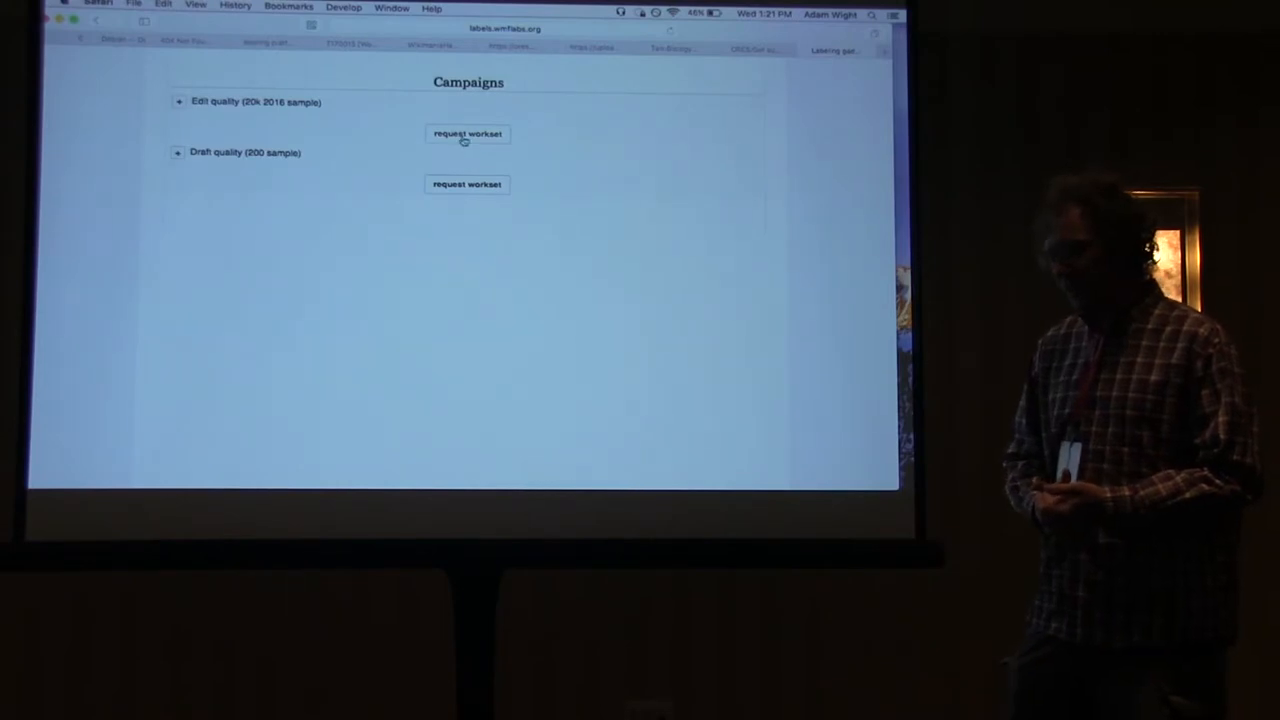
left_click(467, 133)
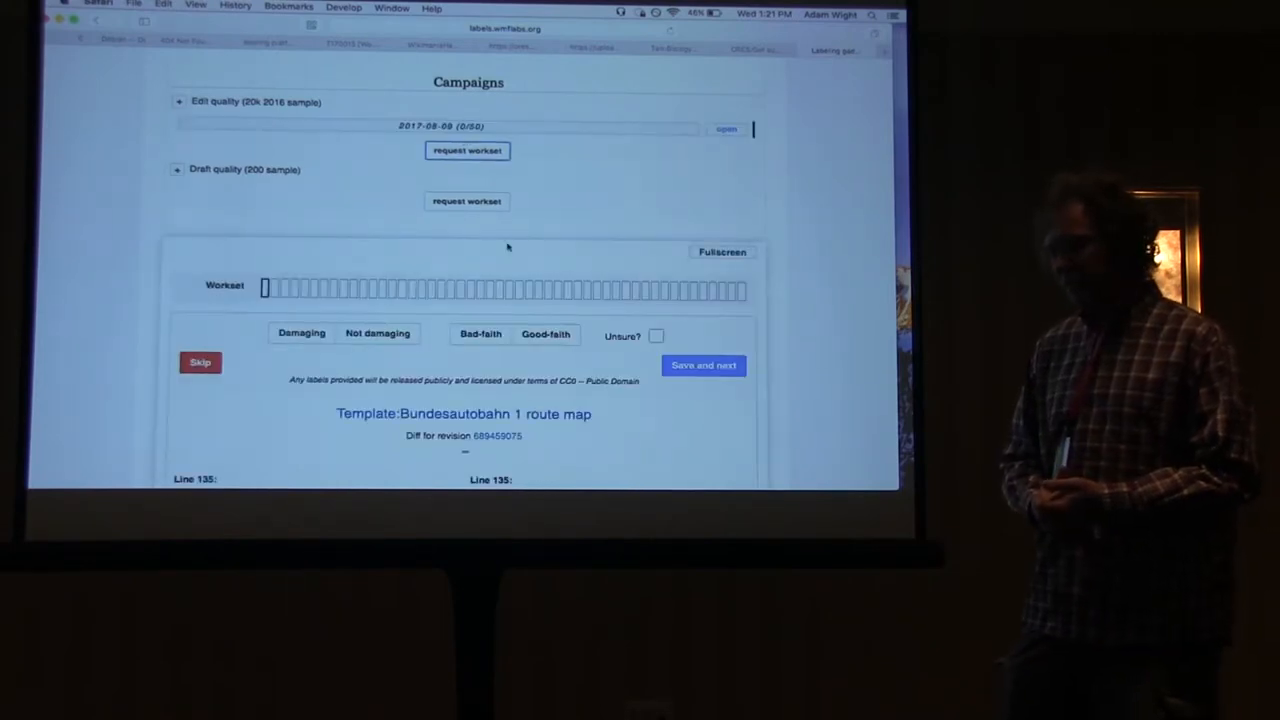
Review the Bundesautobahn 1 route map diff and mark it good-faith
scroll("down", 3)
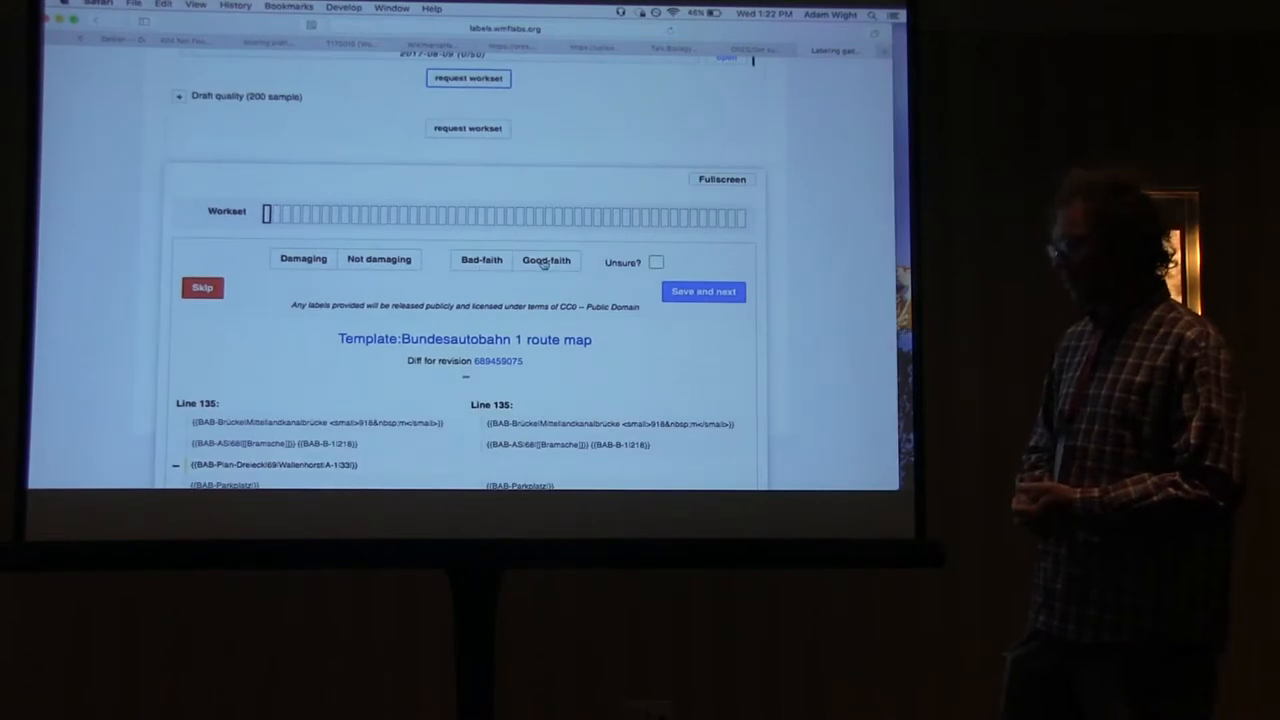
mouse_move(545, 260)
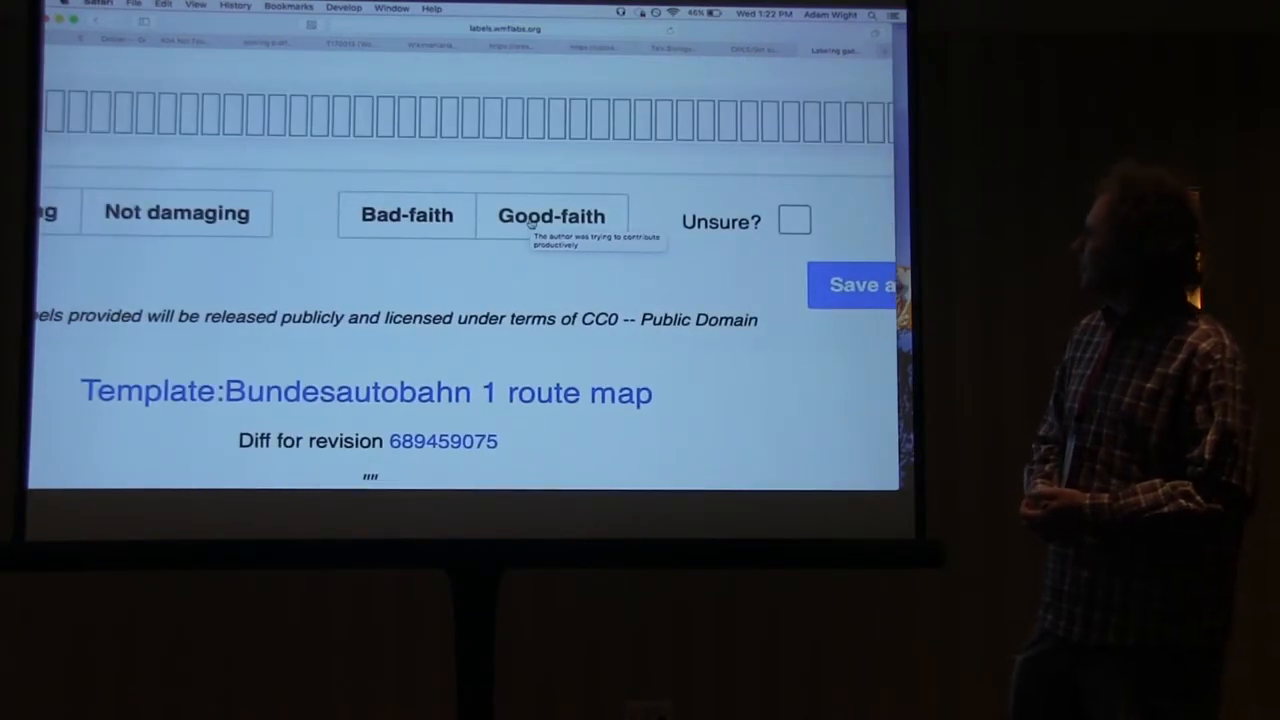
mouse_move(525, 273)
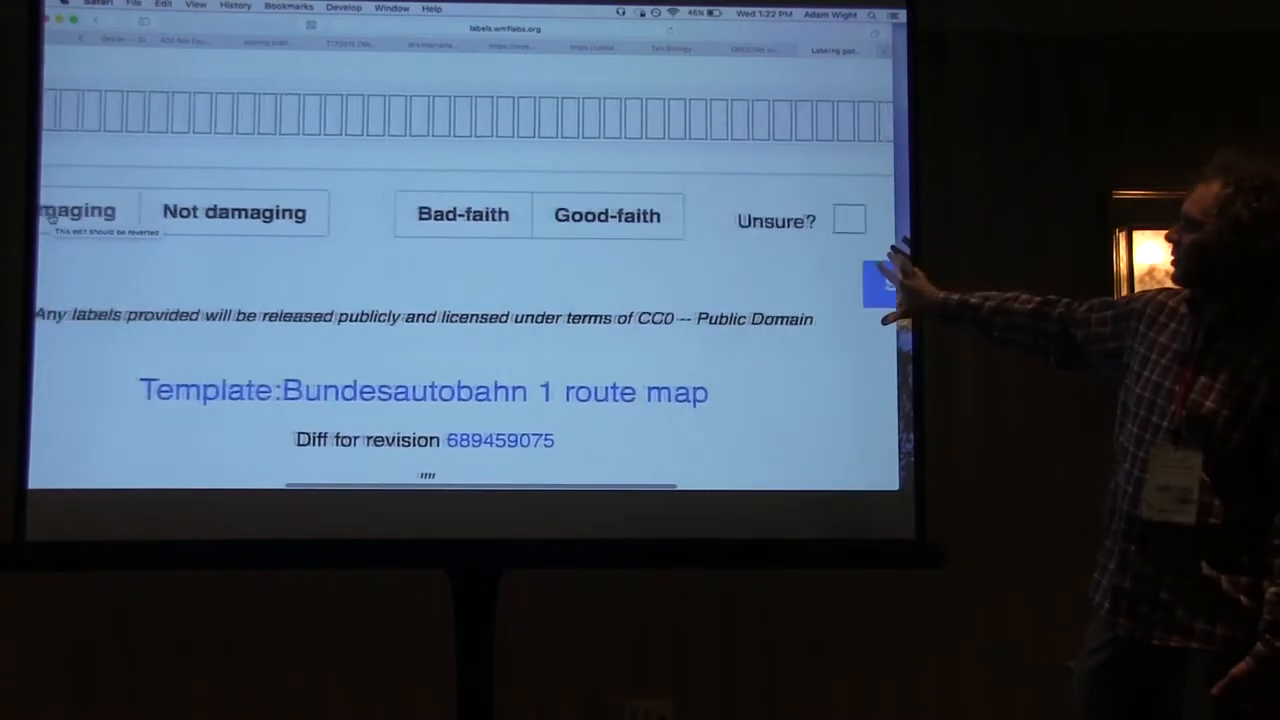
scroll("down", 3)
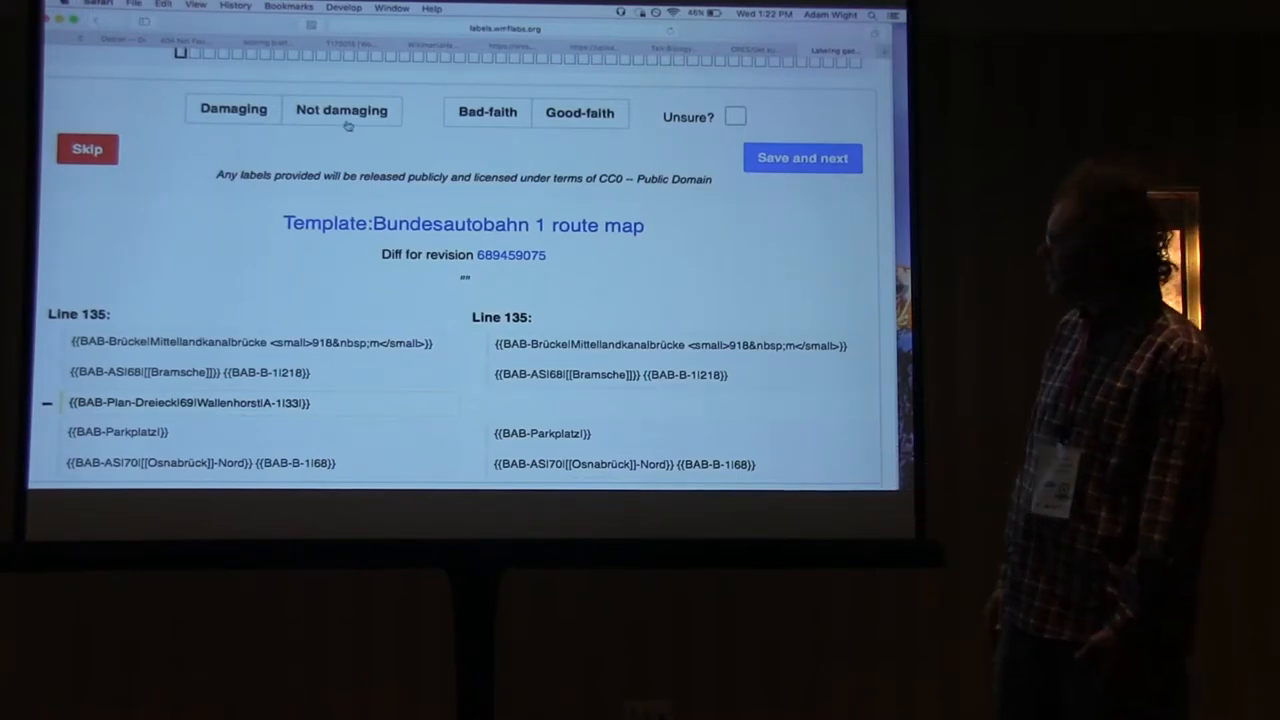
mouse_move(343, 123)
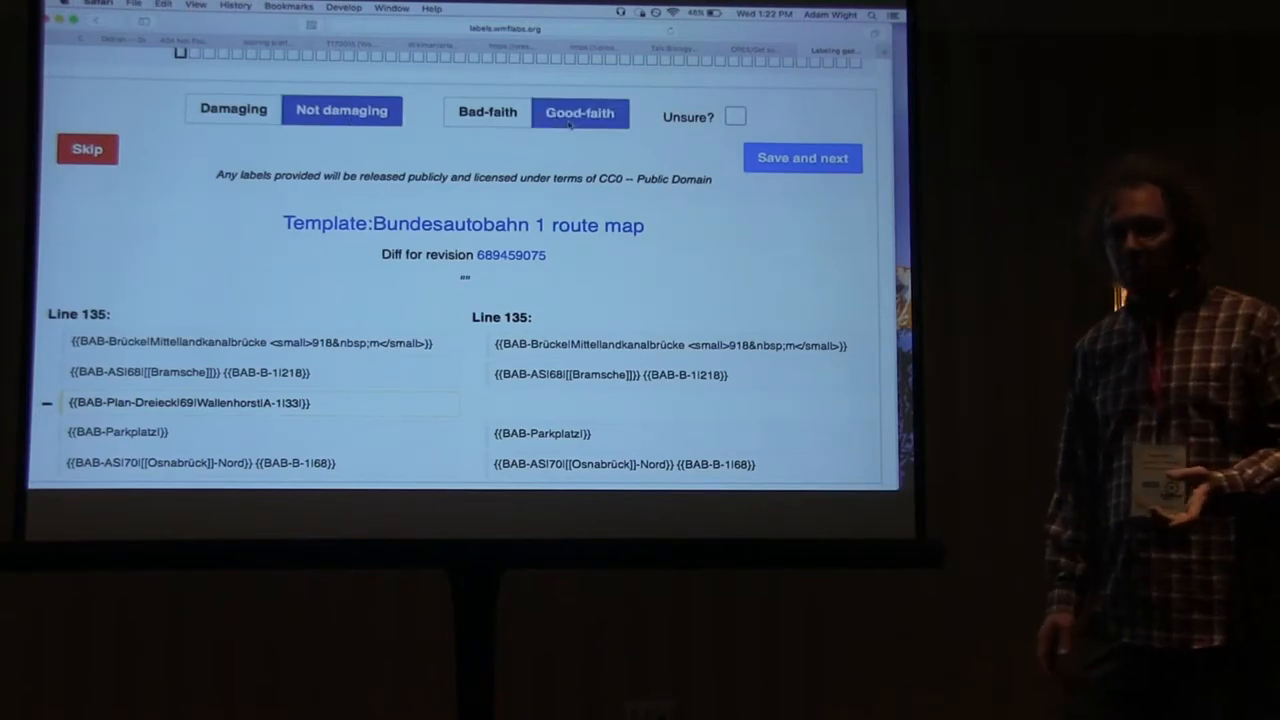
left_click(802, 158)
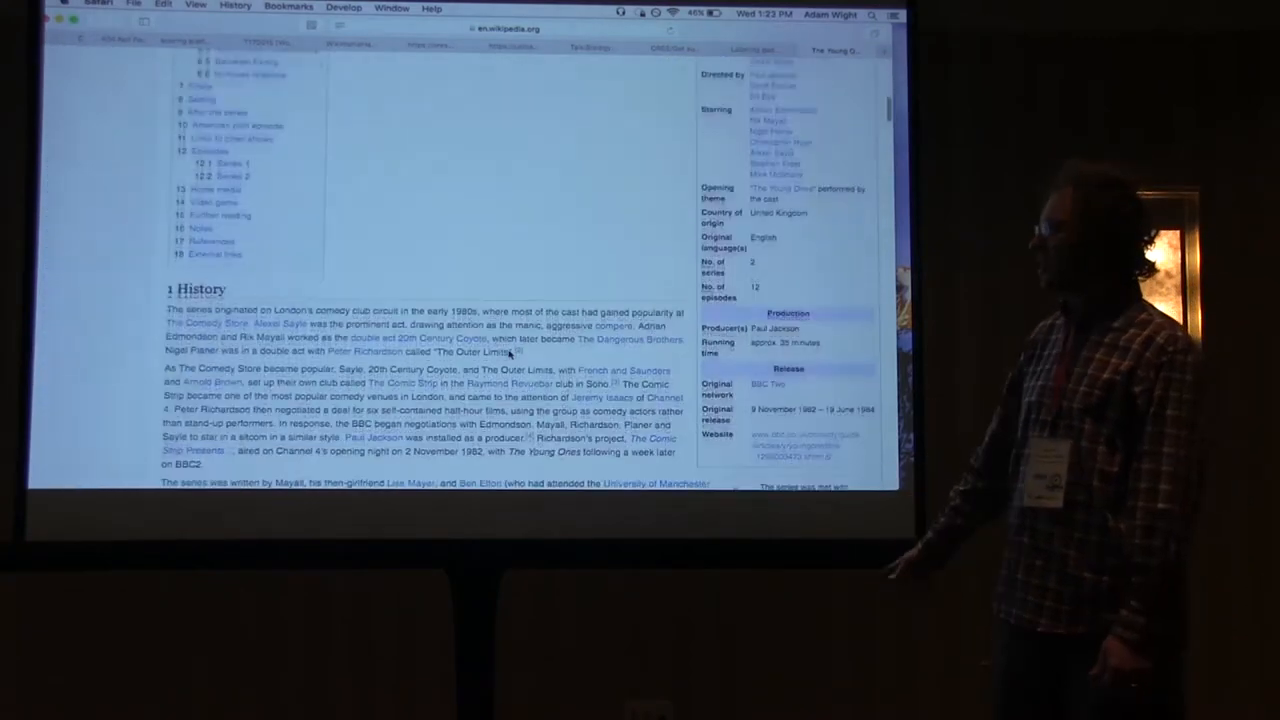
Scroll down The Young Ones article before heading back to Recent changes
scroll("down", 3)
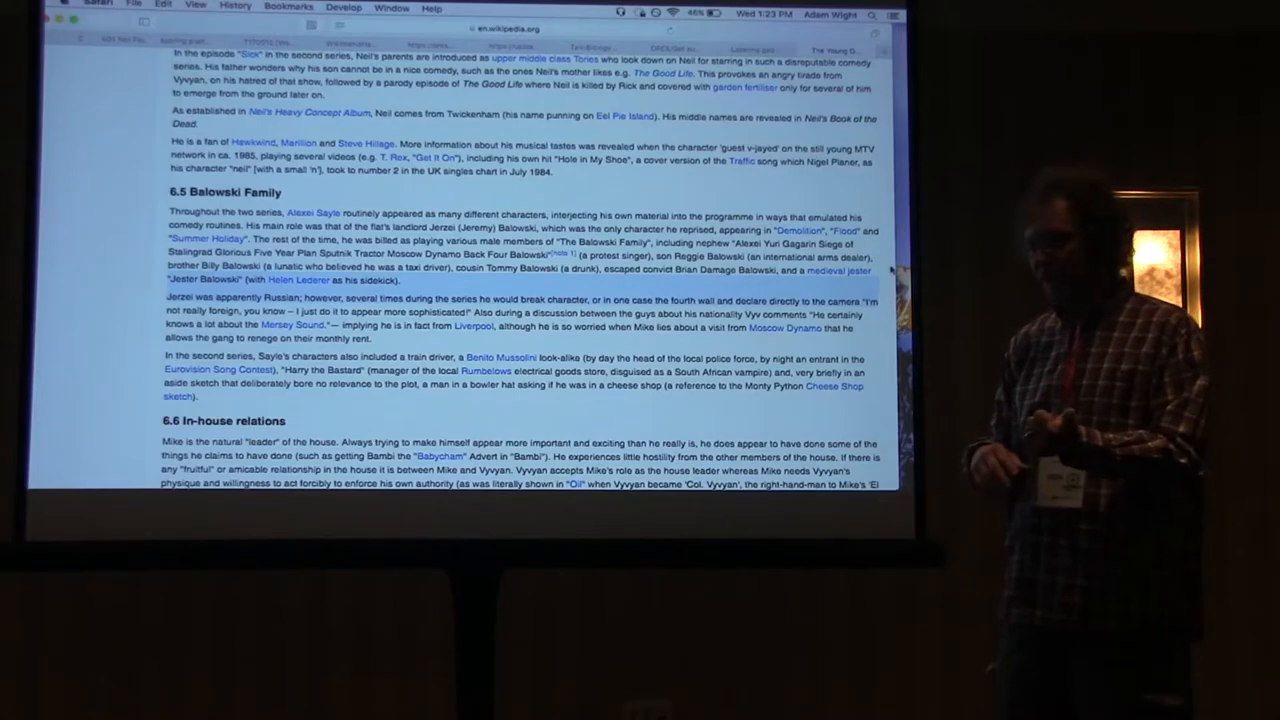
scroll("down", 3)
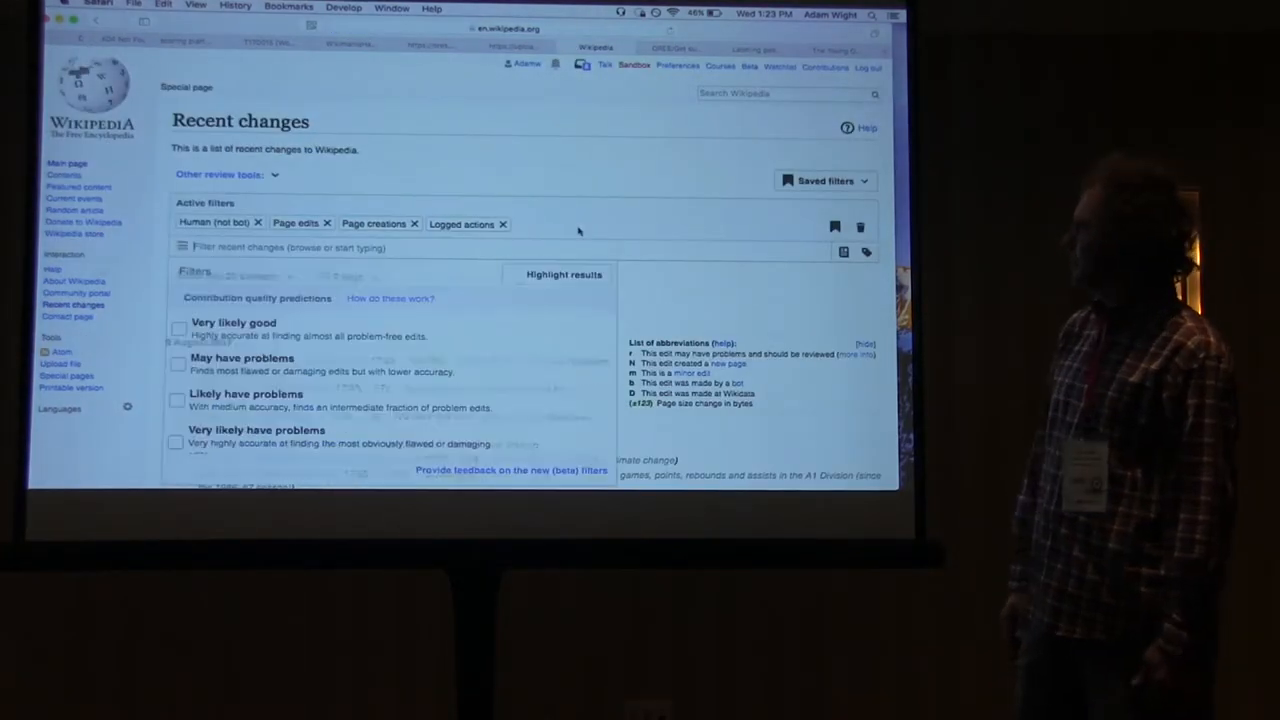
Filter Recent changes to 'May have problems' and 'Very likely good faith' edits
scroll("down", 3)
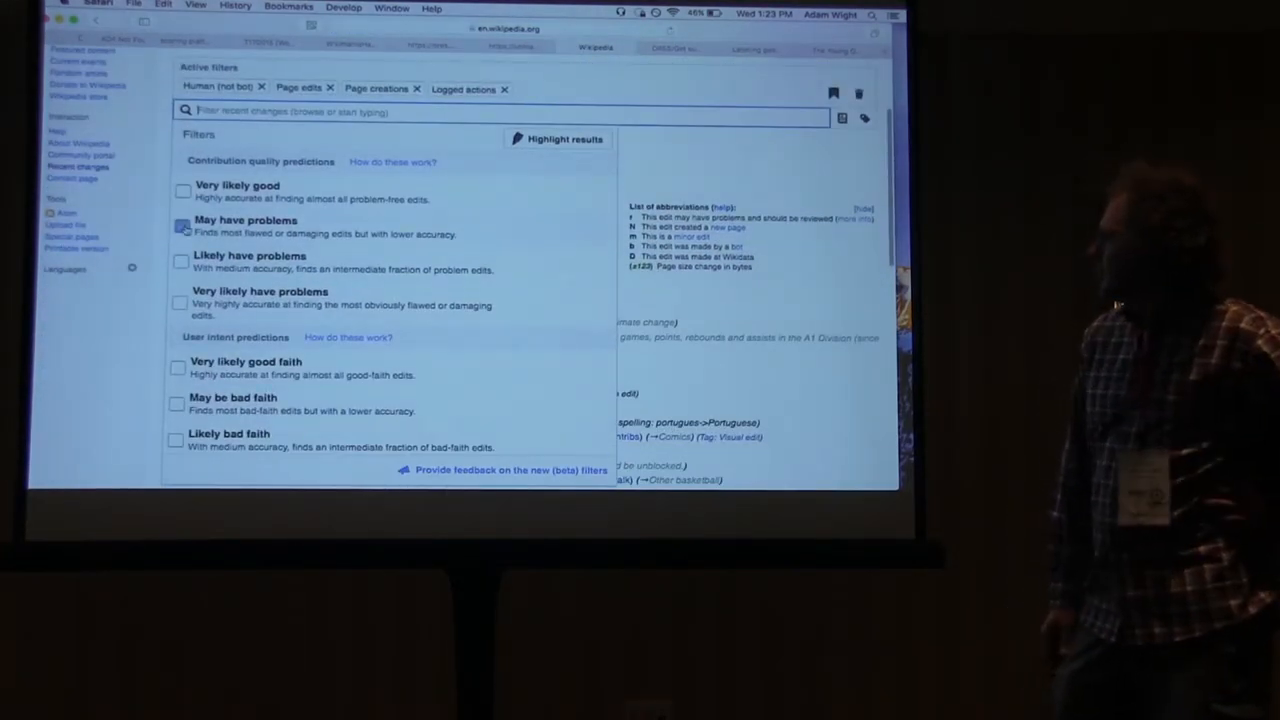
left_click(182, 226)
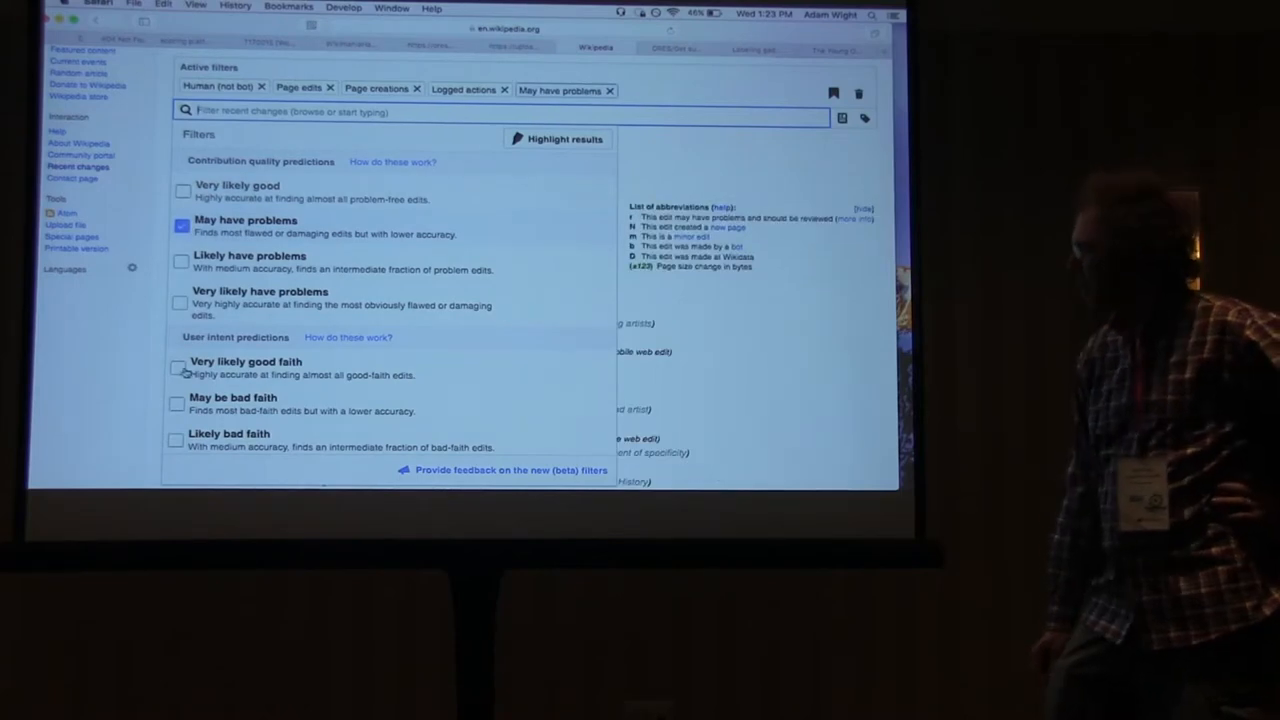
left_click(181, 368)
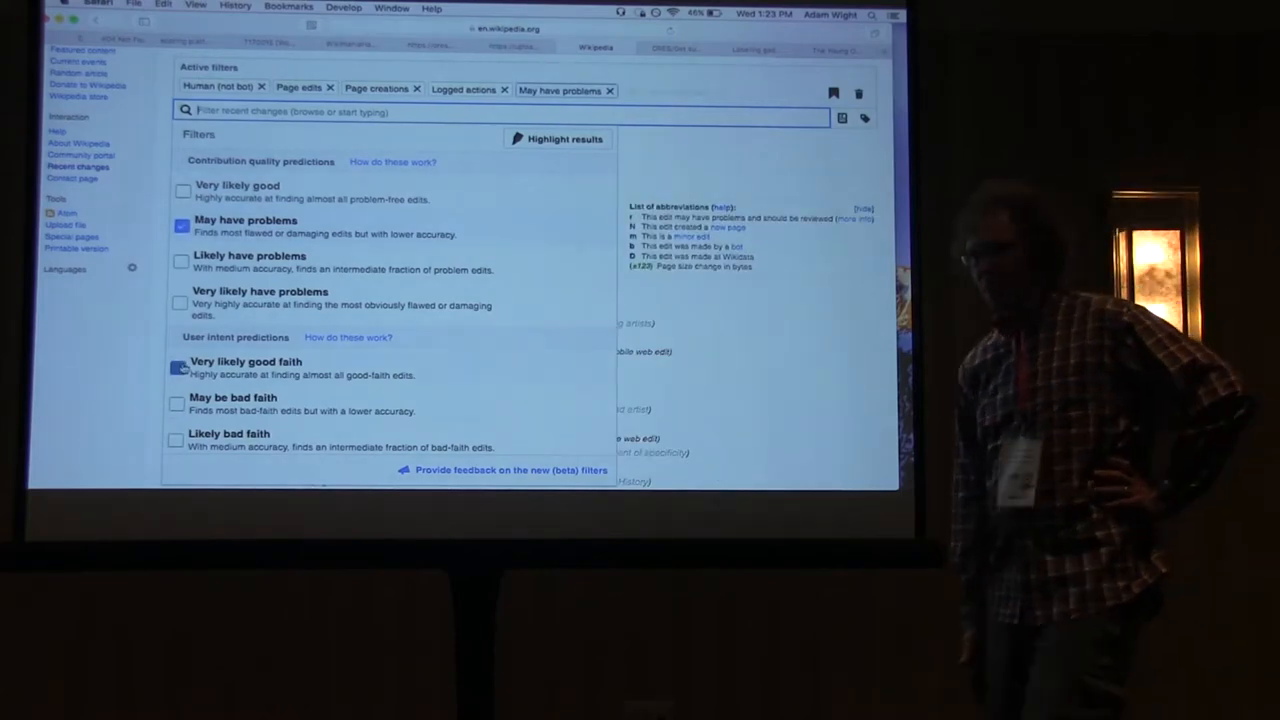
left_click(180, 367)
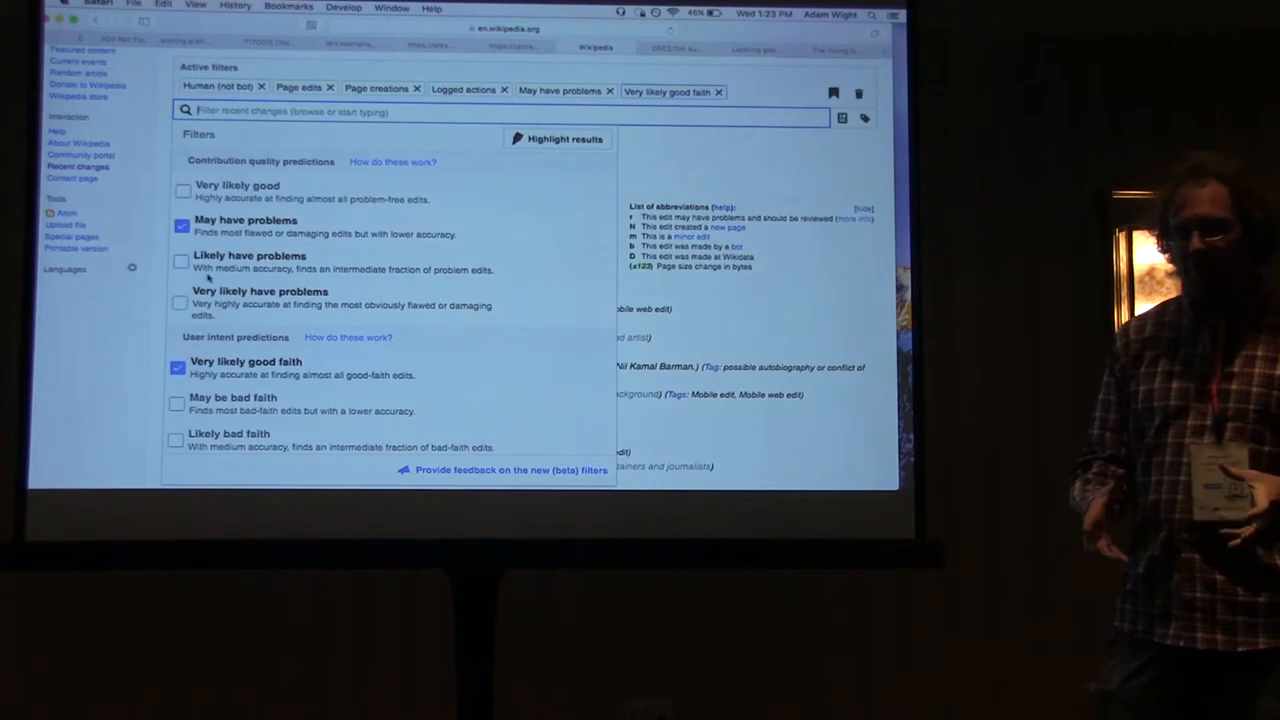
left_click(182, 265)
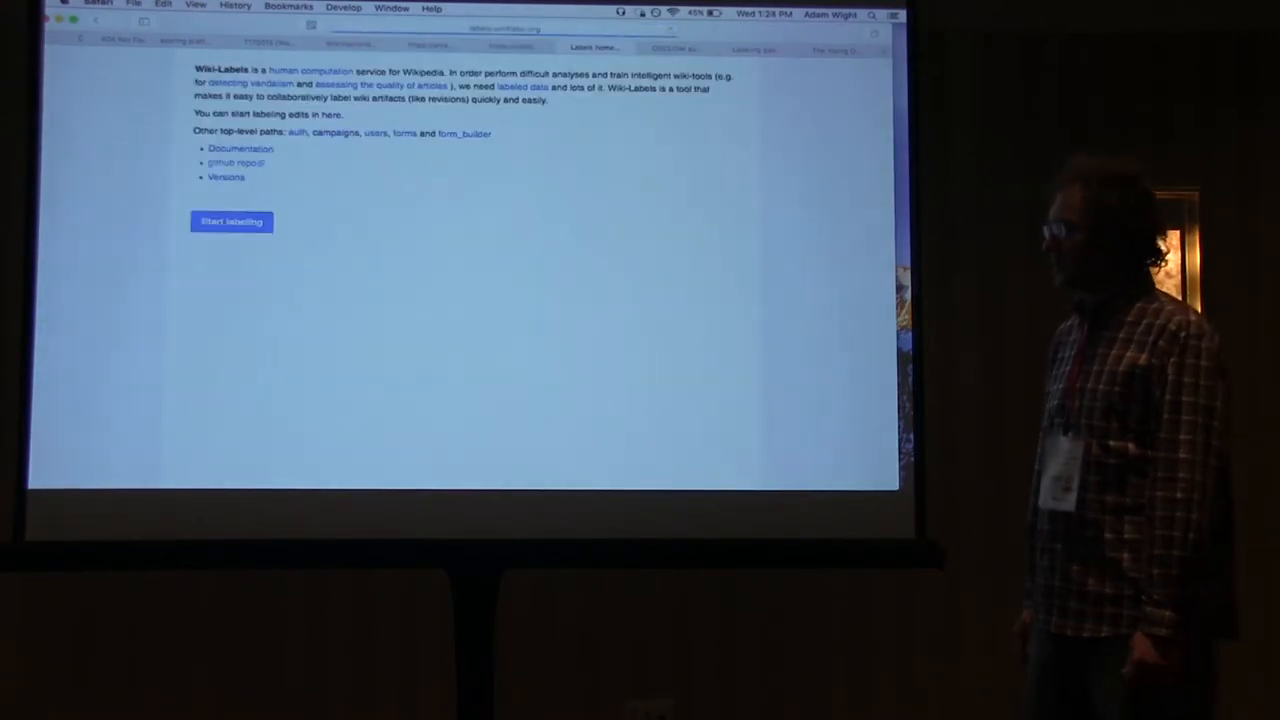
Start labeling and browse the Available wikis list from arwiki to zhwiki
left_click(231, 221)
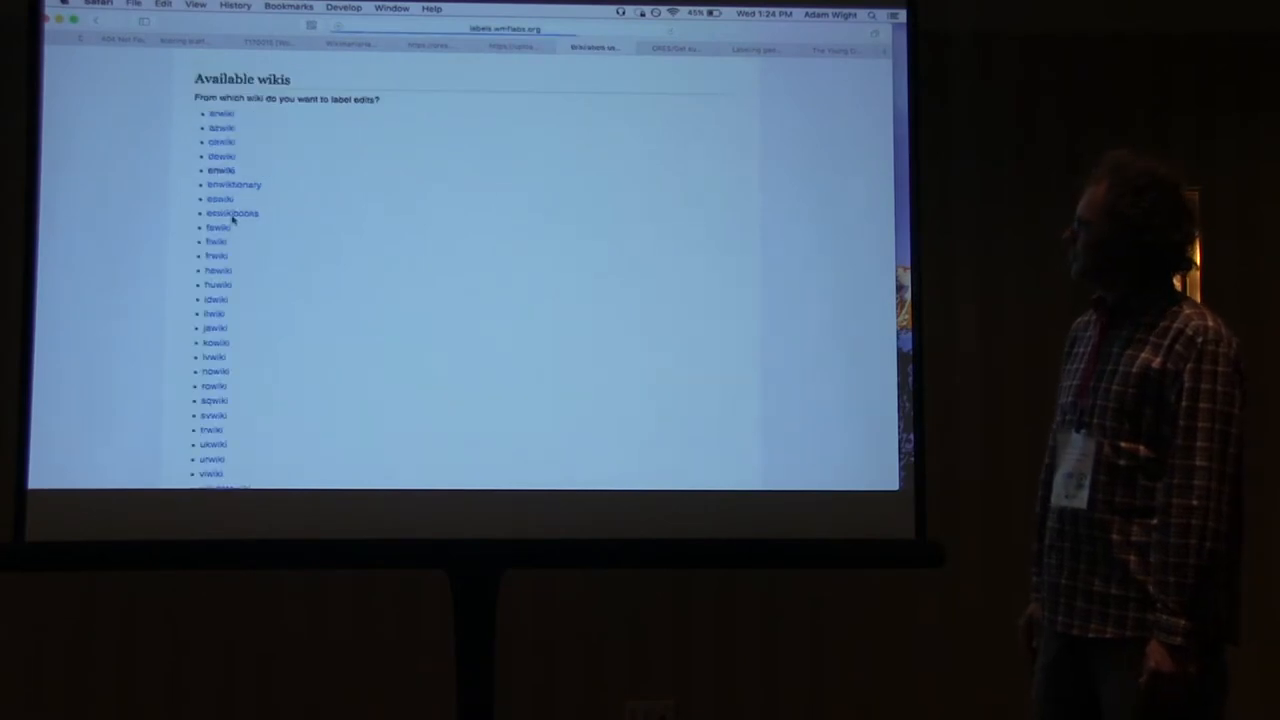
scroll("down", 3)
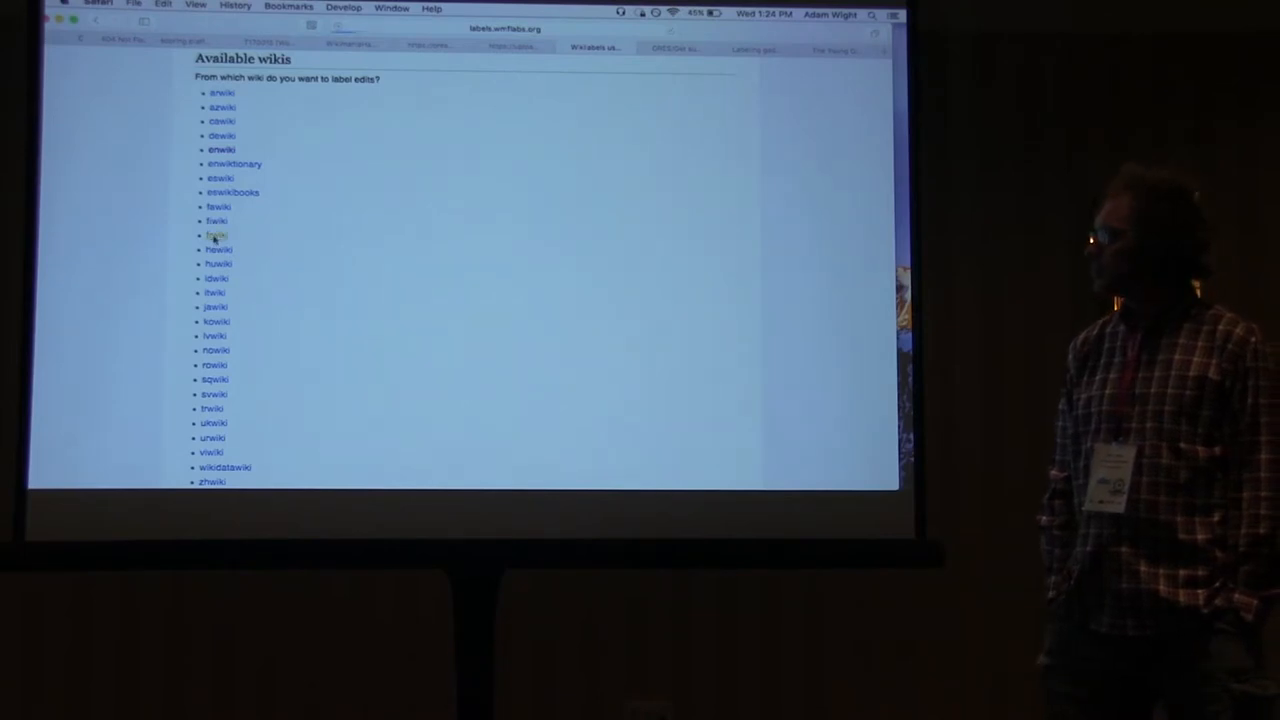
left_click(210, 235)
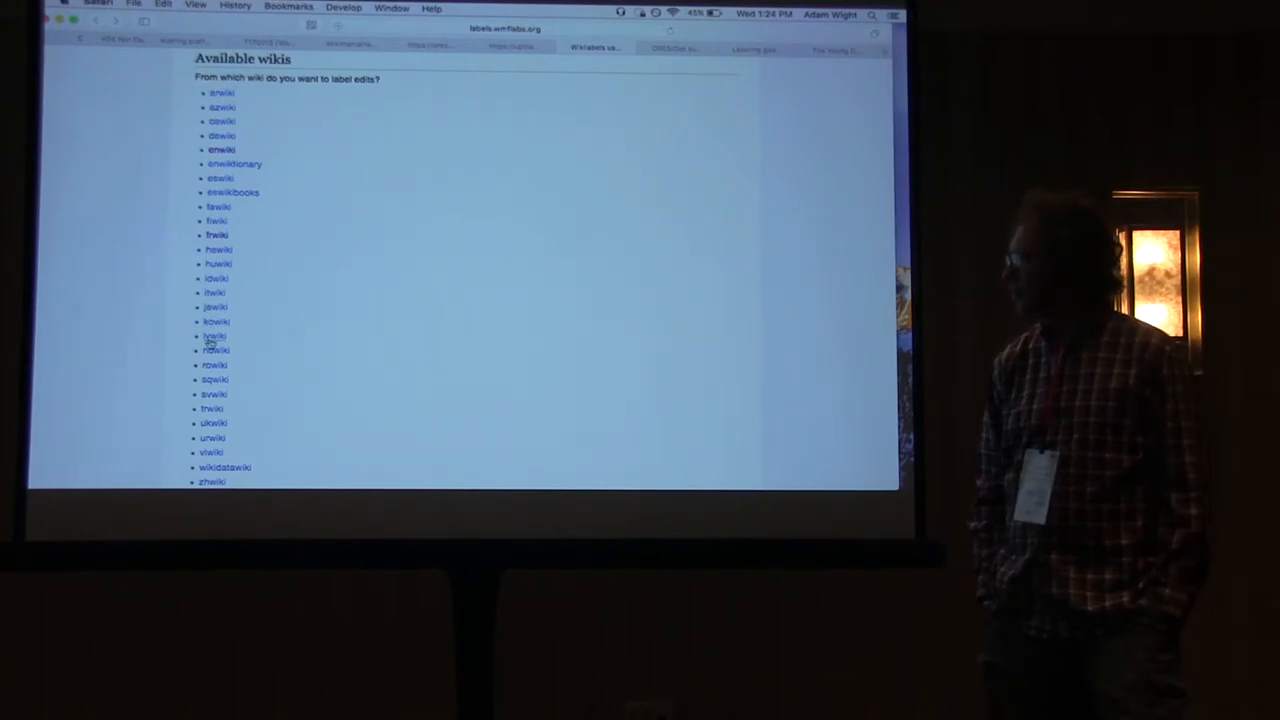
mouse_move(215, 365)
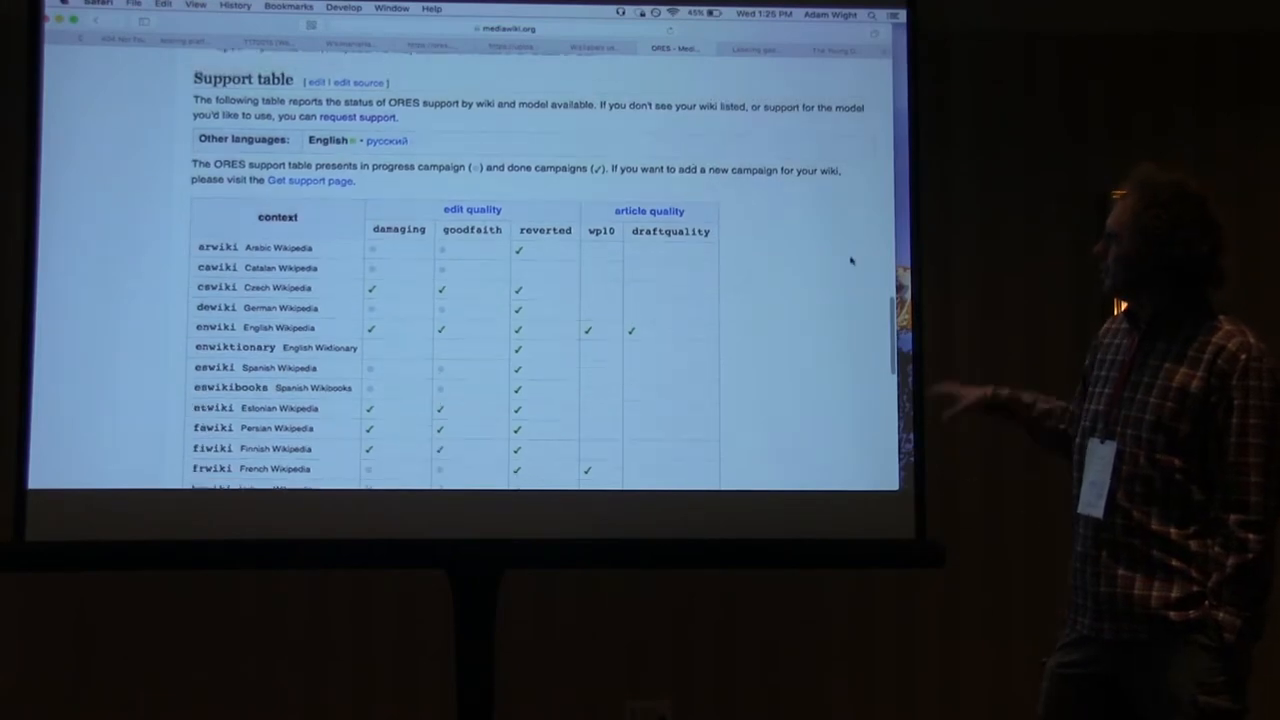
Scroll through the ORES support table of wikis and models on mediawiki.org
scroll("down", 3)
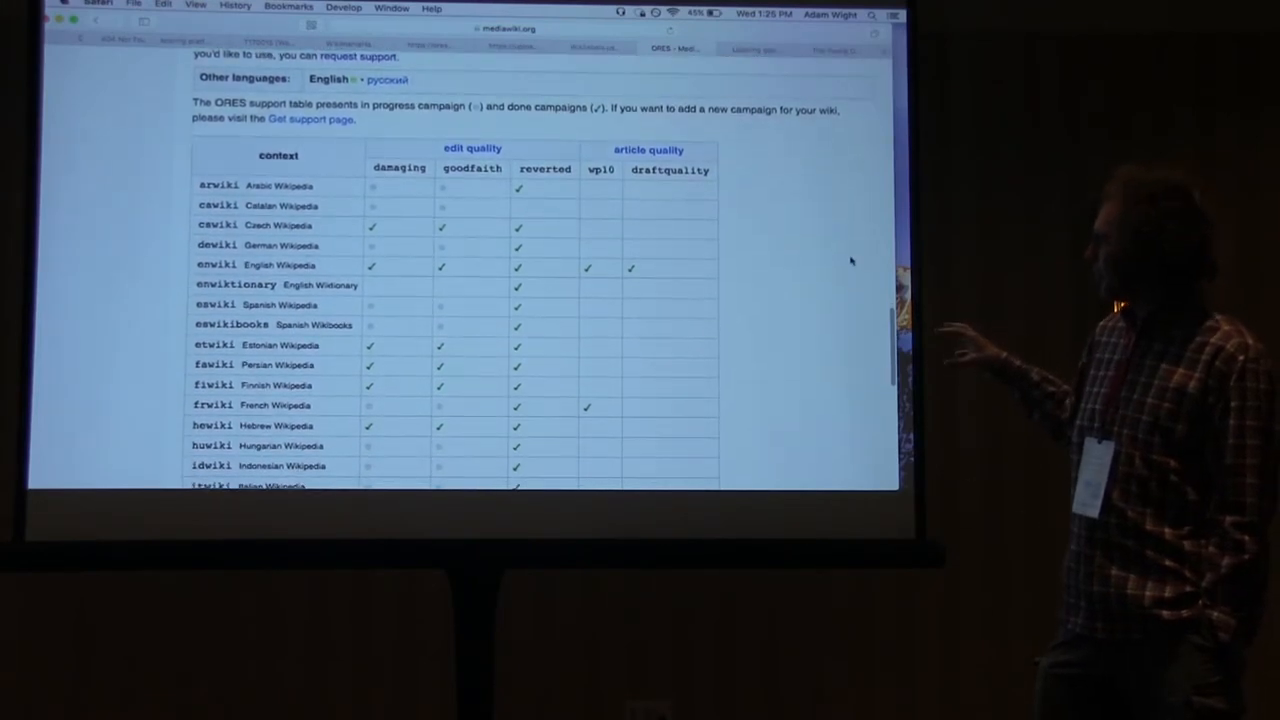
scroll("down", 3)
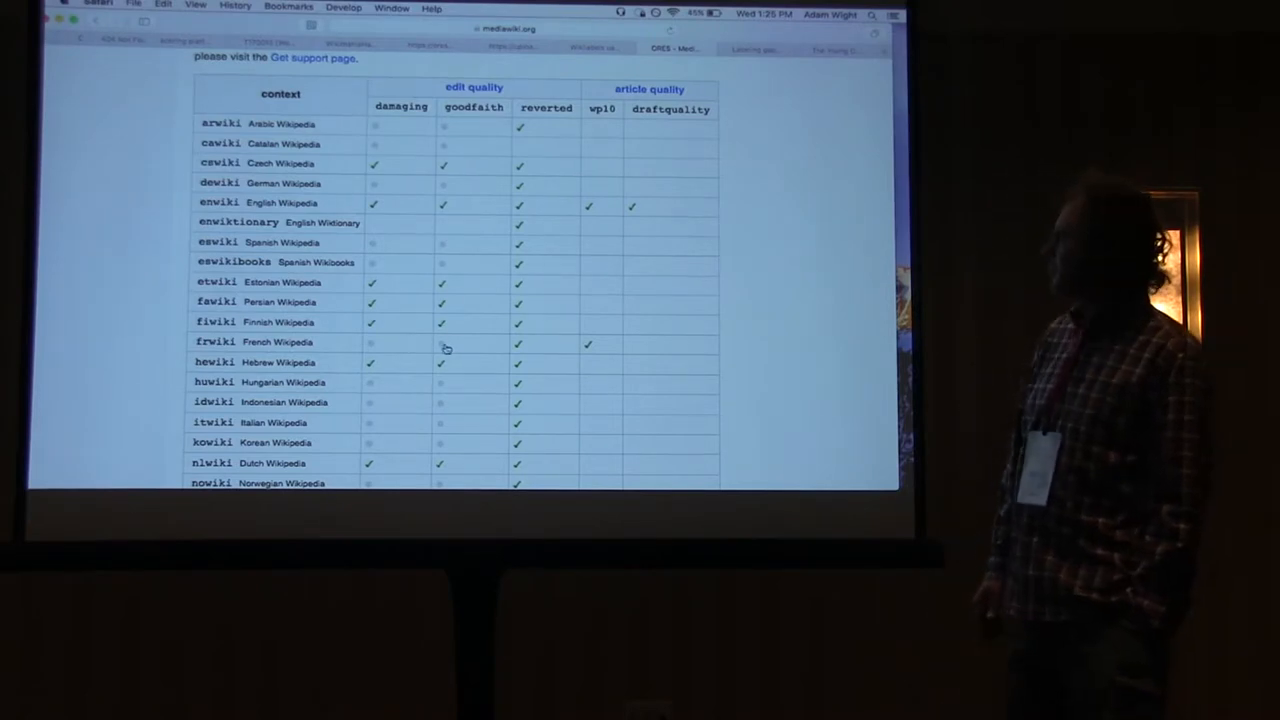
scroll("down", 3)
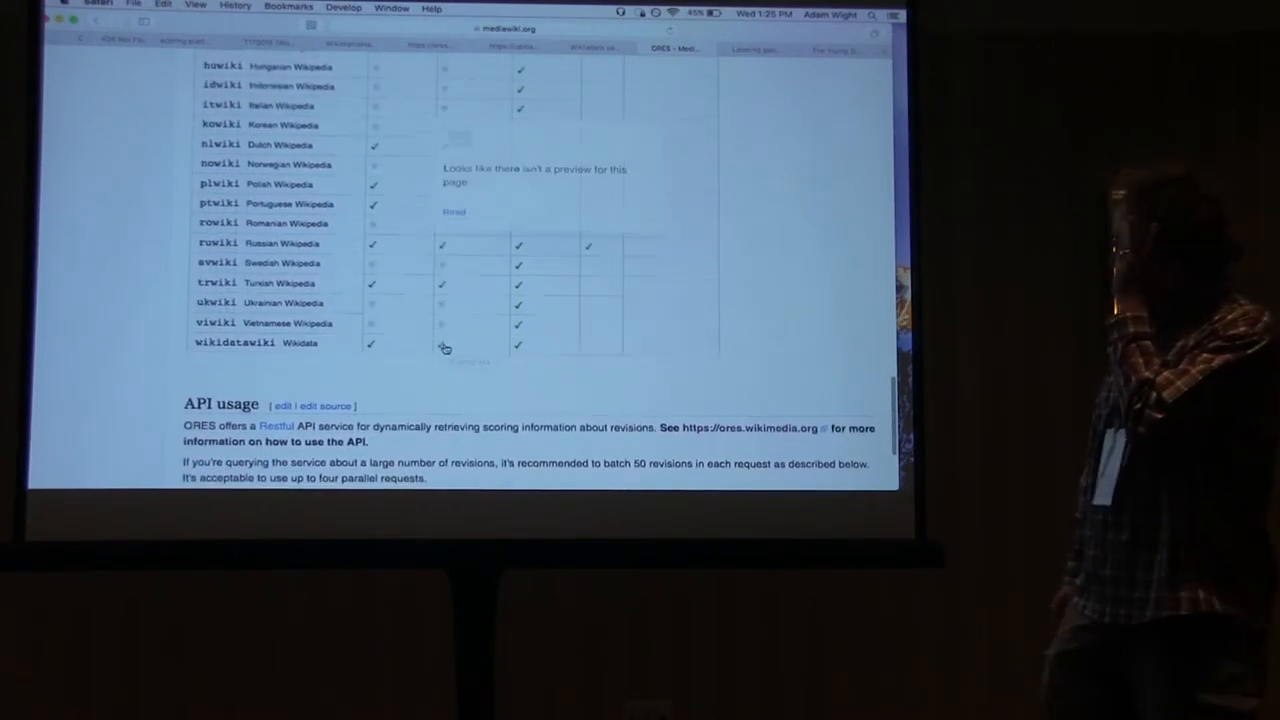
scroll("up", 3)
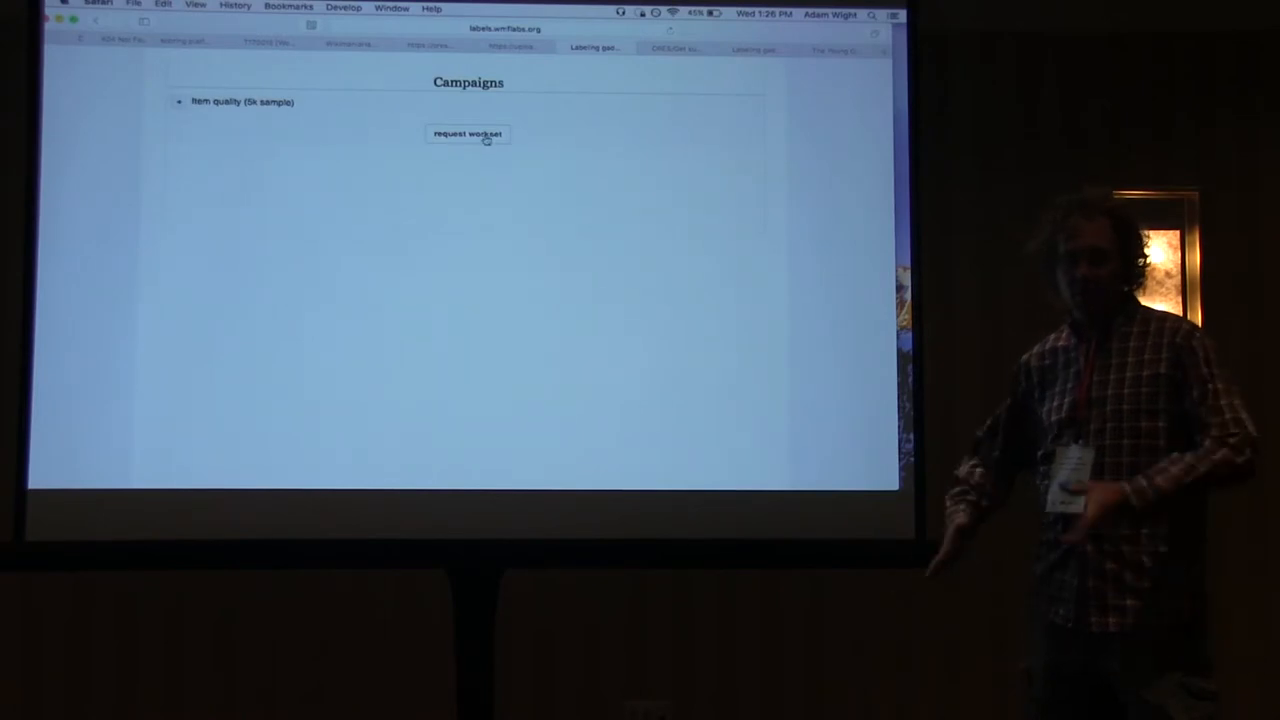
left_click(468, 134)
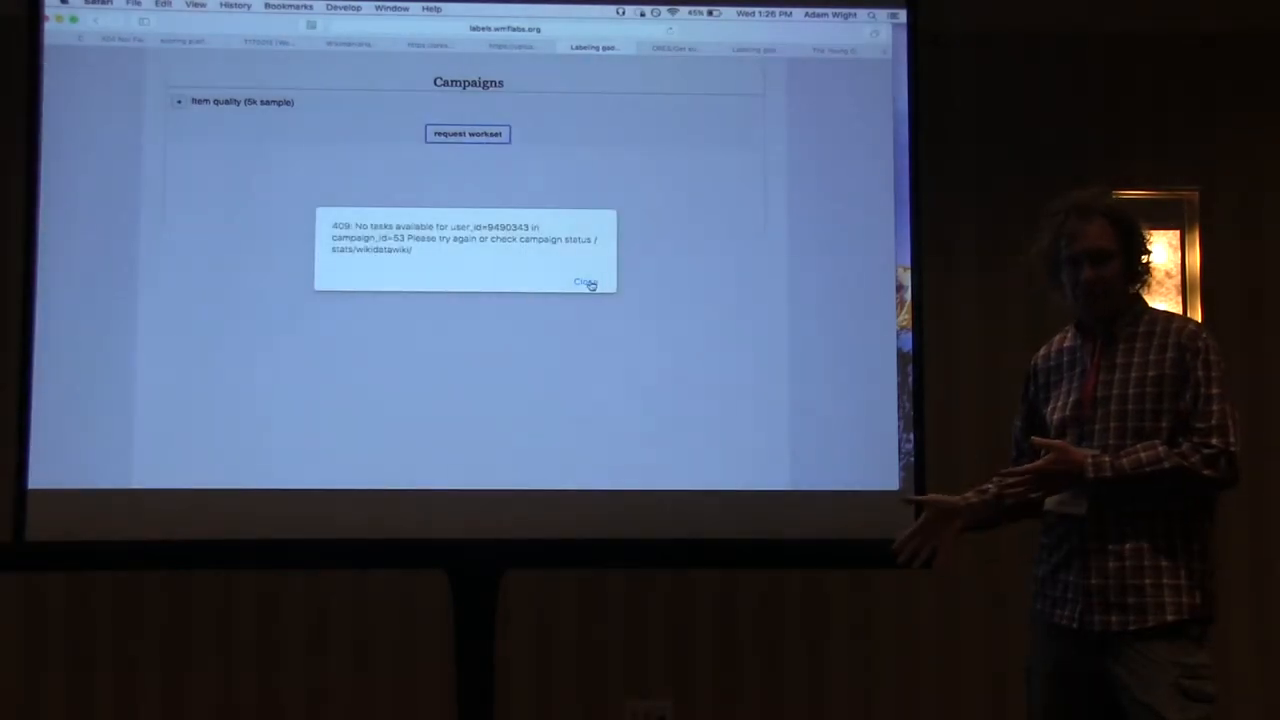
left_click(584, 283)
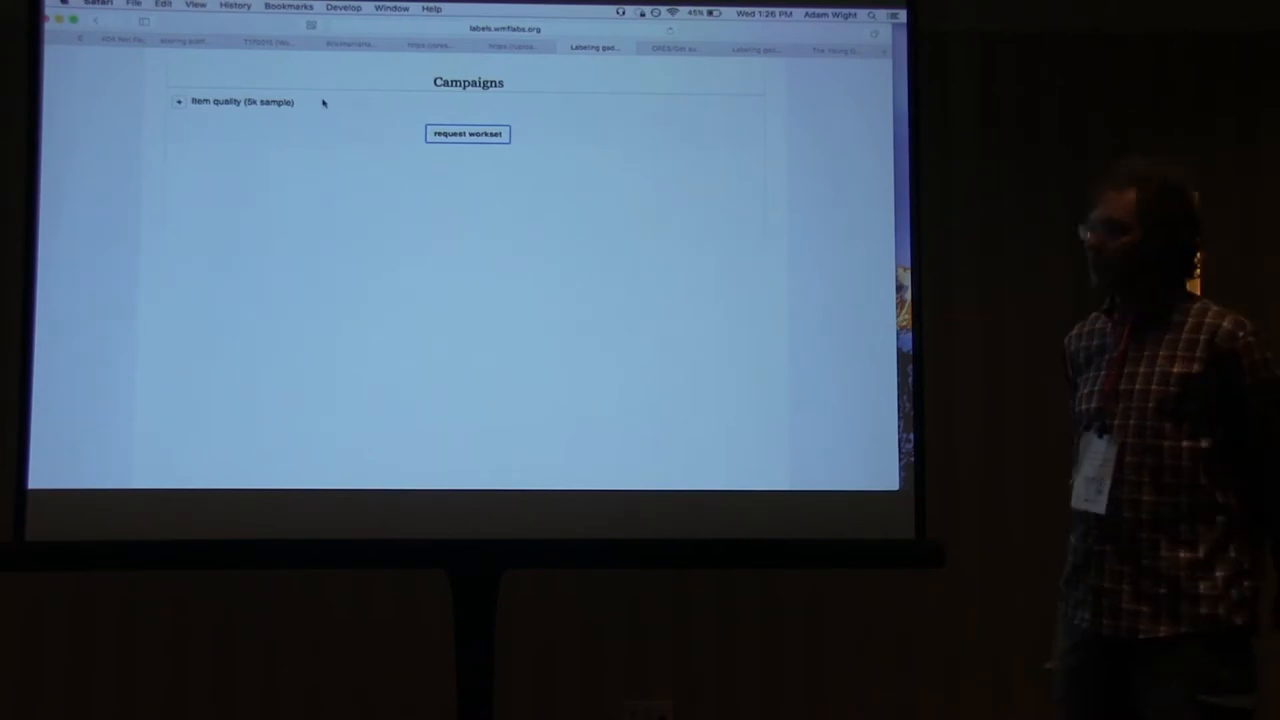
left_click(468, 134)
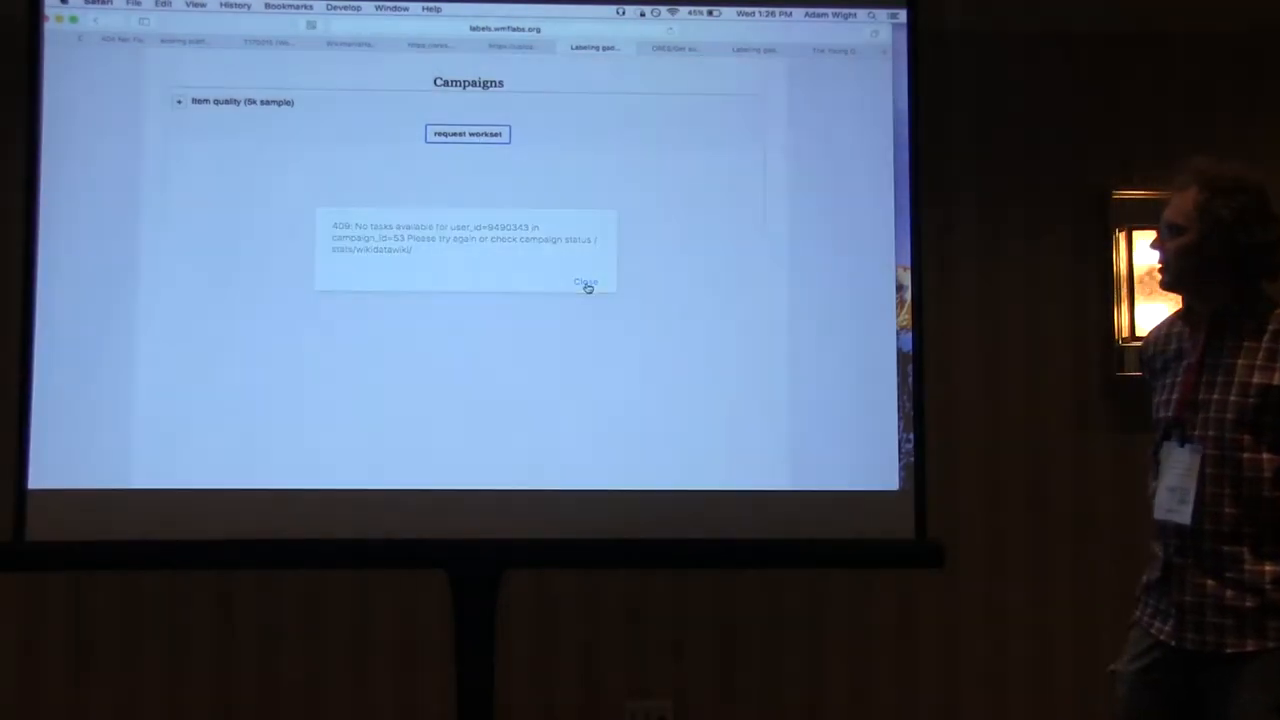
left_click(585, 281)
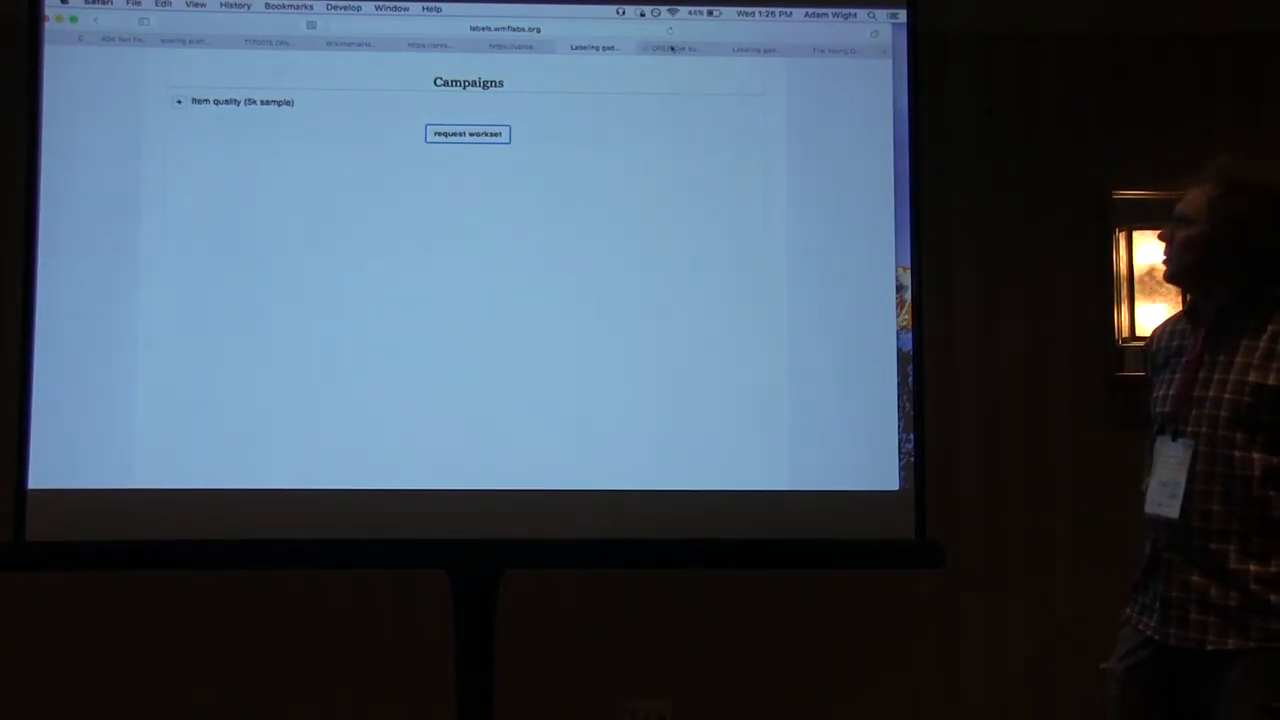
left_click(468, 133)
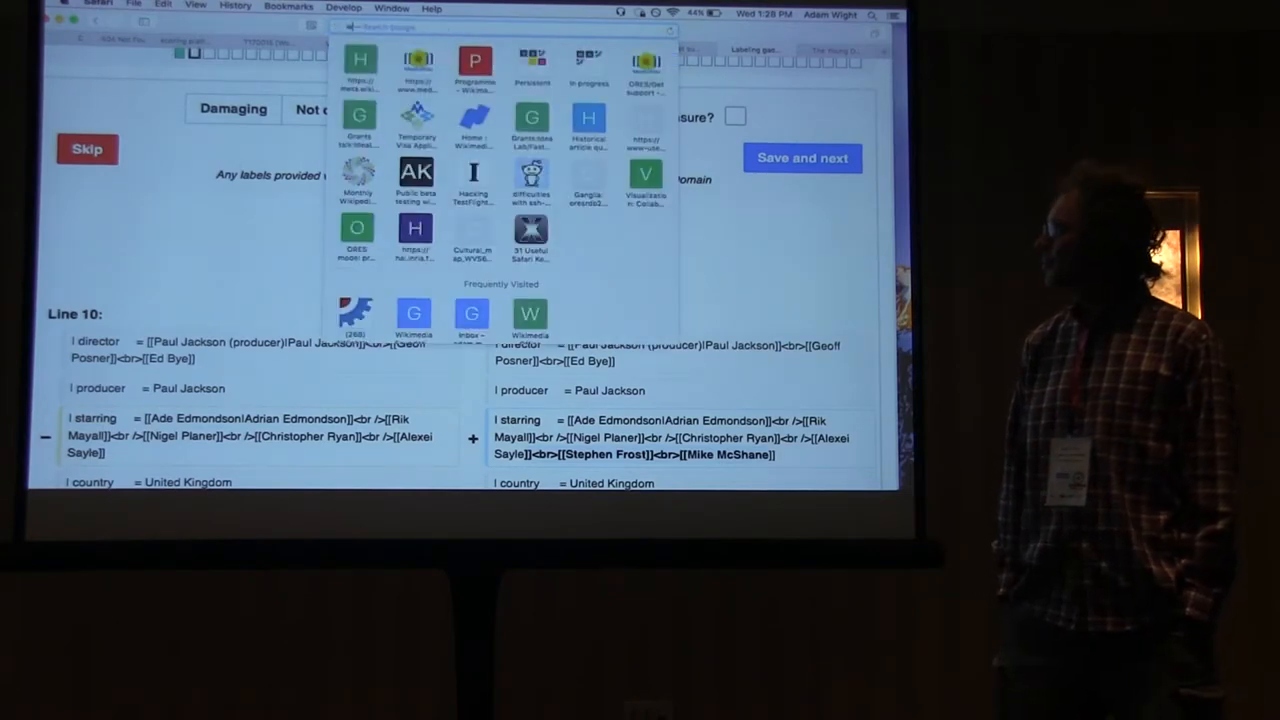
Go to wikidata.org and open the 'Wikidata:Item quality campaign' search result
type("wikidata.org/wiki/Wikidata:Item quality")
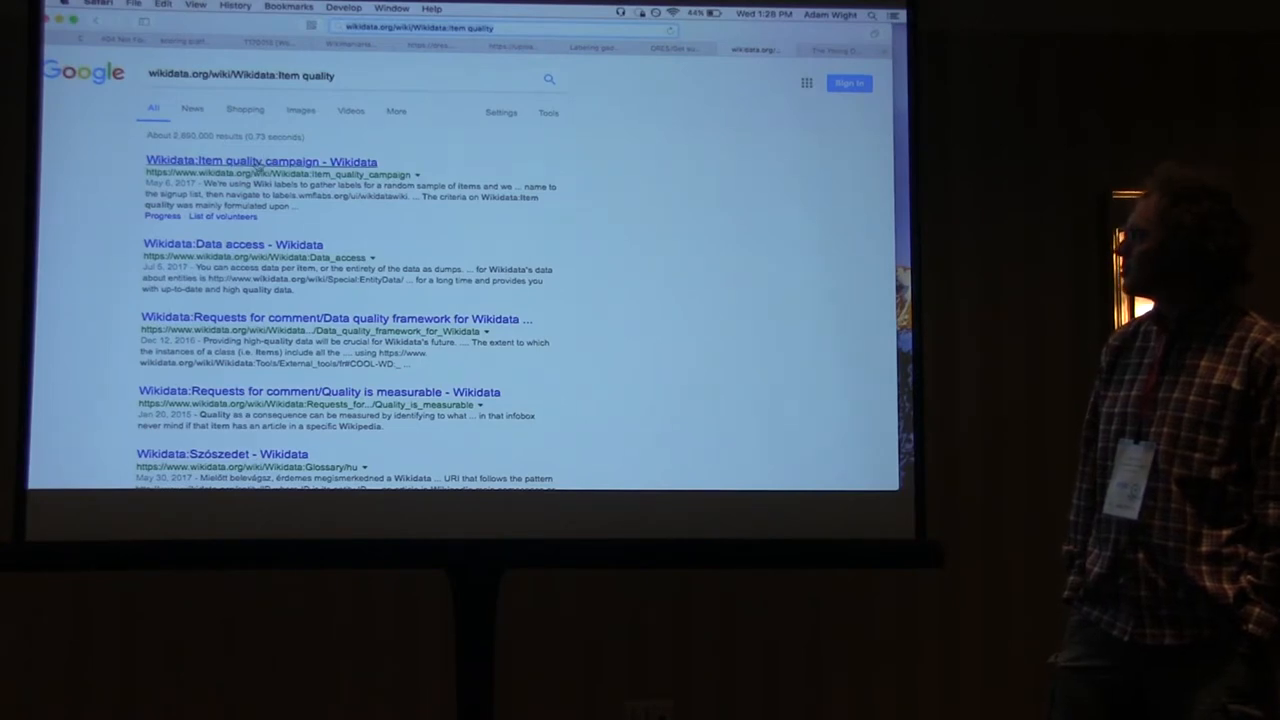
left_click(237, 162)
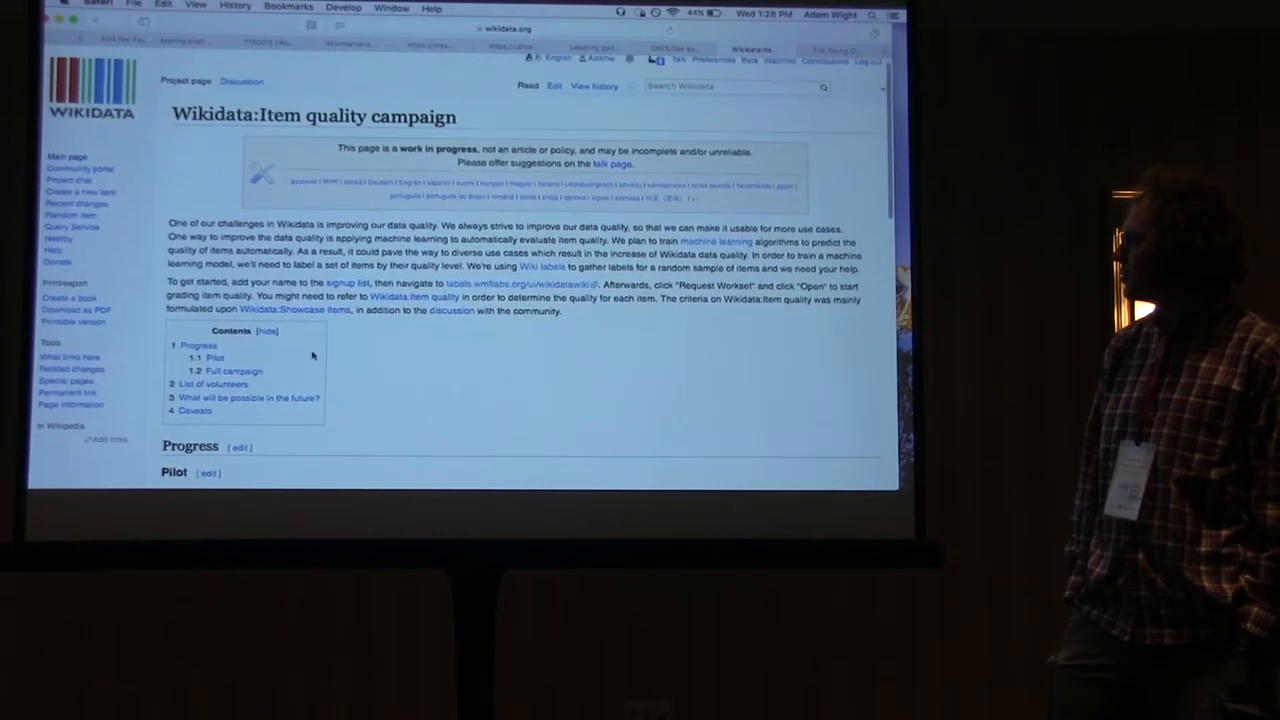
Scroll the Item quality page down to the grading scheme table of classes A through E
scroll("down", 3)
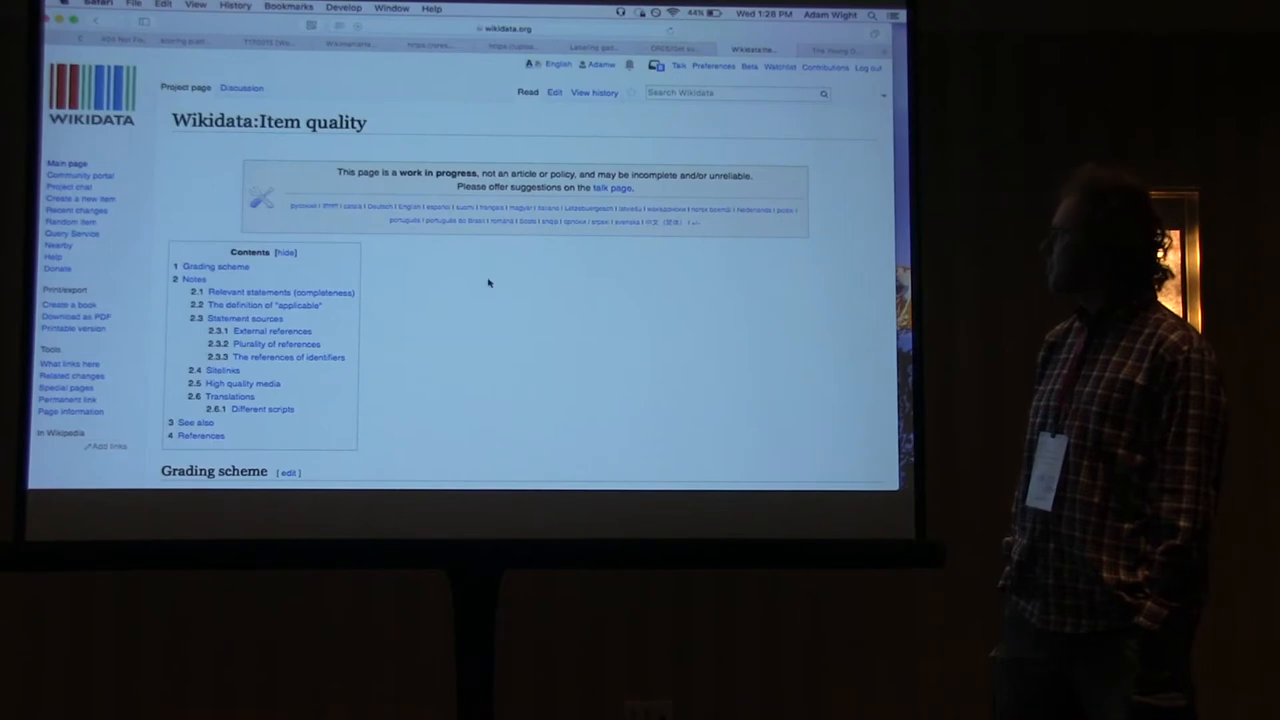
scroll("down", 3)
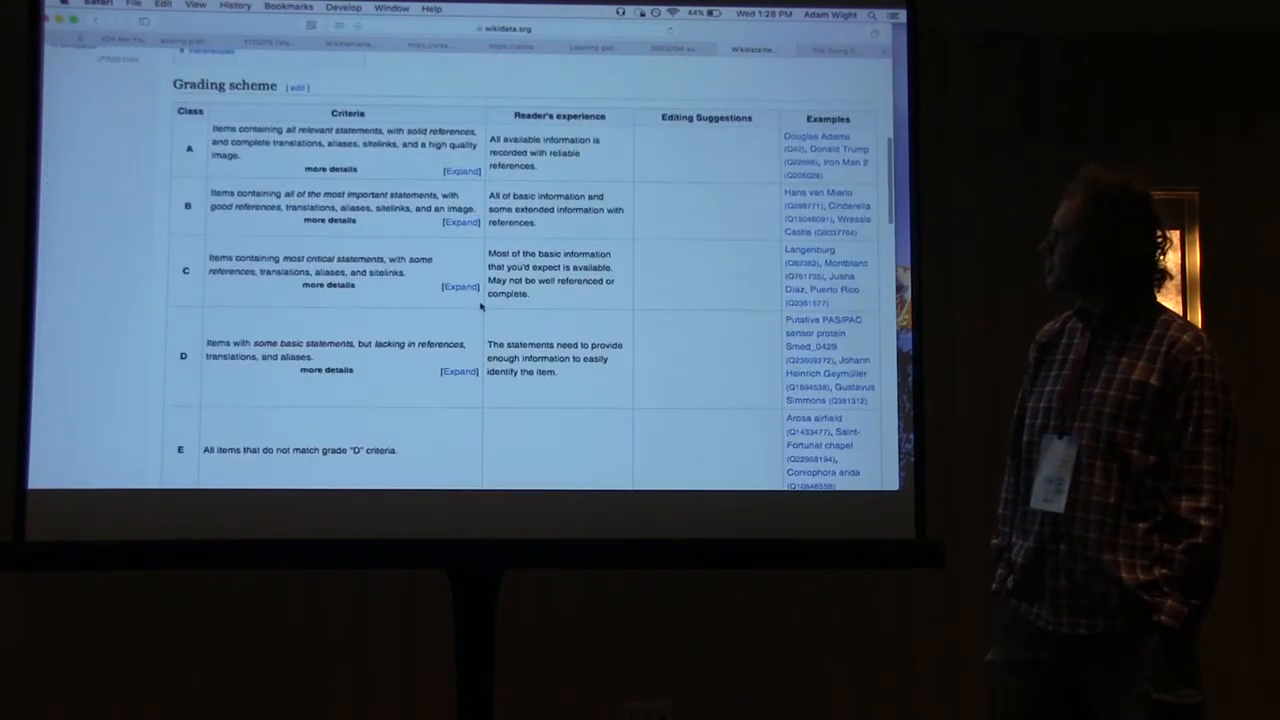
scroll("down", 3)
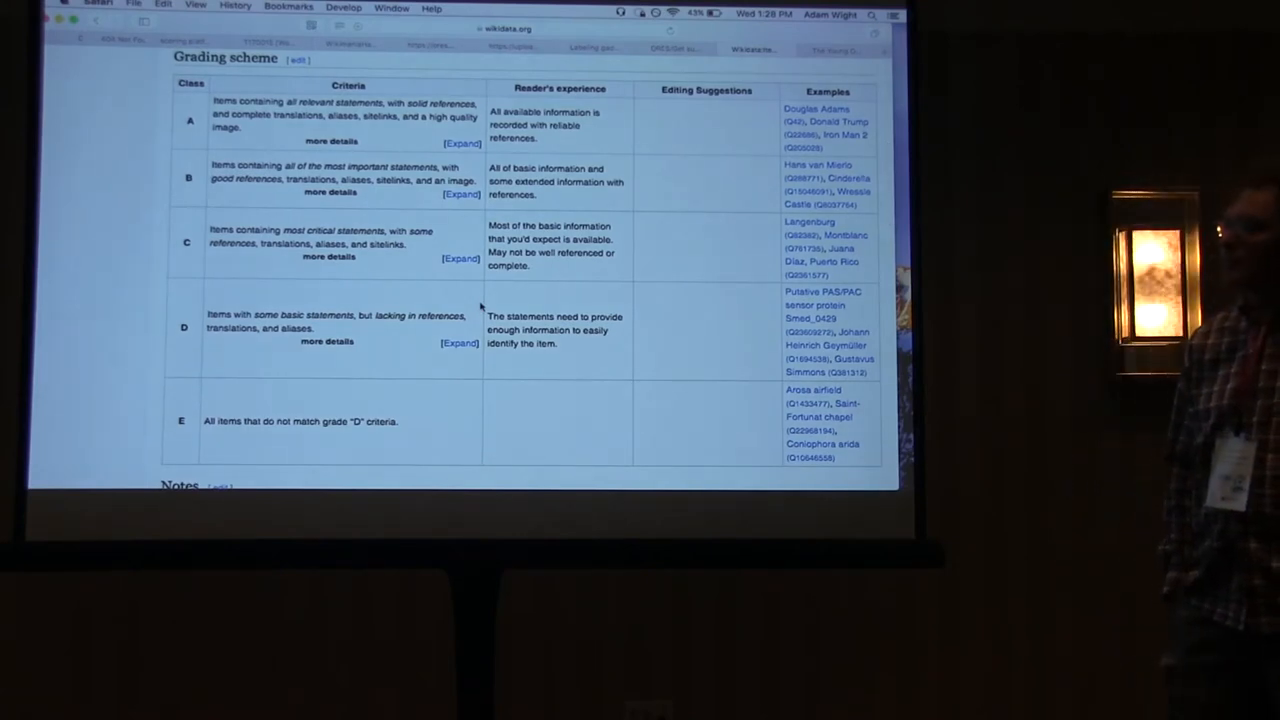
mouse_move(456, 142)
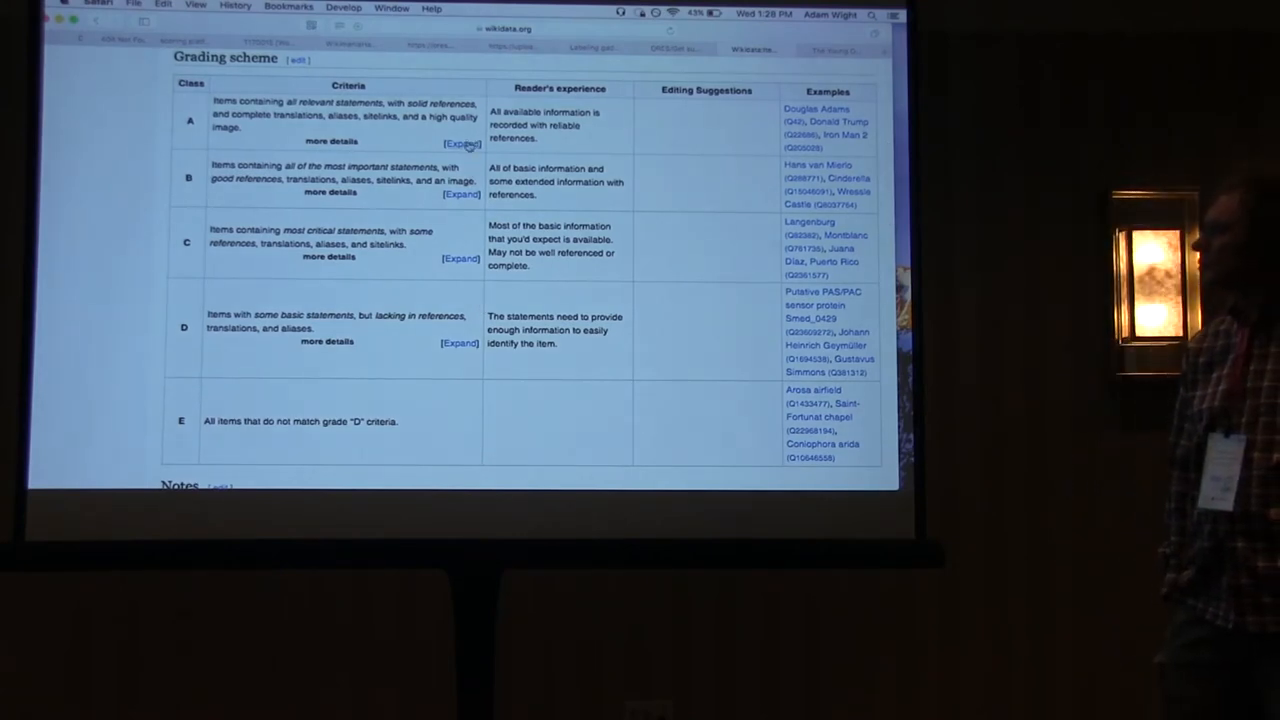
Expand the class A criteria and scroll through the notes on sources, sitelinks and media
left_click(452, 142)
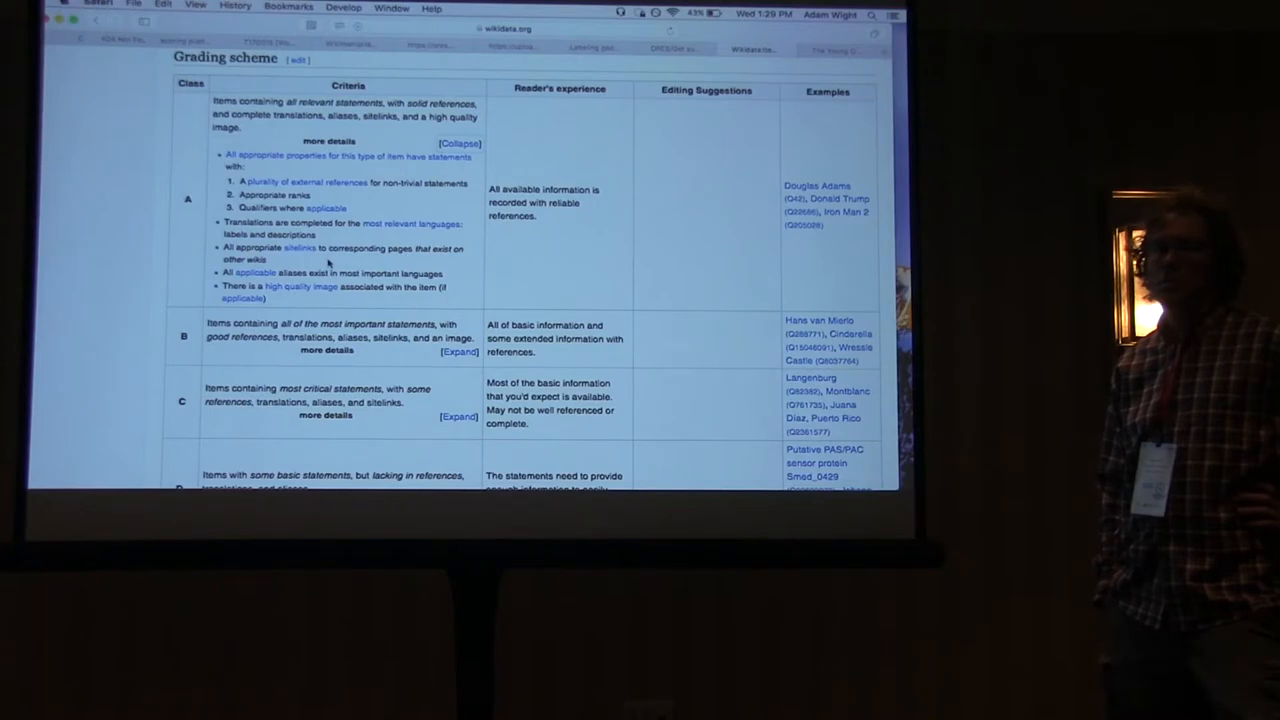
scroll("down", 3)
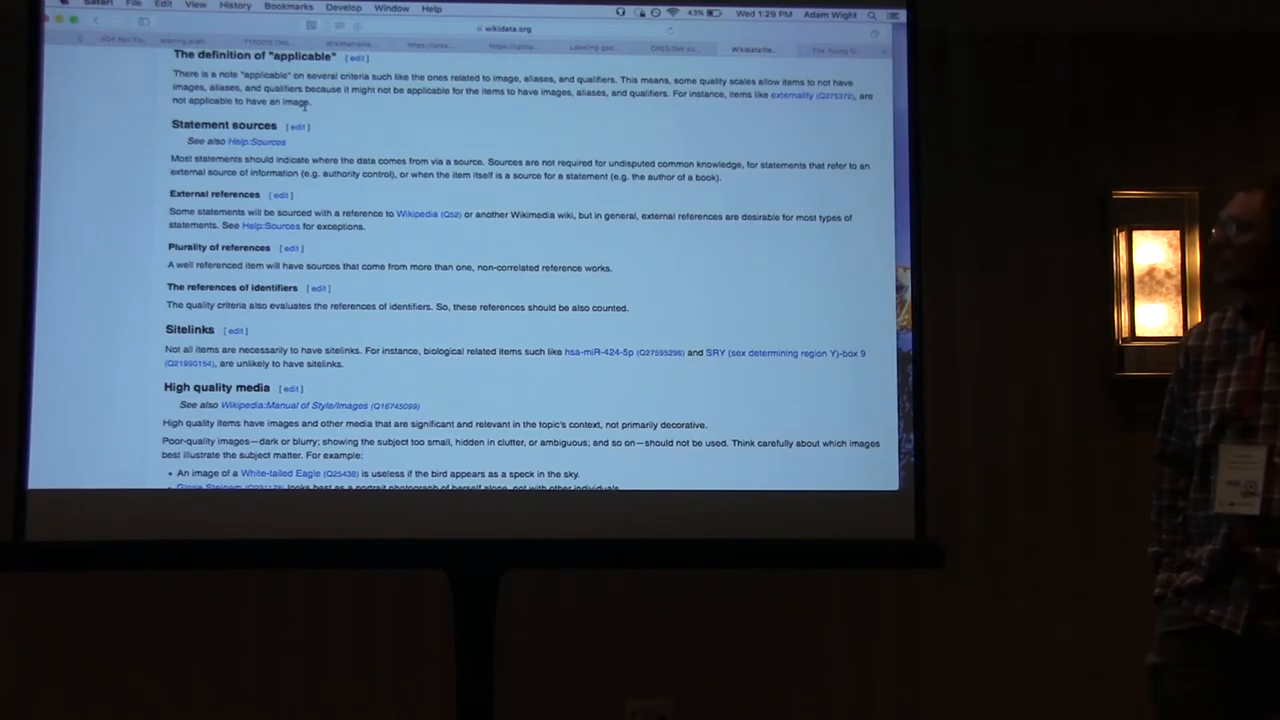
scroll("down", 3)
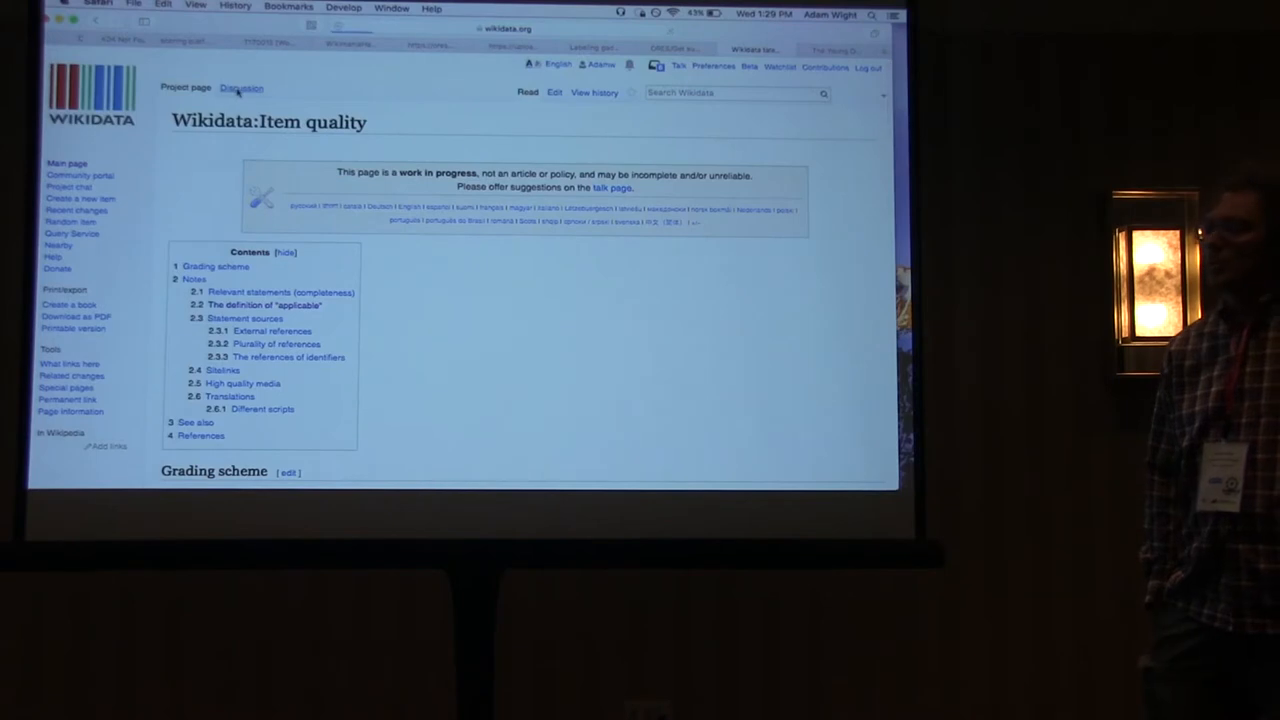
Open the Discussion tab of the Item quality page
left_click(240, 88)
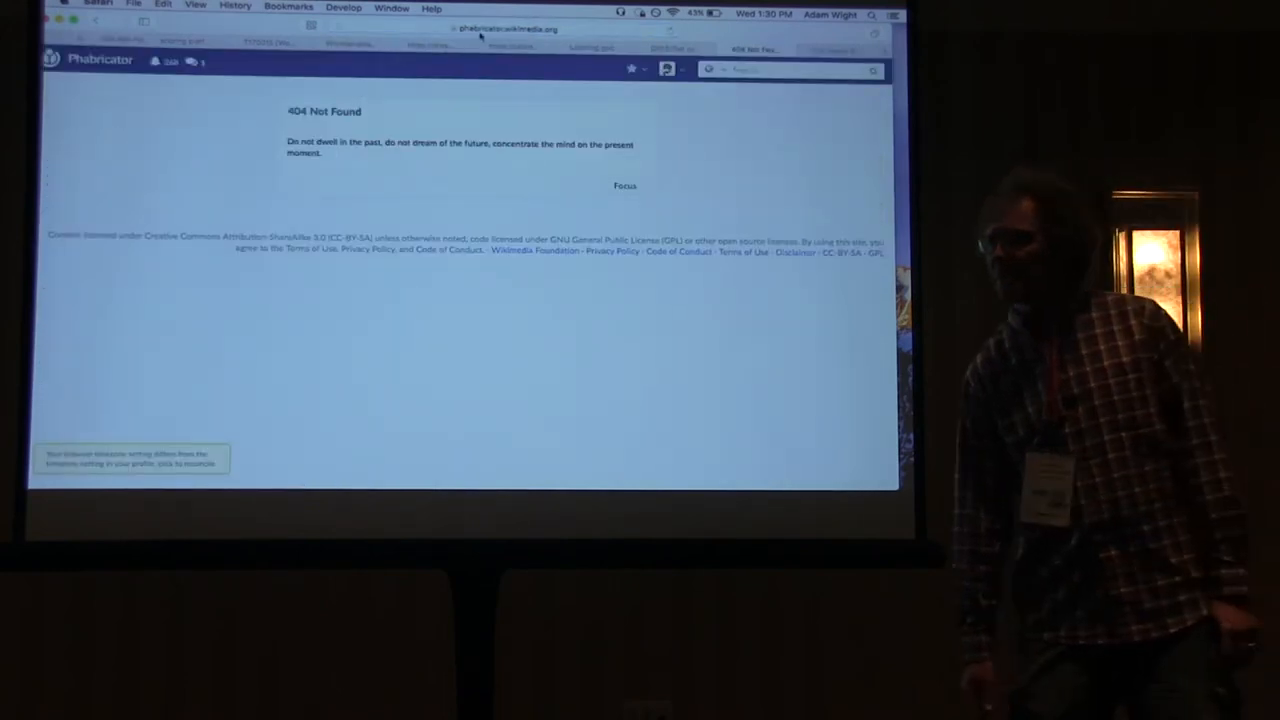
Load phabricator.wikimedia.org to show the Phabricator dashboard of assigned tasks
left_click(507, 27)
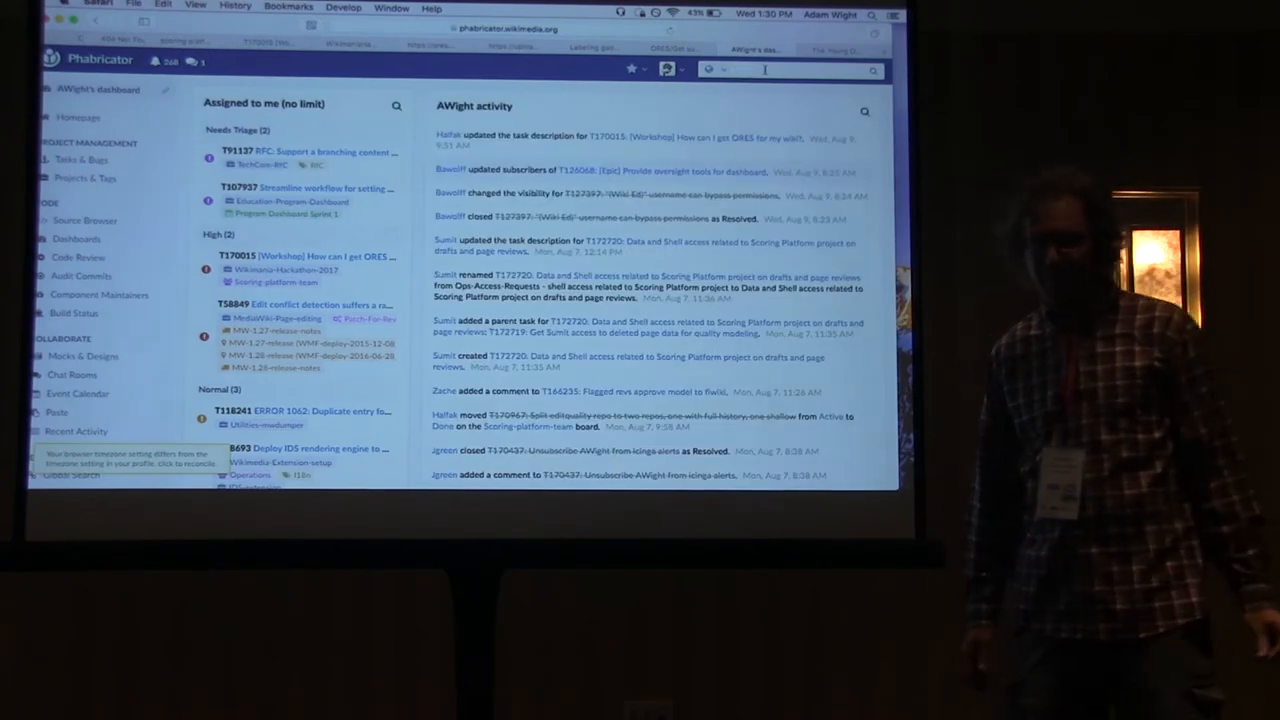
Search Phabricator for 'arti' and open the artificial-intelligence tag
type("artif")
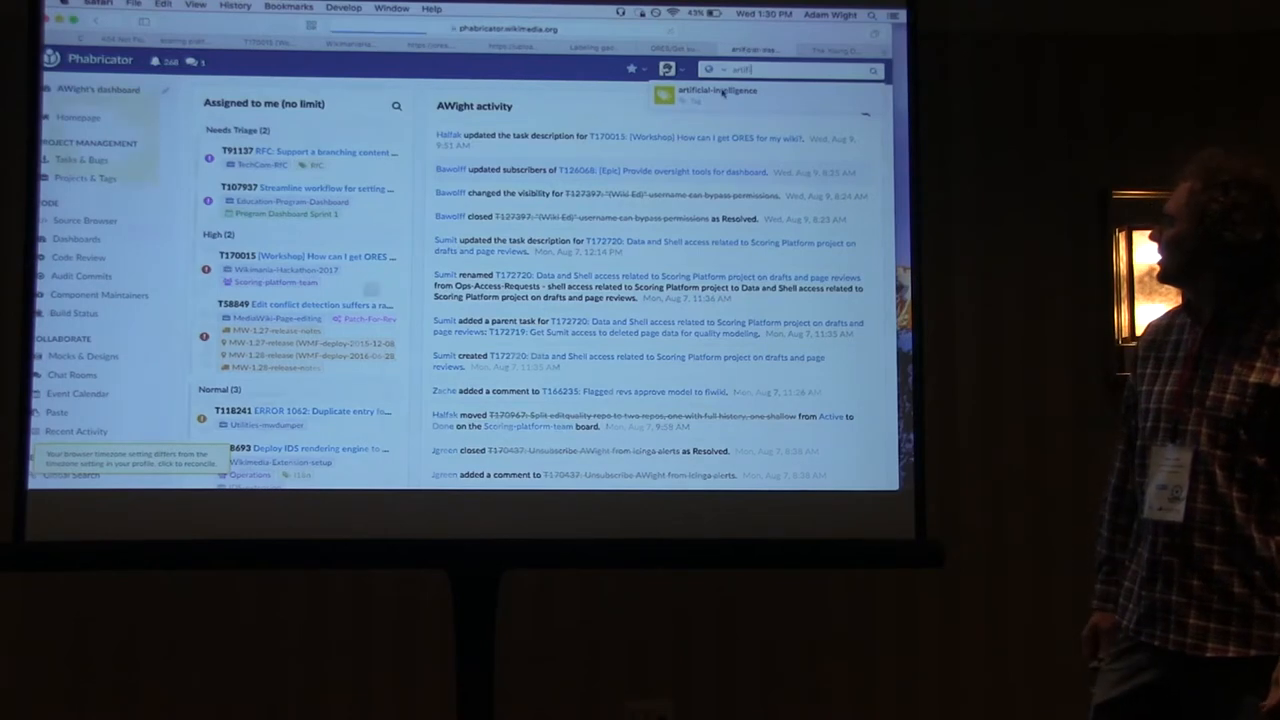
left_click(719, 89)
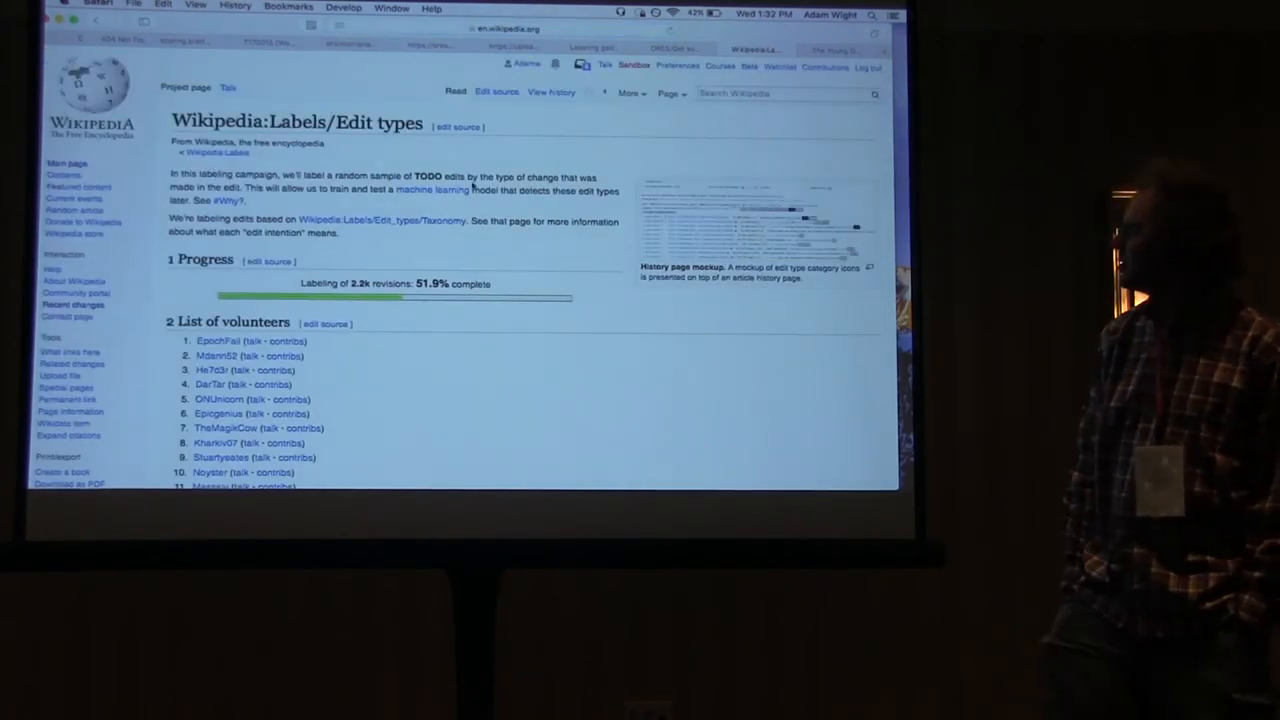
Open the Edit types taxonomy page and scroll through its table of semantic intentions
left_click(366, 220)
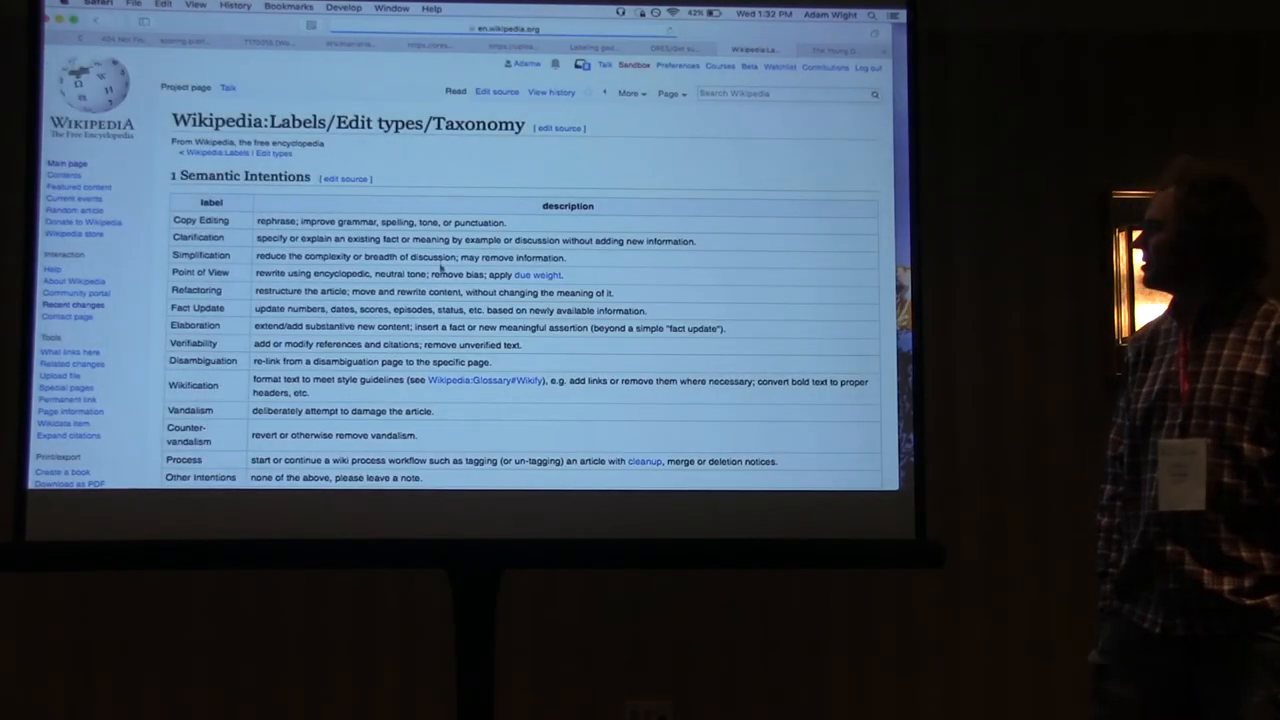
scroll("down", 3)
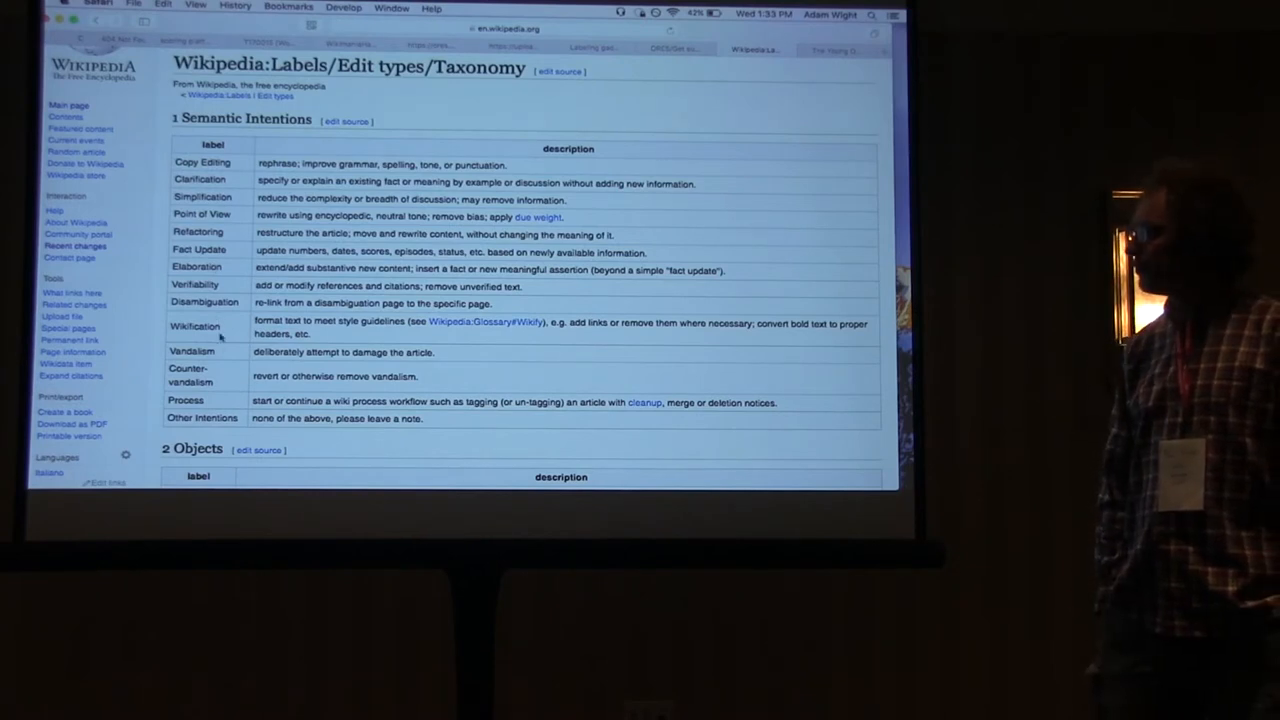
scroll("down", 3)
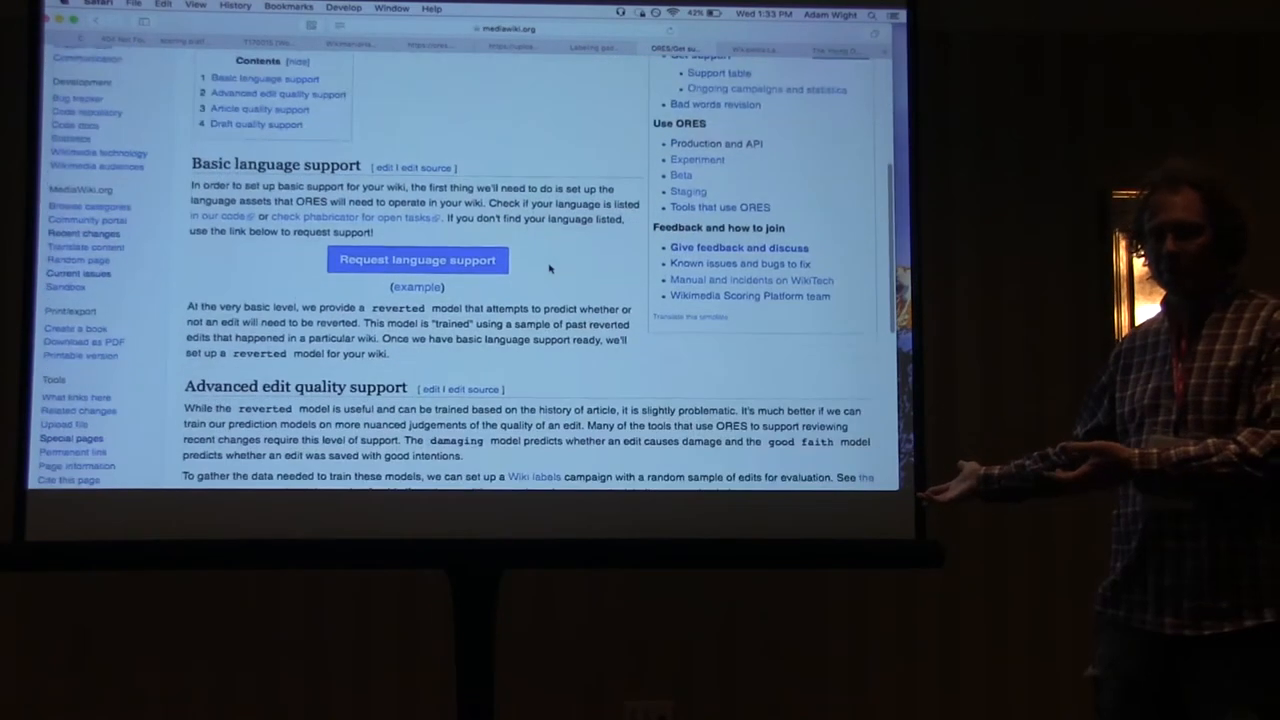
Scroll through the ORES scores JSON for revision 12345678
scroll("down", 3)
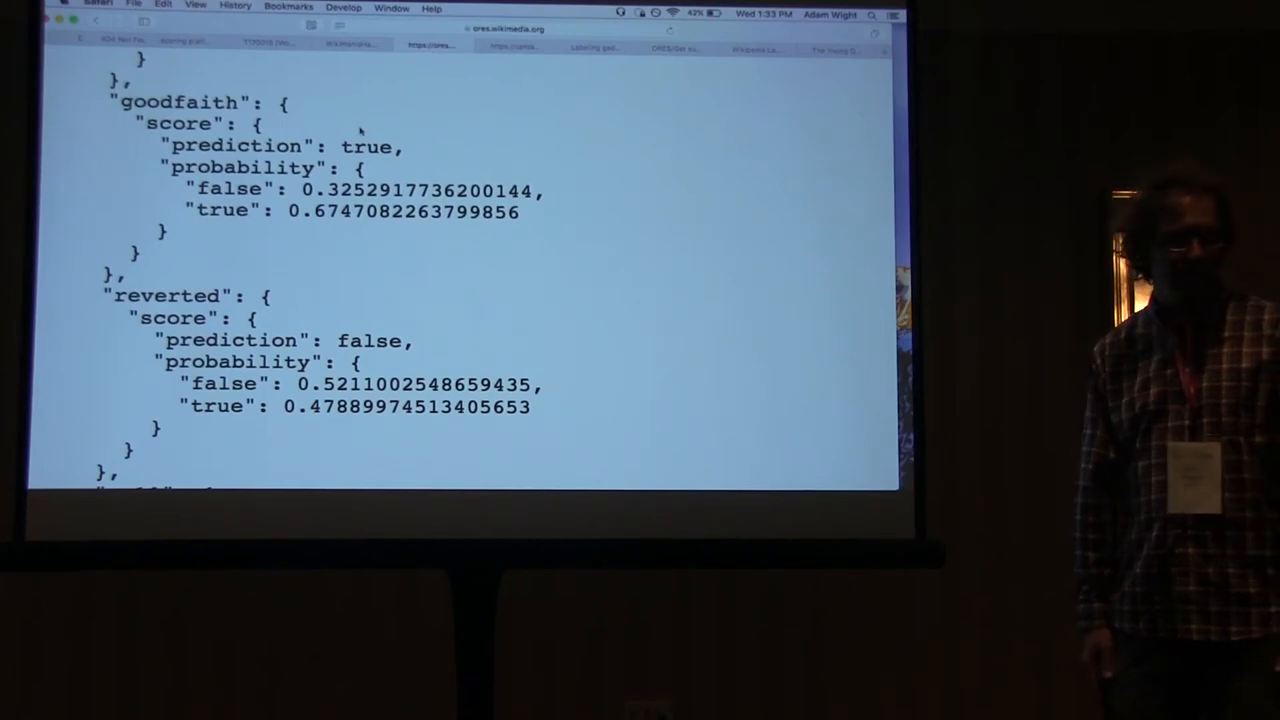
scroll("down", 3)
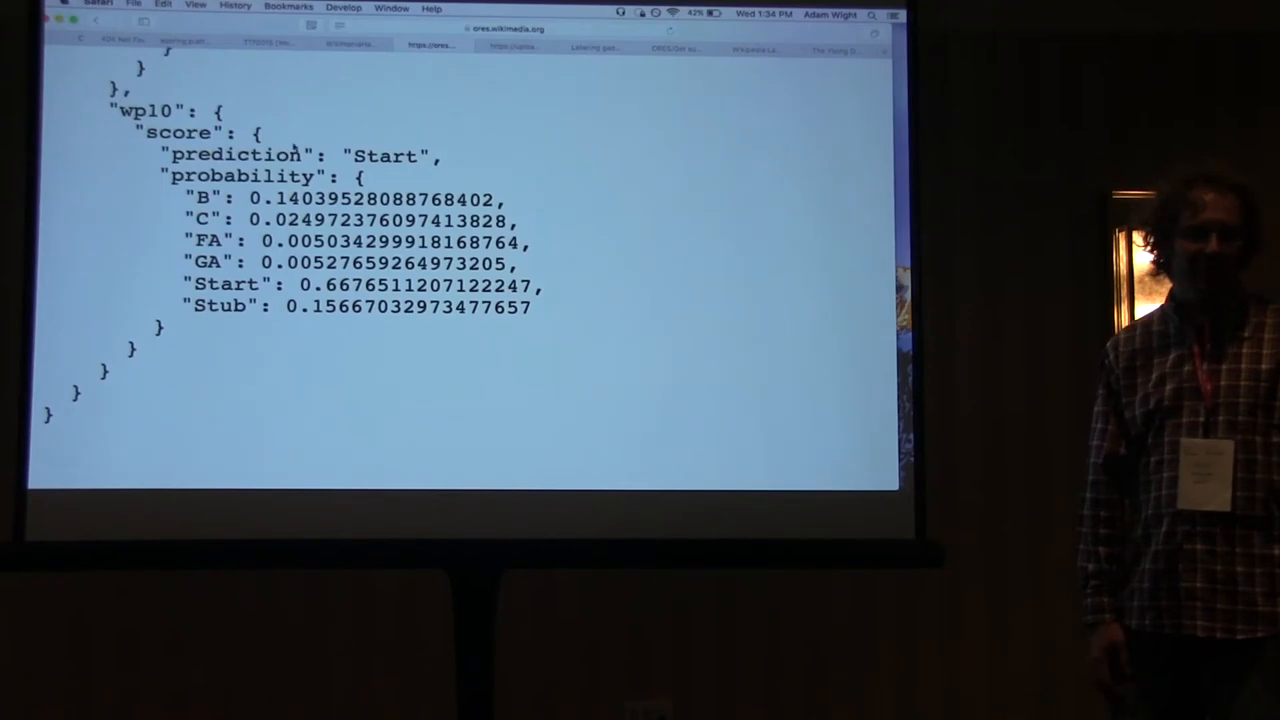
scroll("down", 3)
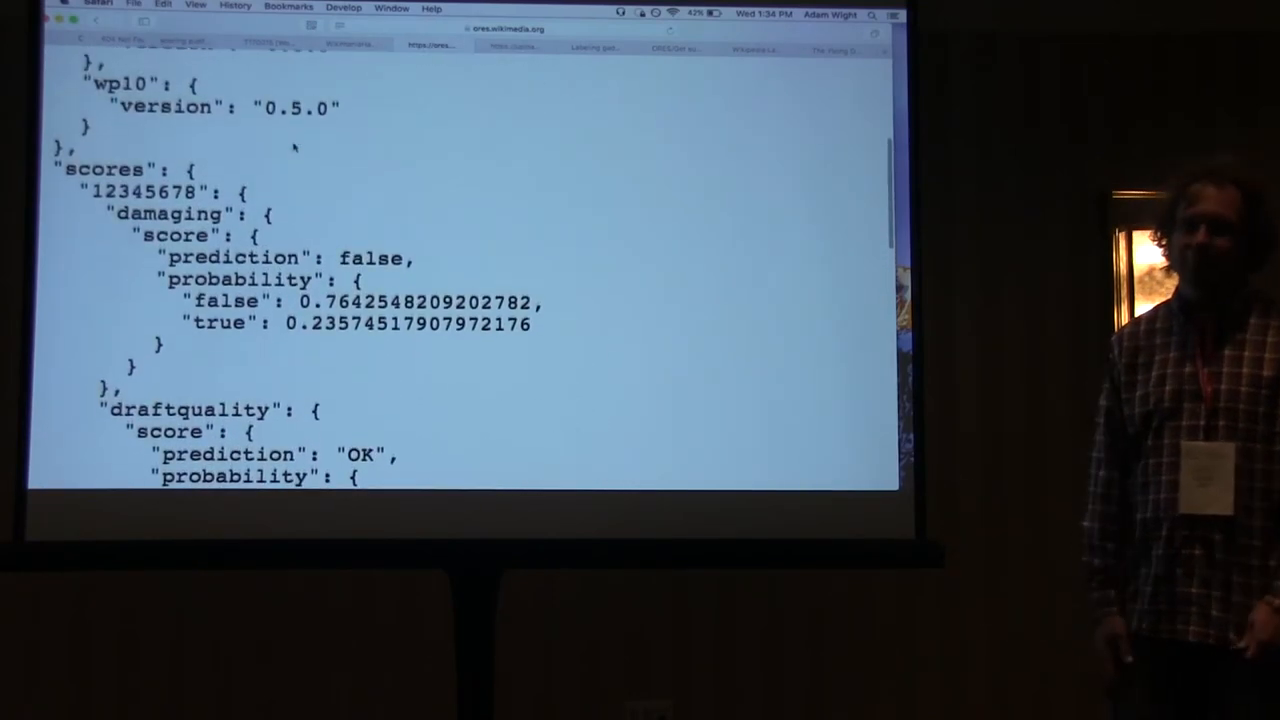
scroll("up", 3)
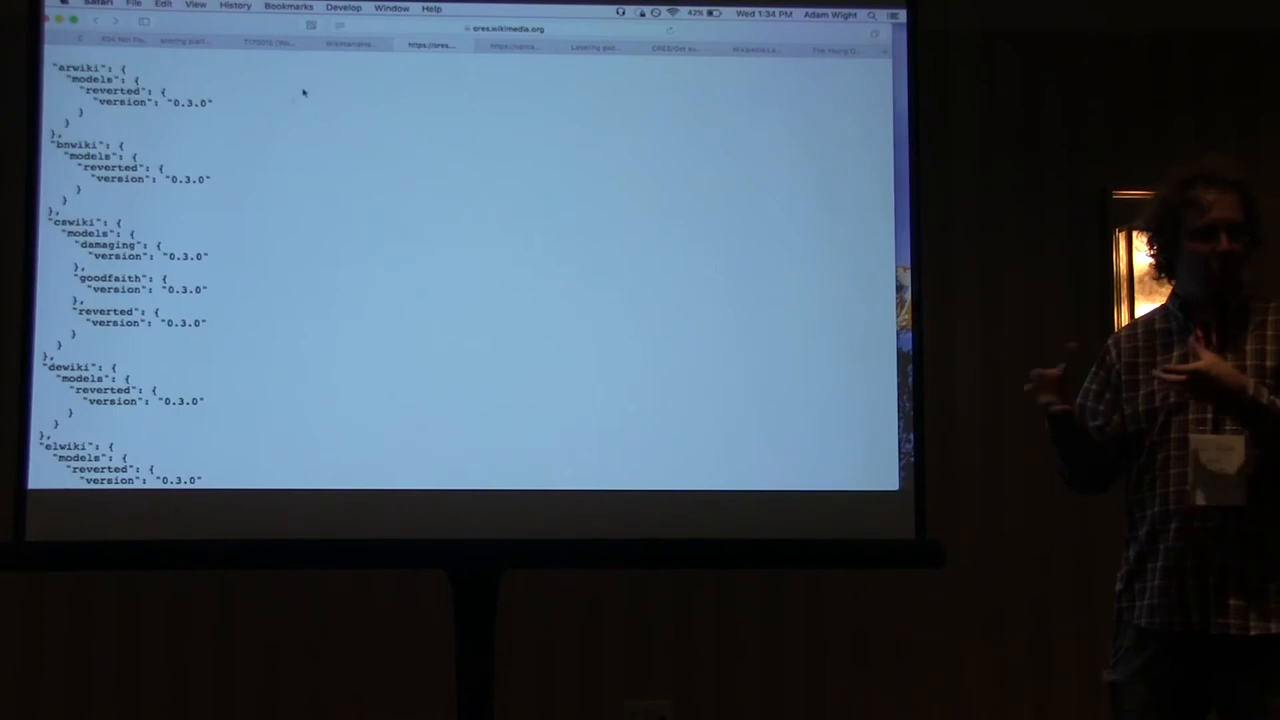
Switch to the ORES/Get support tab on MediaWiki.org
left_click(510, 33)
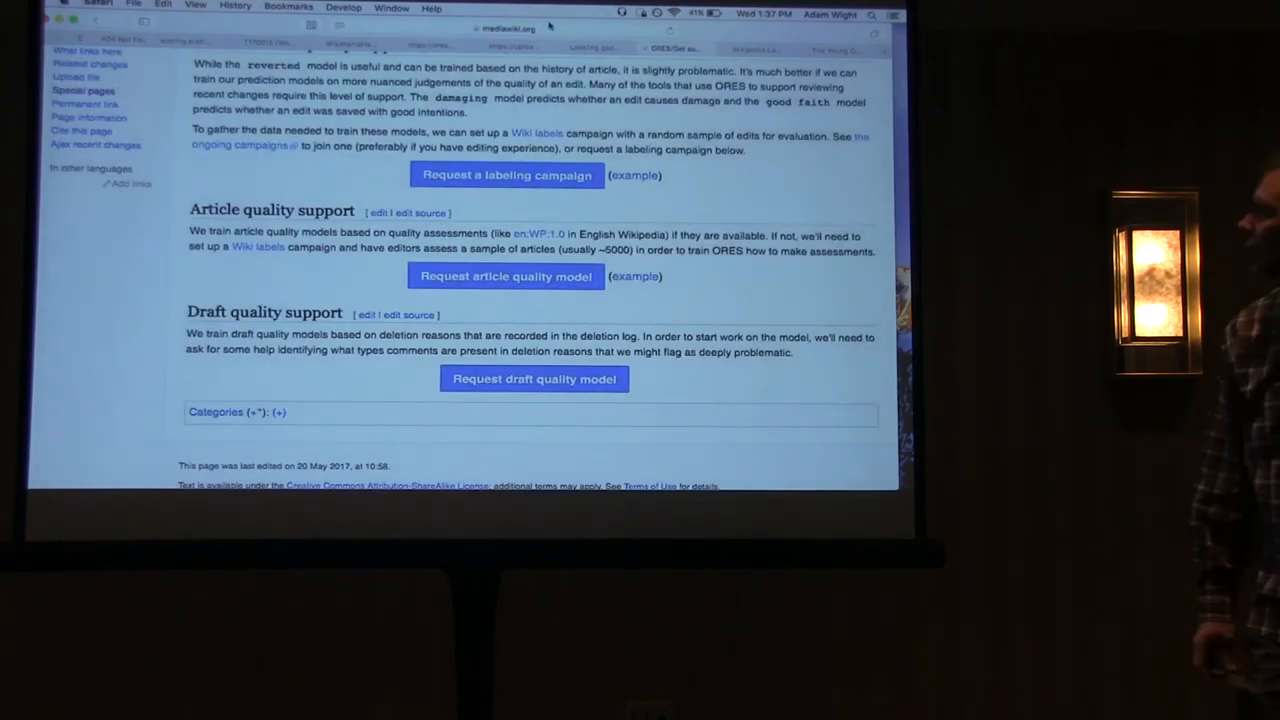
Switch to the etherpad.wikimedia.org tab with the session notes
left_click(547, 28)
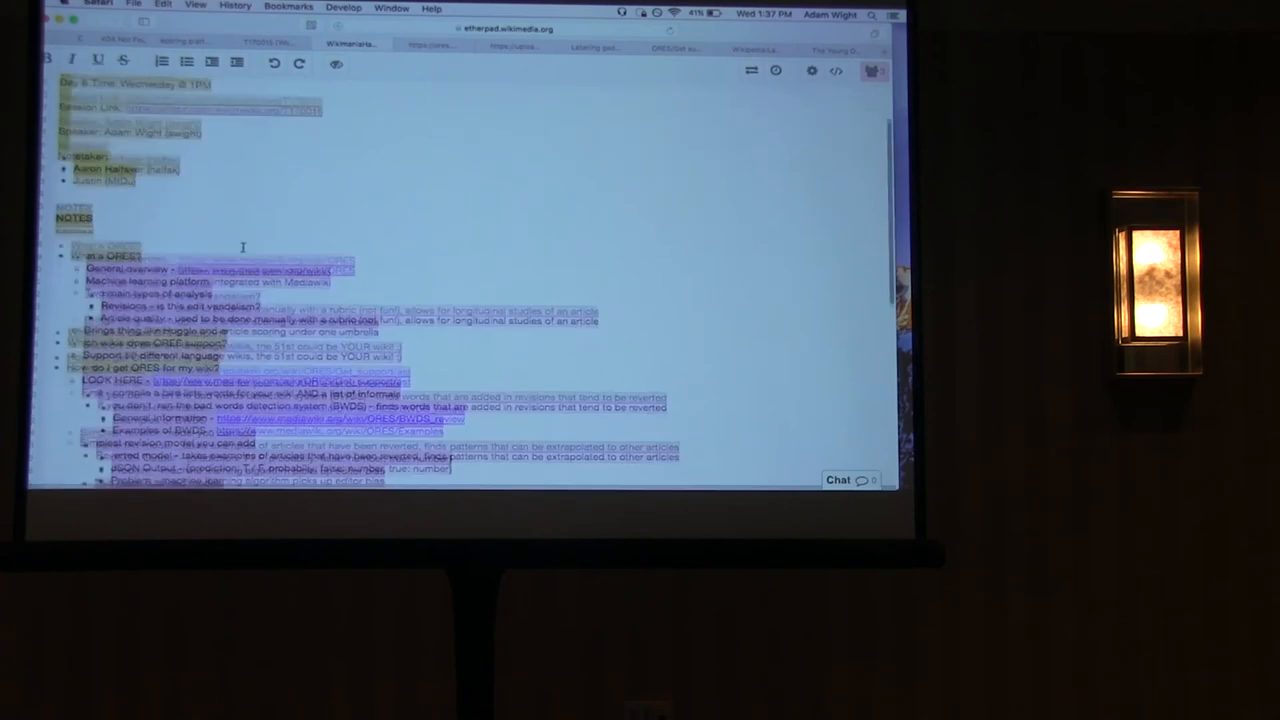
Scroll through the Etherpad session notes, then navigate to github.com/wiki-ai/revscoring/pull/338
scroll("down", 3)
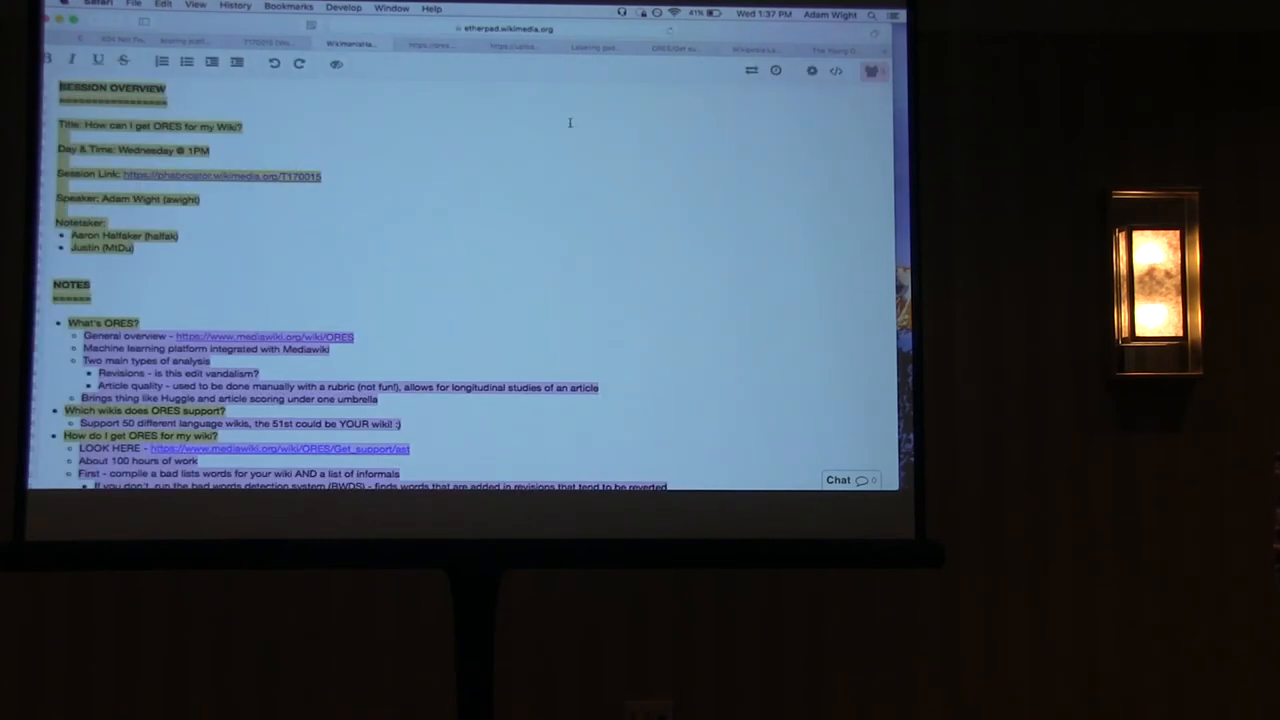
scroll("down", 3)
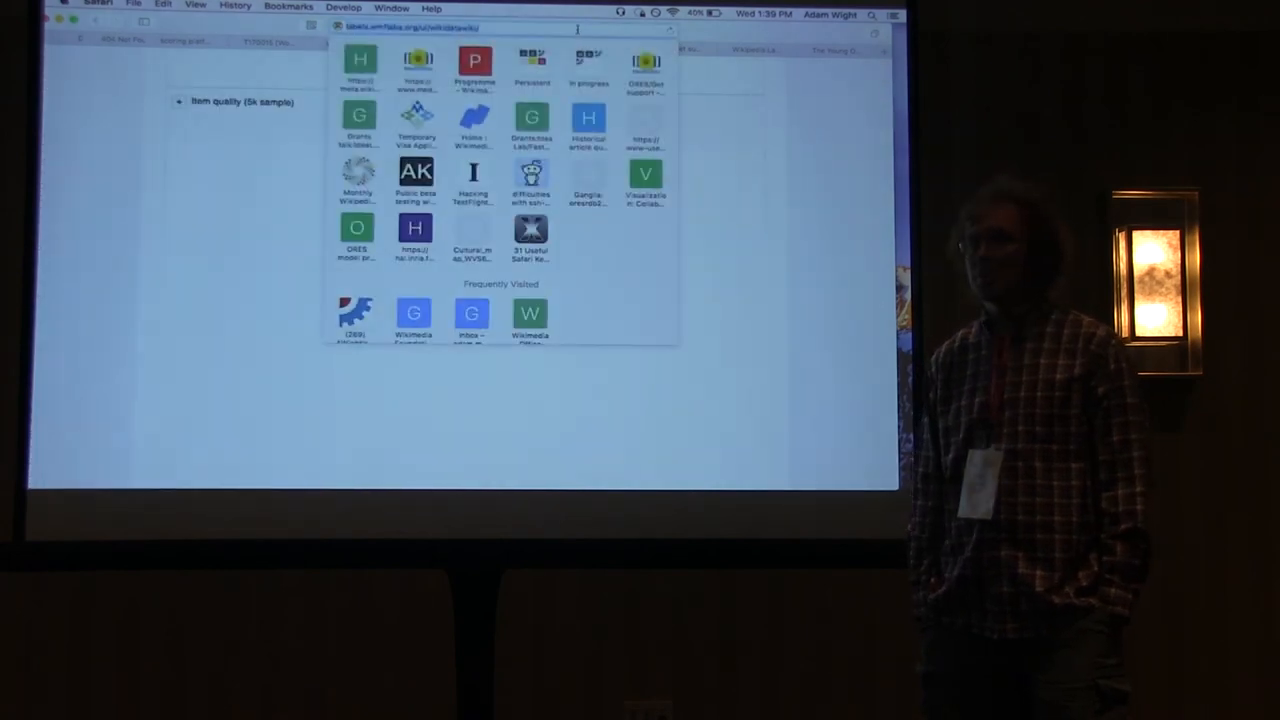
type("github.com/wiki-ai/revscoring/pull/338")
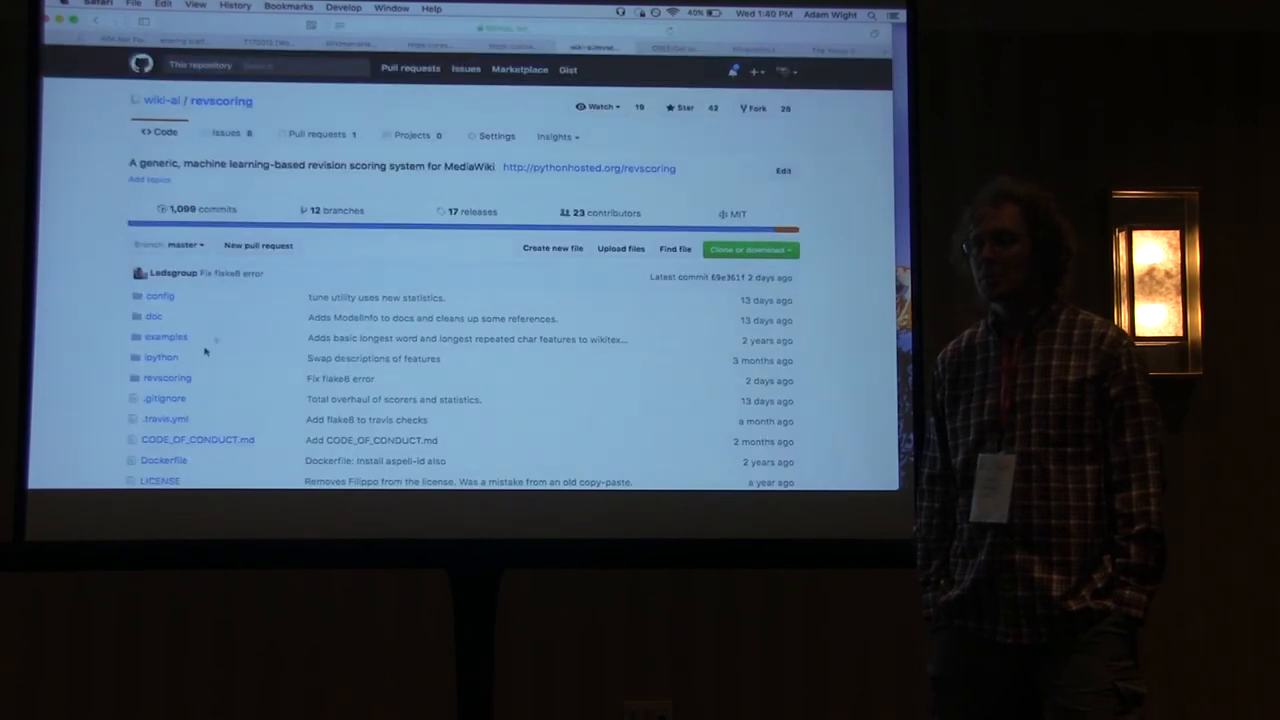
Browse revscoring → languages → albanian.py to view the Albanian stopwords list
left_click(164, 377)
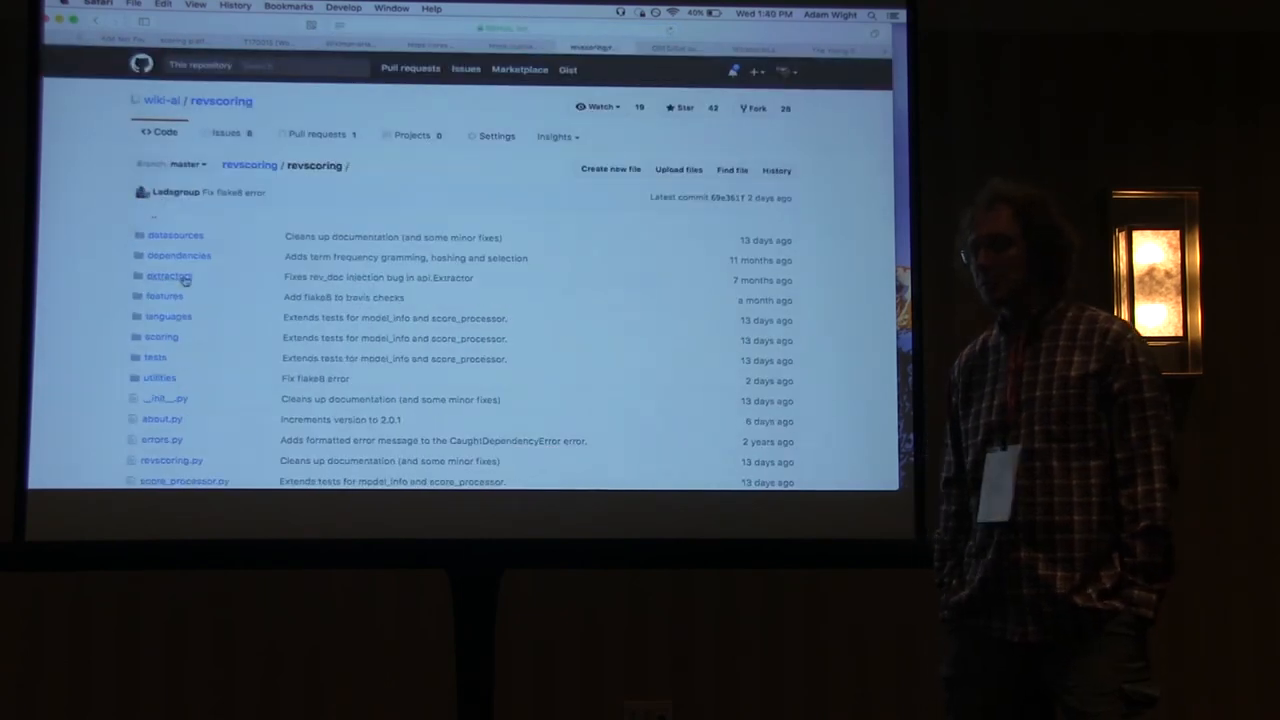
left_click(166, 316)
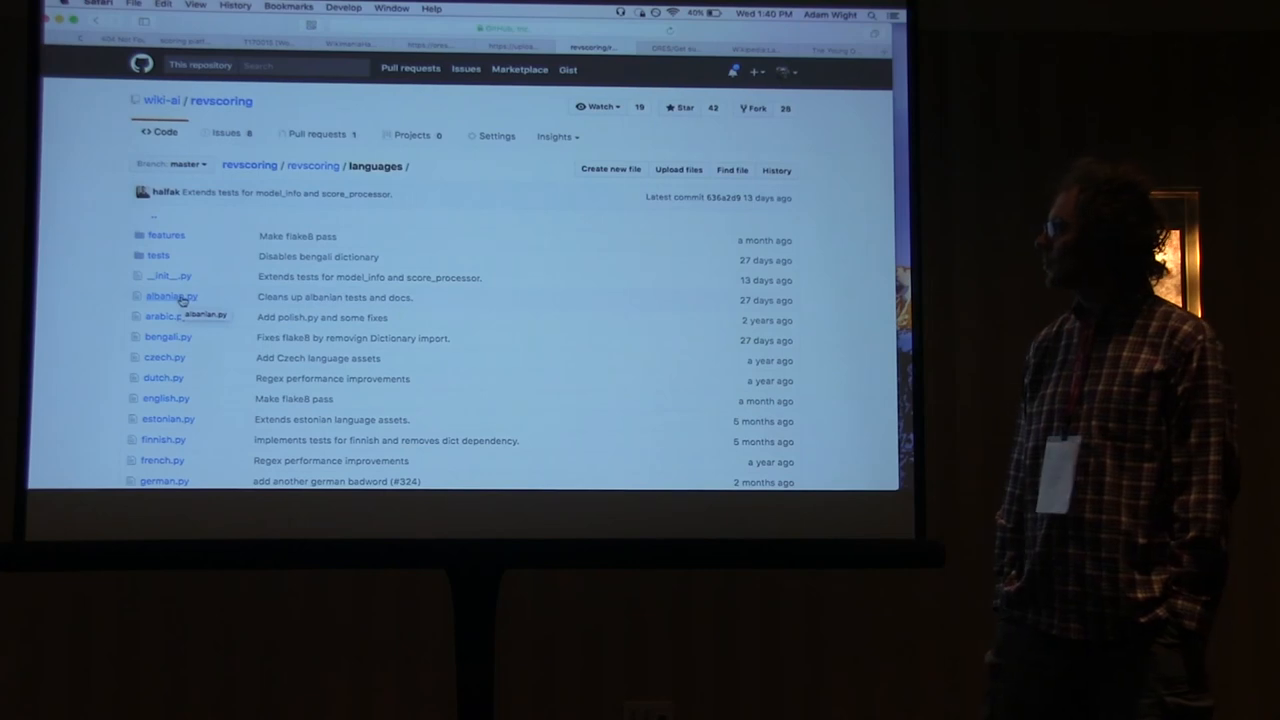
left_click(168, 296)
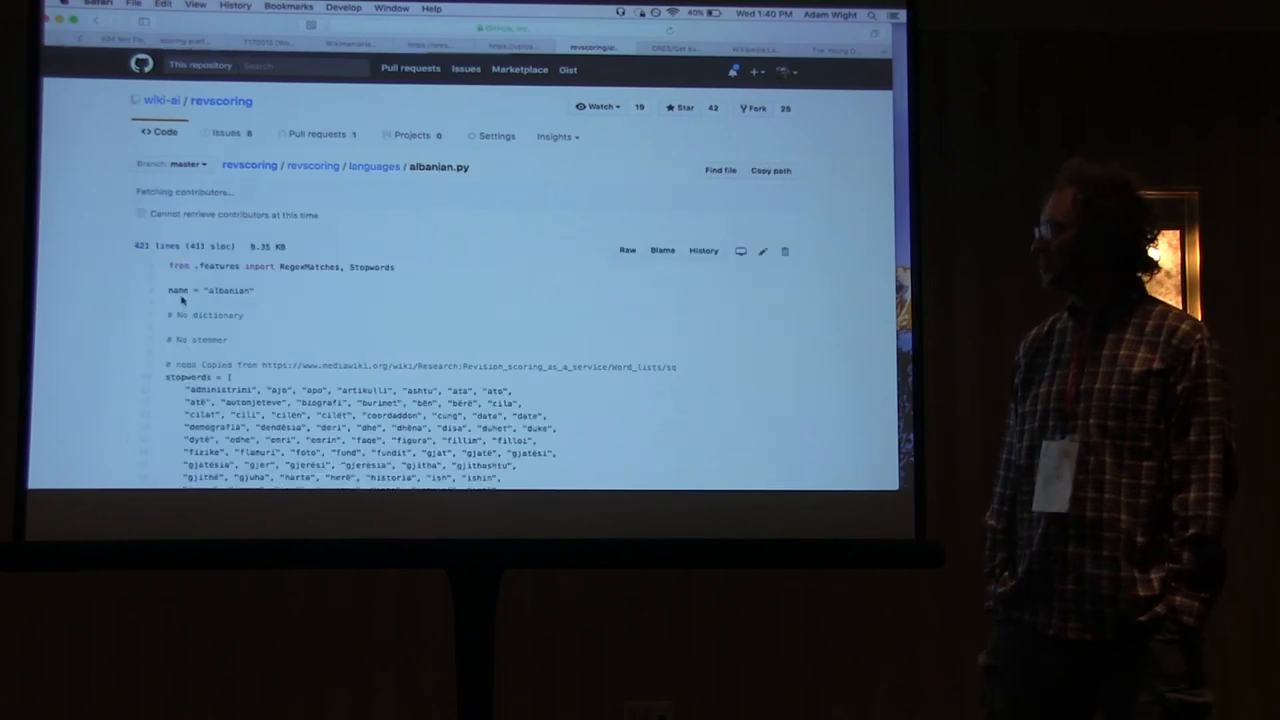
scroll("down", 3)
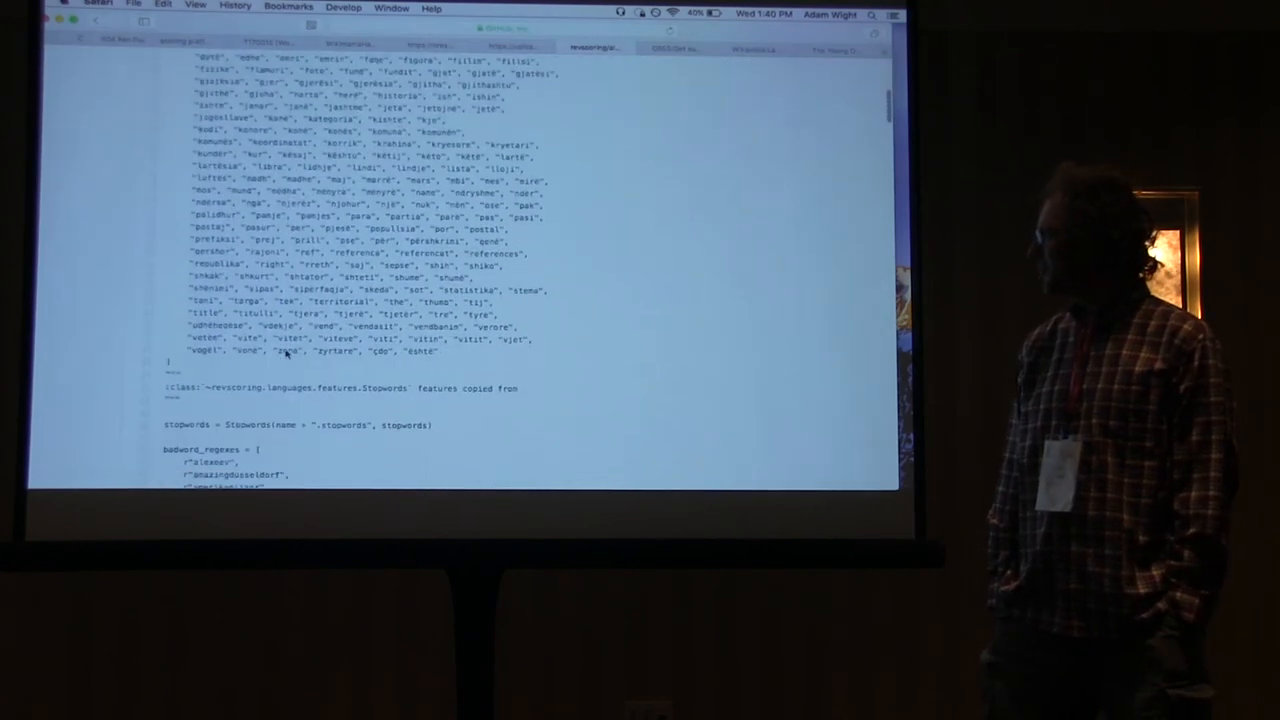
scroll("down", 3)
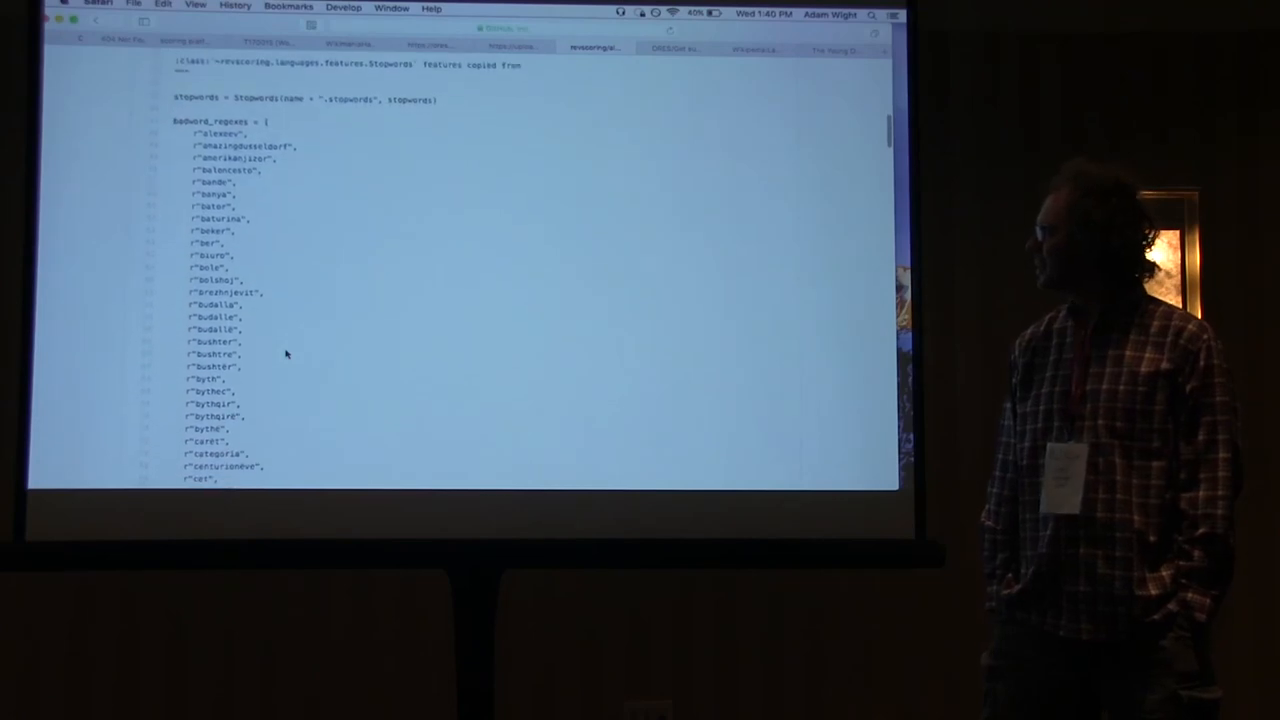
scroll("down", 3)
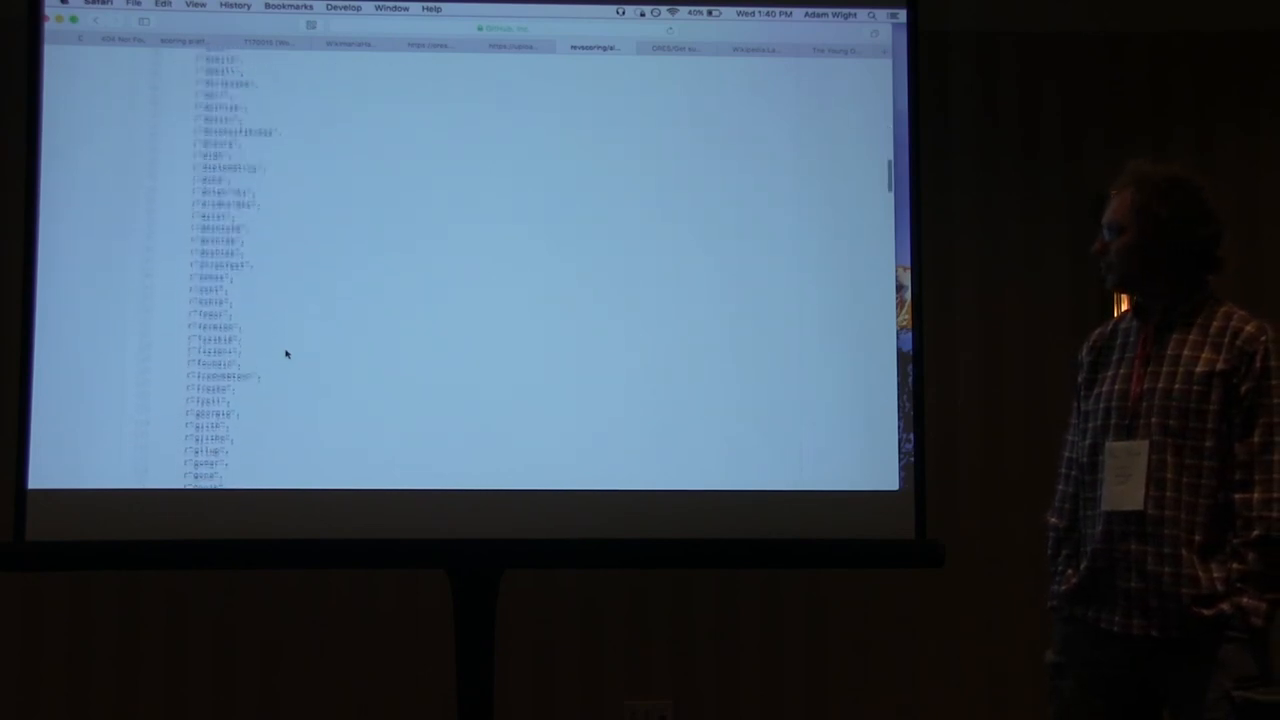
scroll("down", 3)
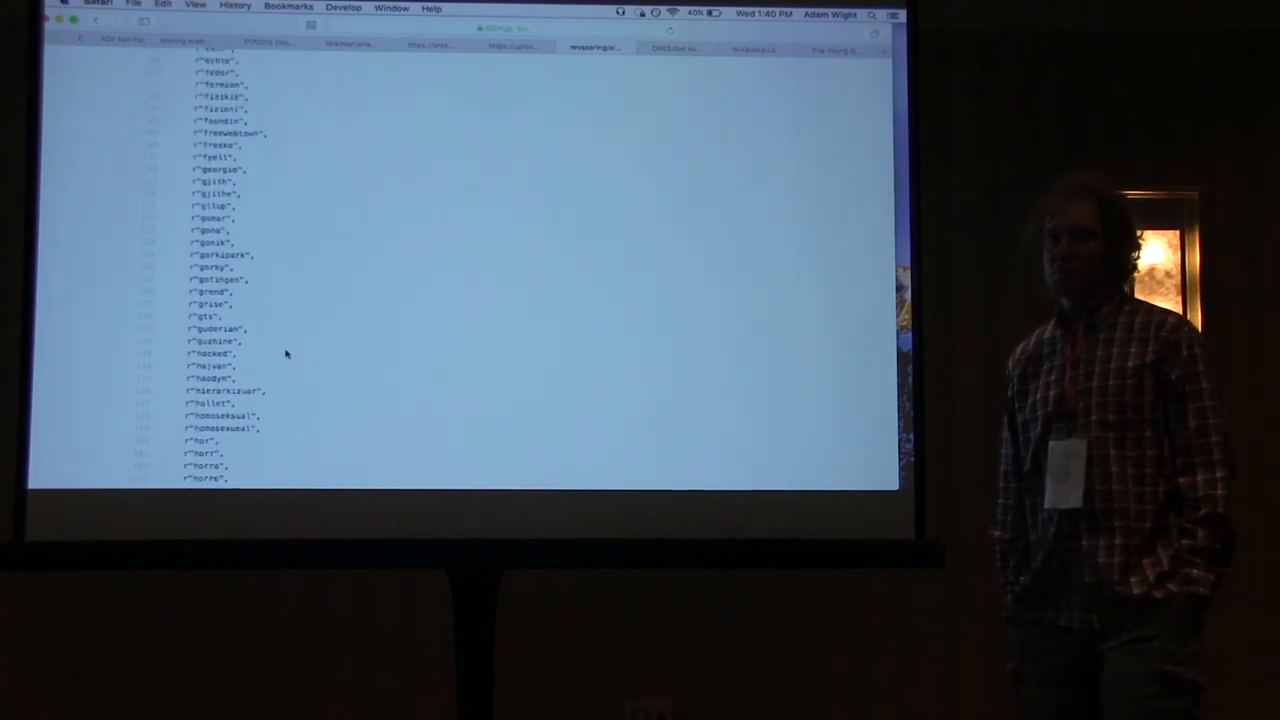
scroll("down", 3)
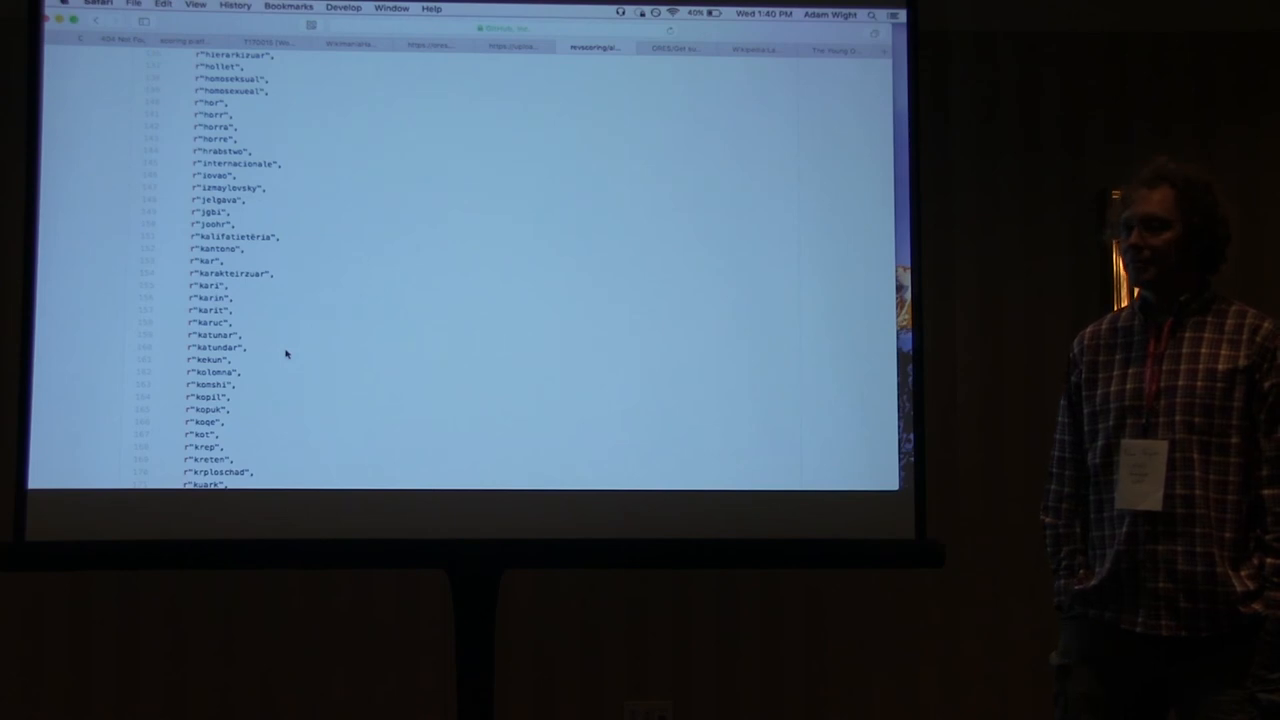
scroll("down", 3)
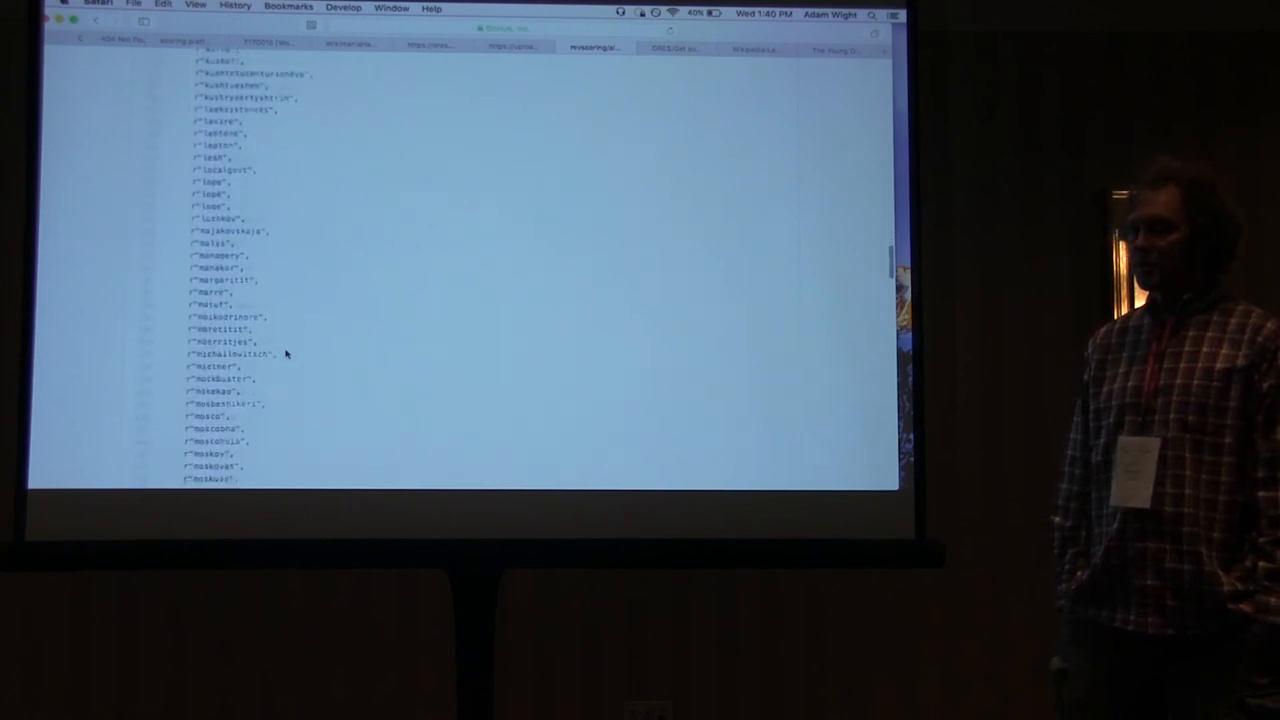
scroll("down", 3)
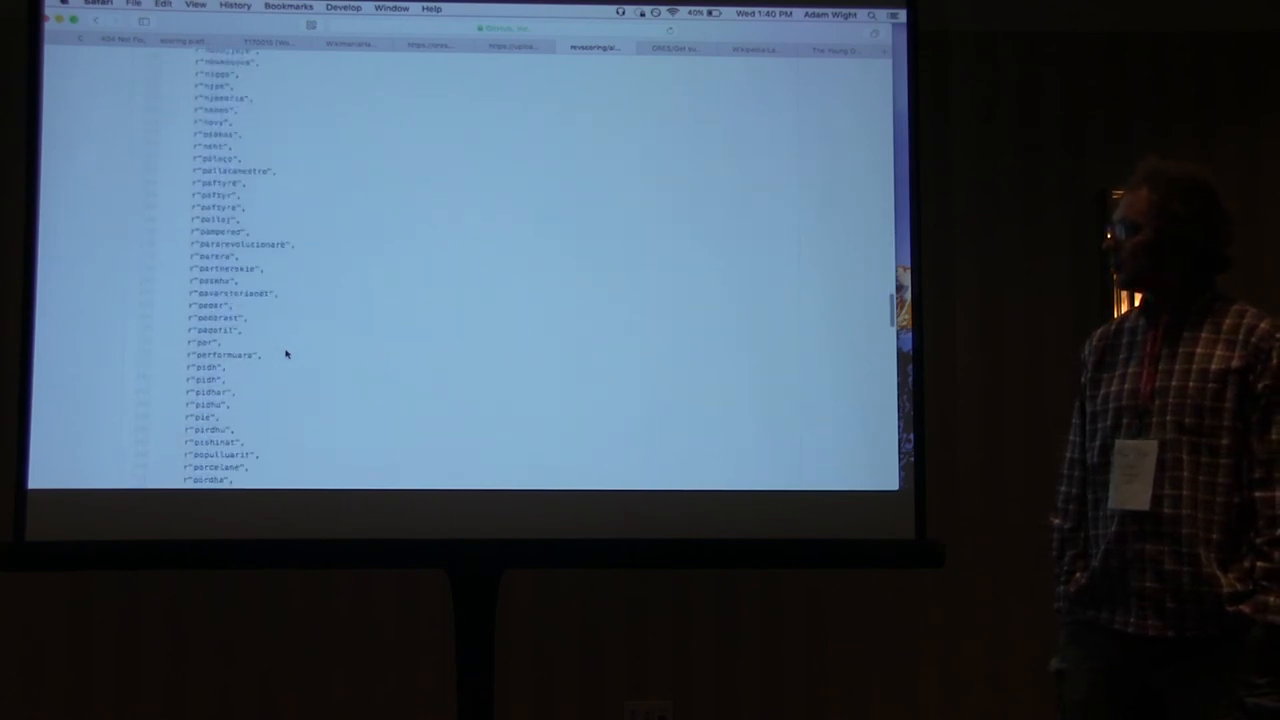
scroll("down", 3)
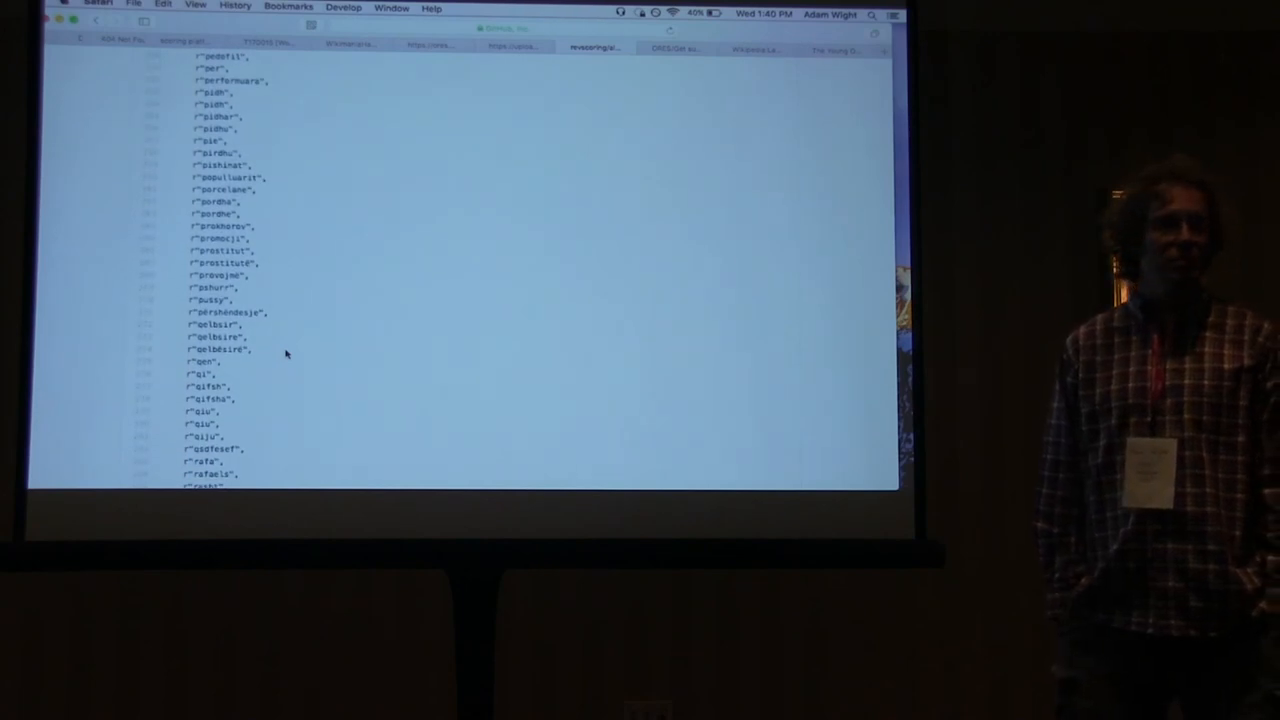